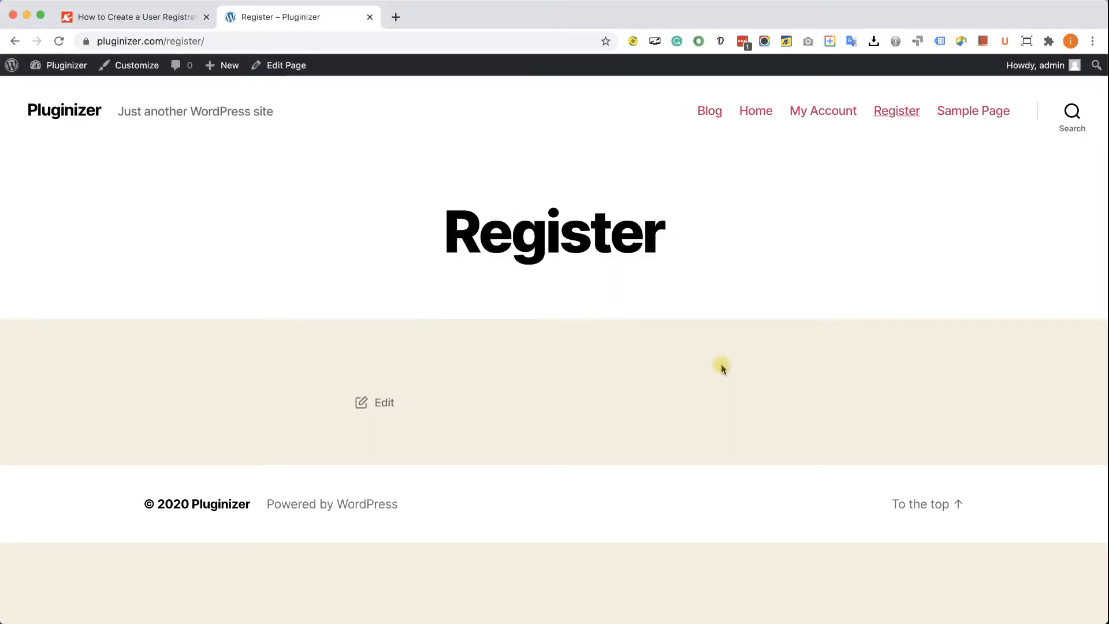
mouse_move(94, 123)
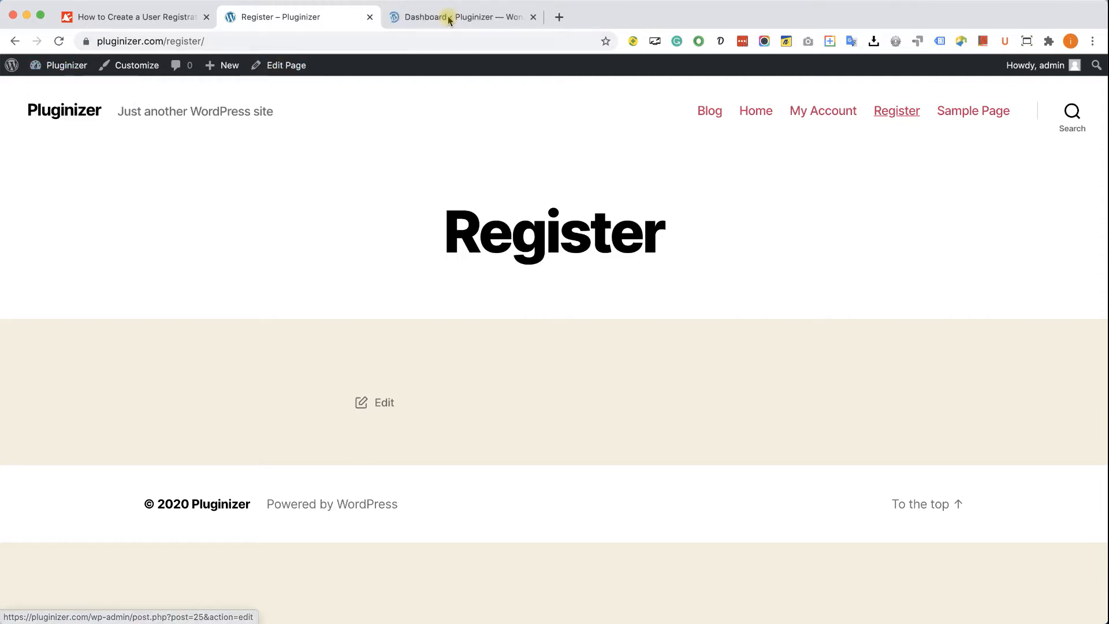
Switch to the WordPress admin dashboard browser tab.
click(458, 16)
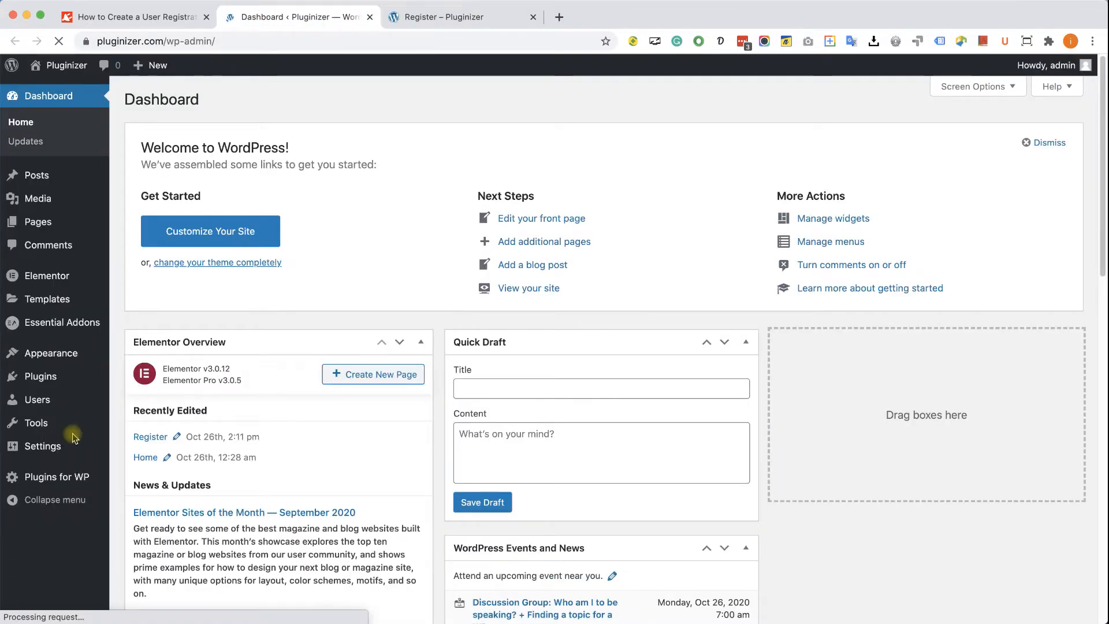
Enable 'Anyone can register' under Settings > General.
click(135, 448)
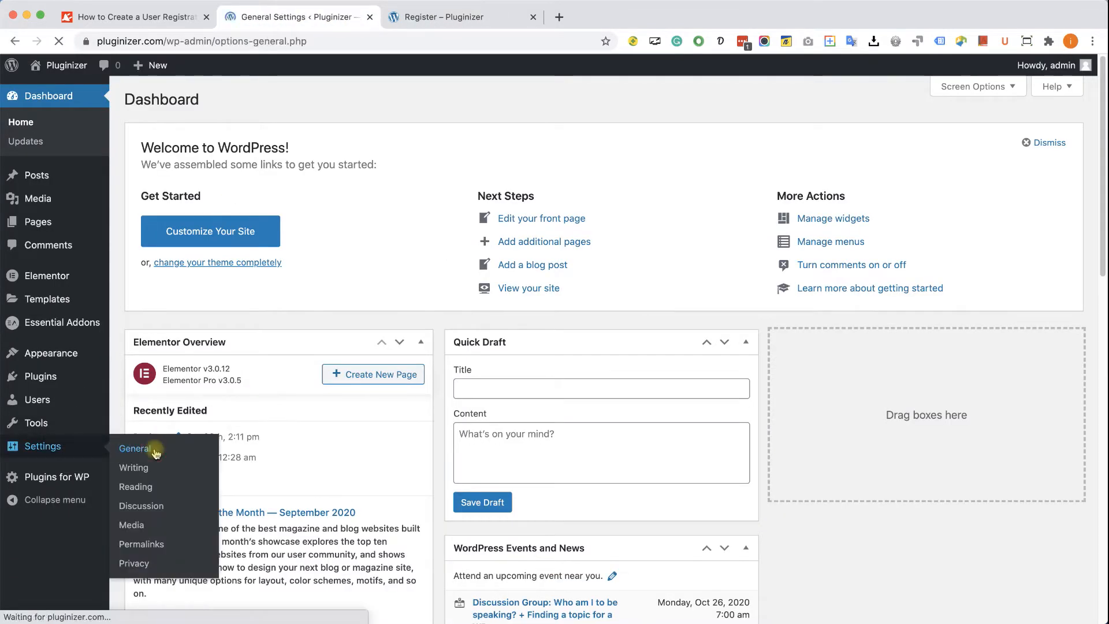
click(134, 448)
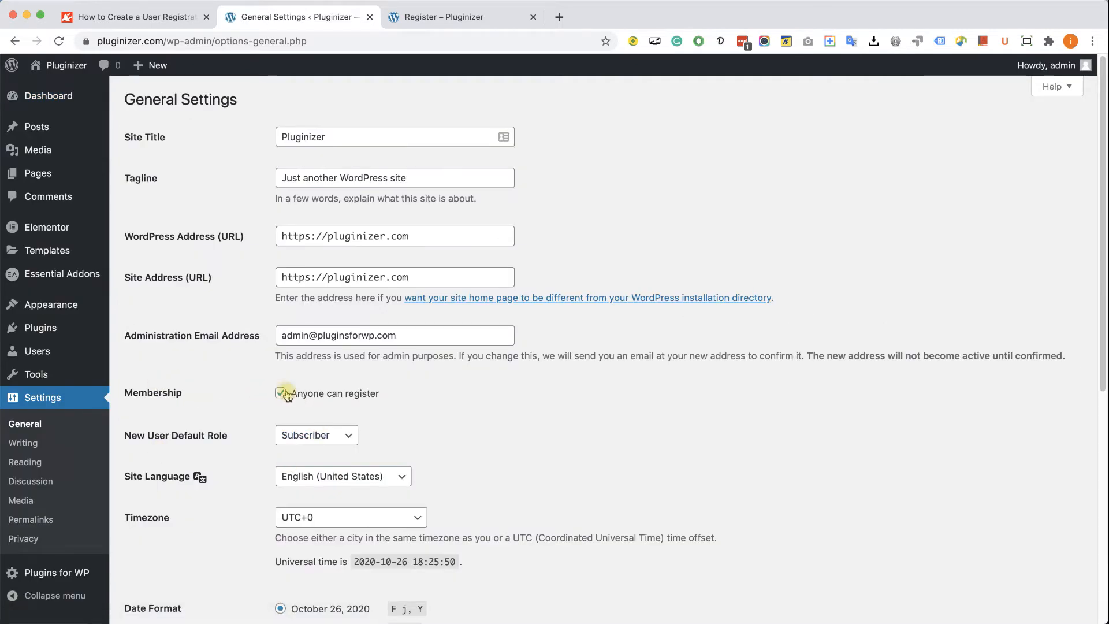
click(281, 393)
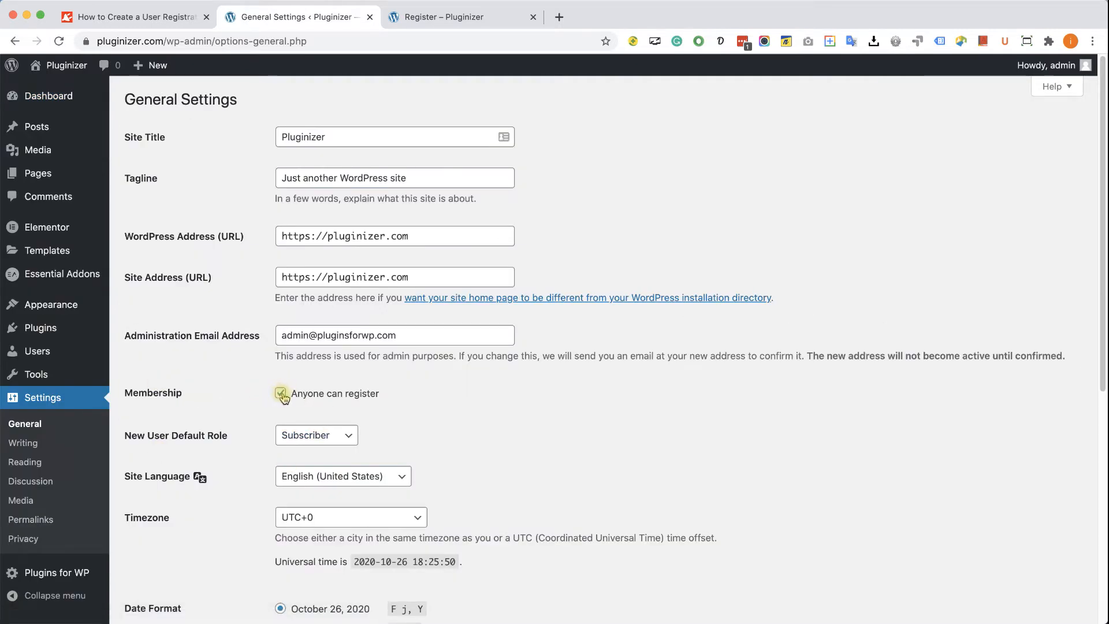
click(280, 394)
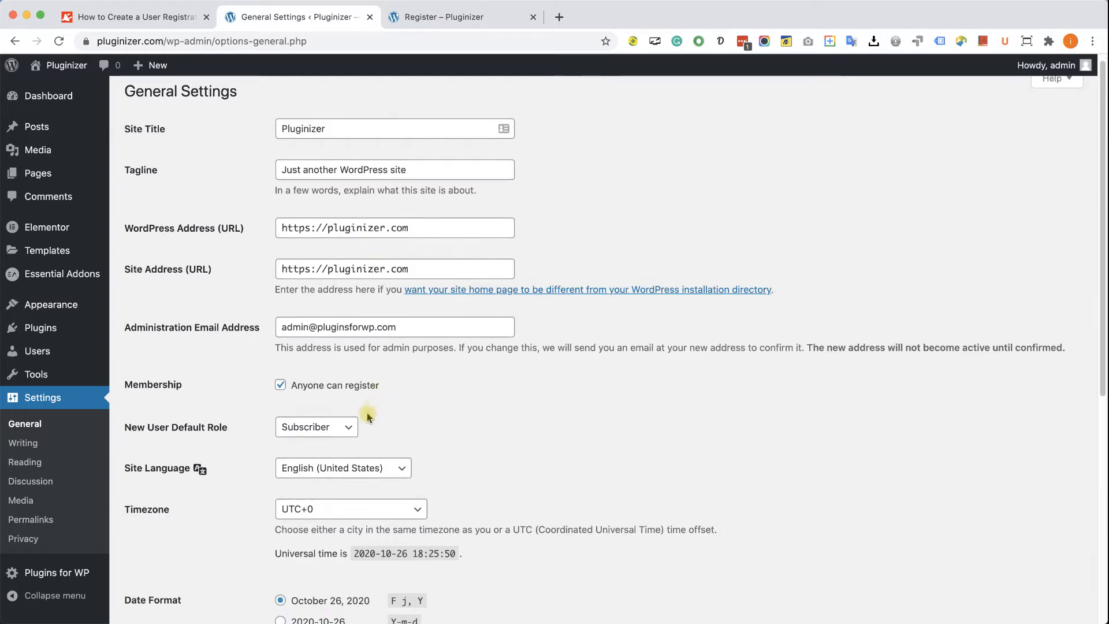
scroll(down, 3)
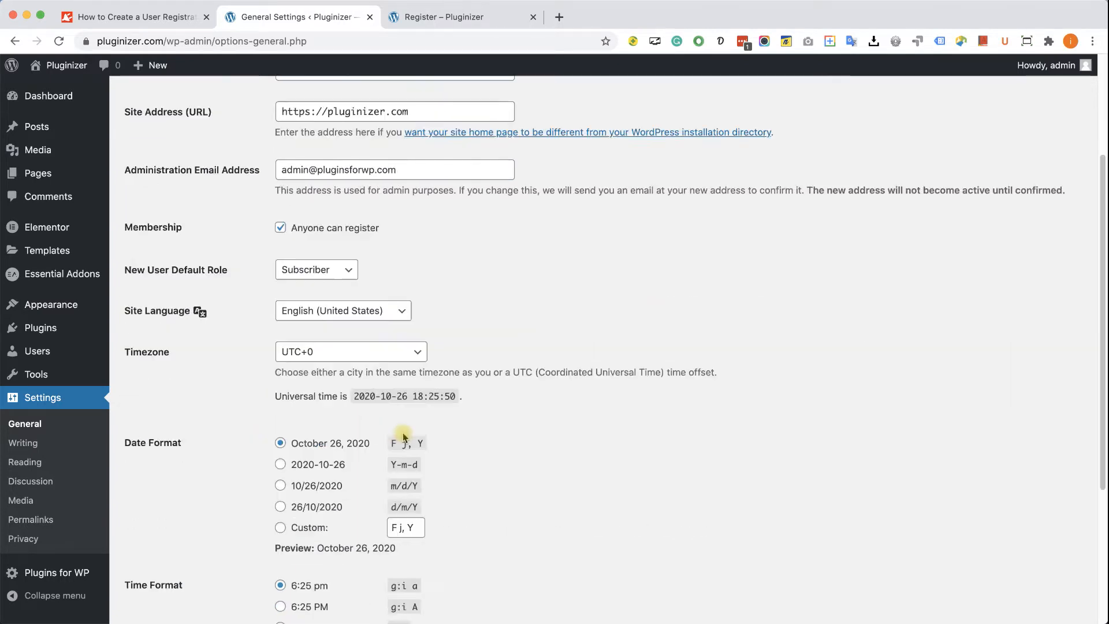
scroll(down, 3)
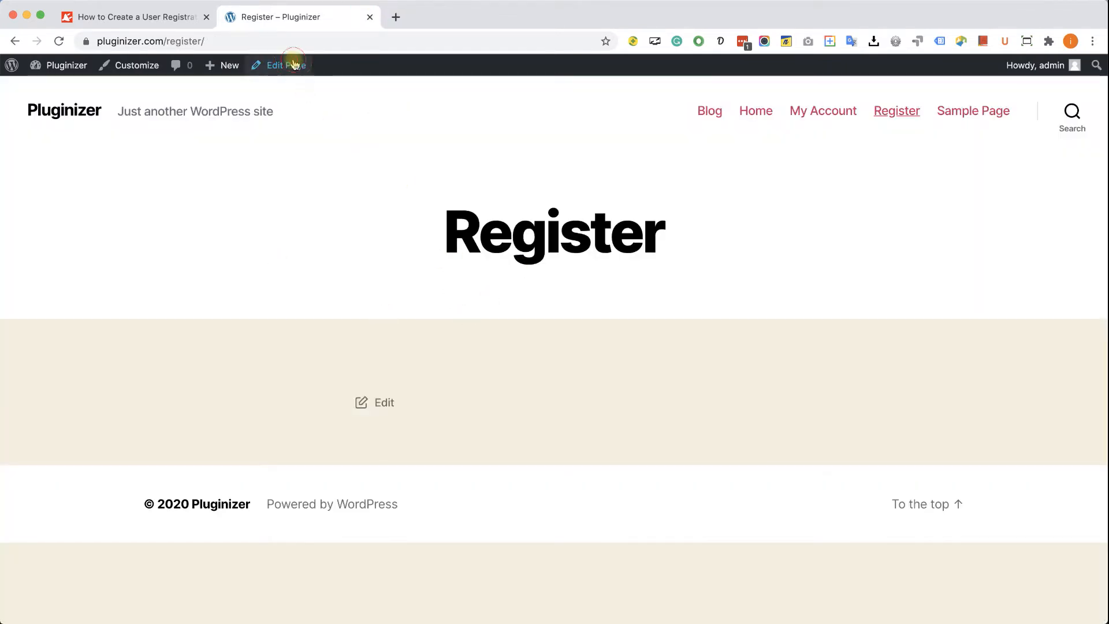
Open the Register page in Elementor and add a default Form widget with Name, Email and Message.
click(281, 65)
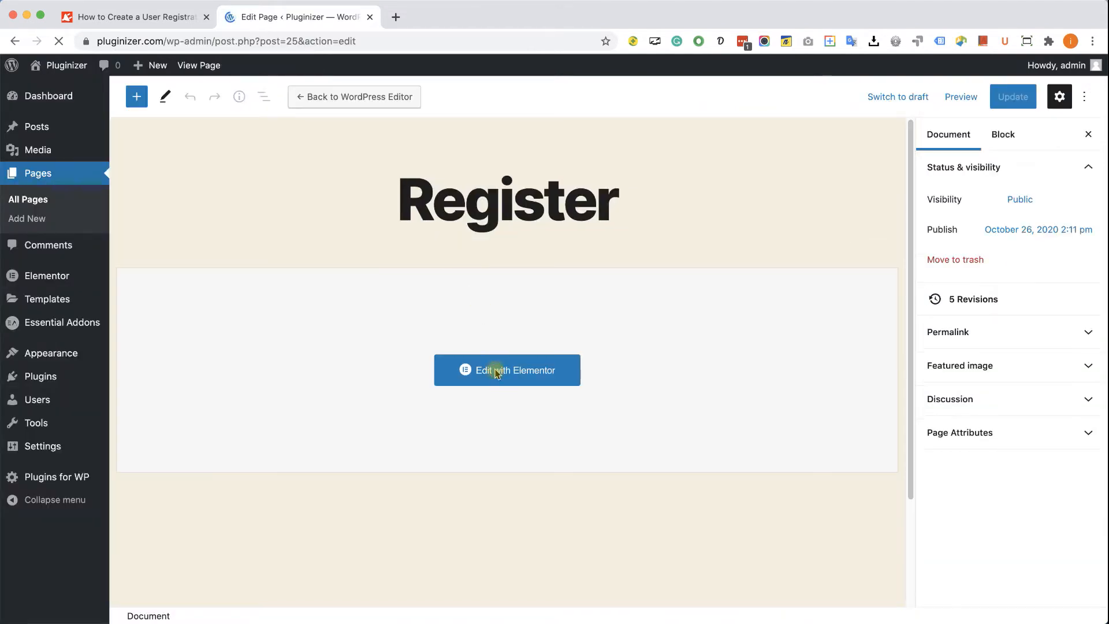
click(507, 370)
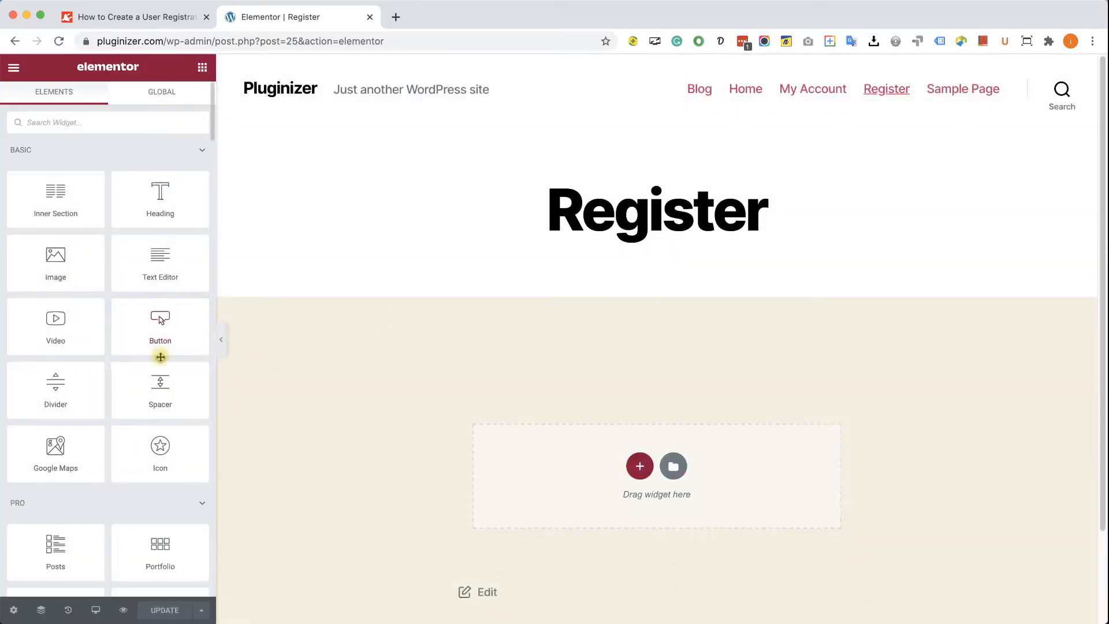
scroll(down, 3)
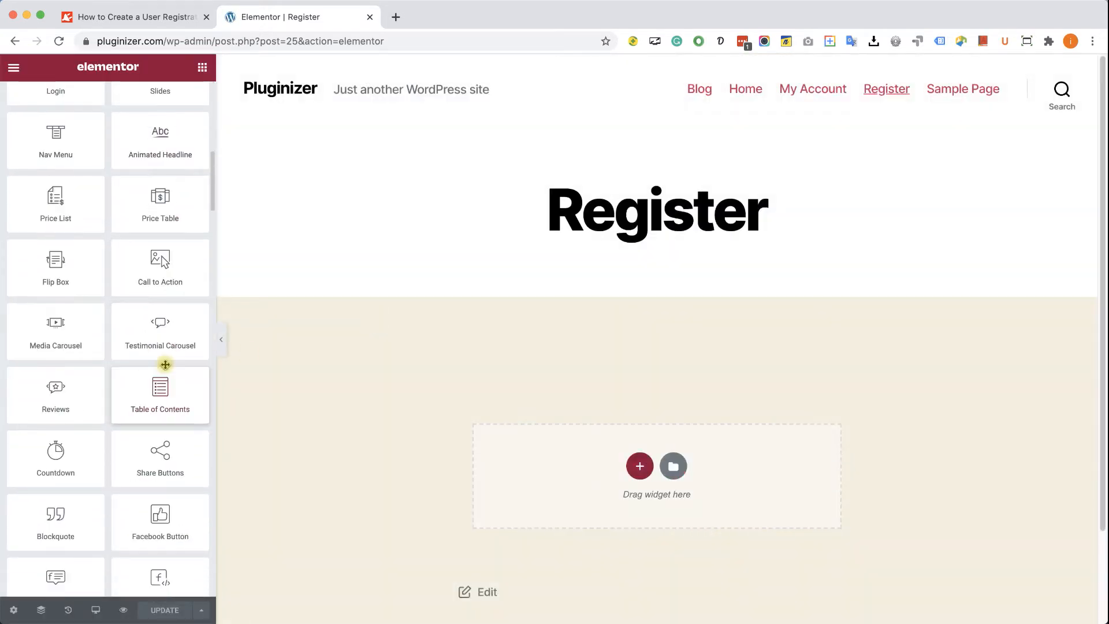
scroll(down, 3)
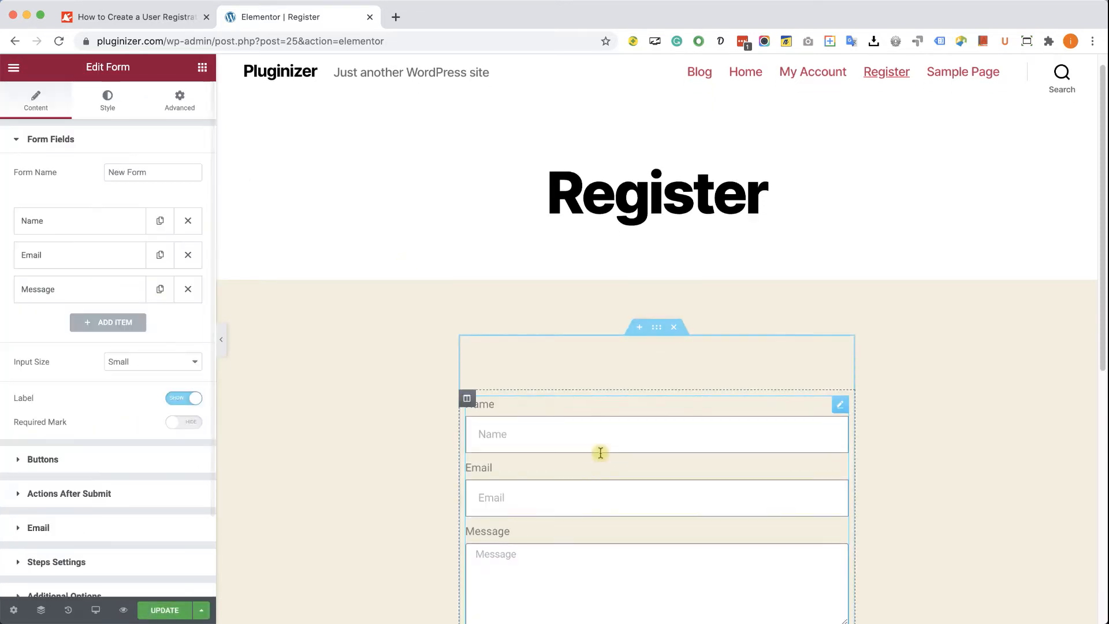
scroll(down, 3)
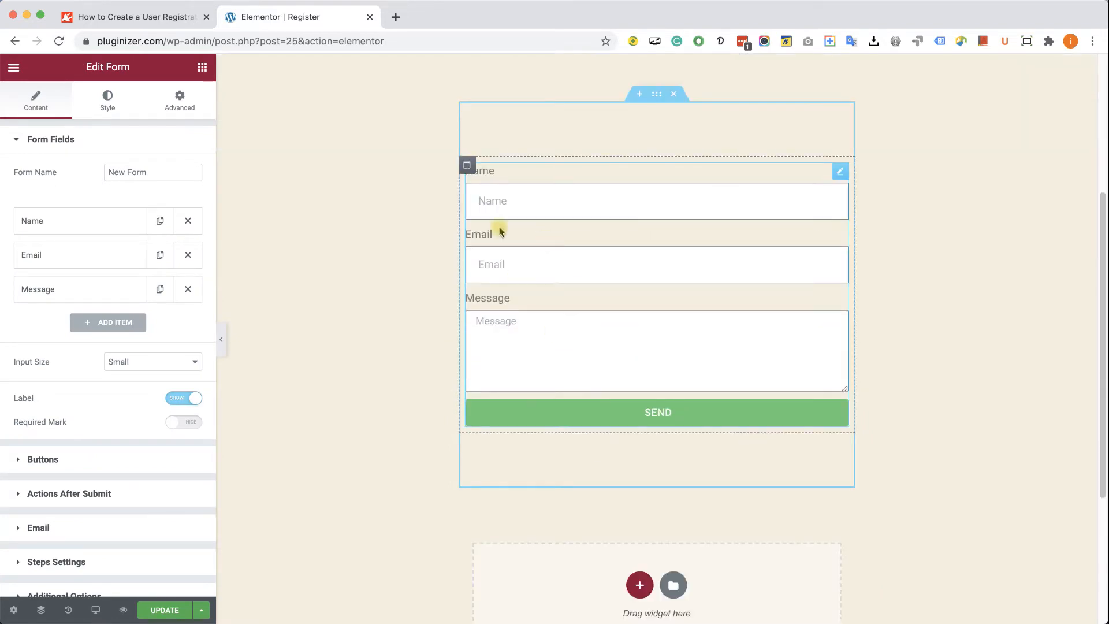
click(294, 140)
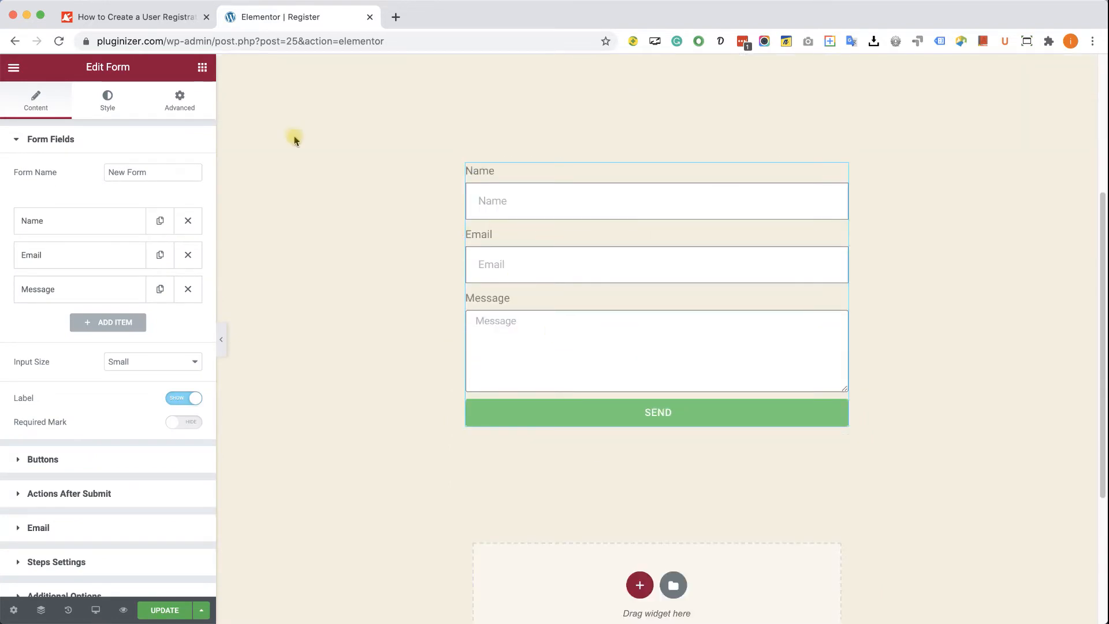
Copy the form name 'User Registration Form' from the tutorial's Form Fields step.
click(131, 16)
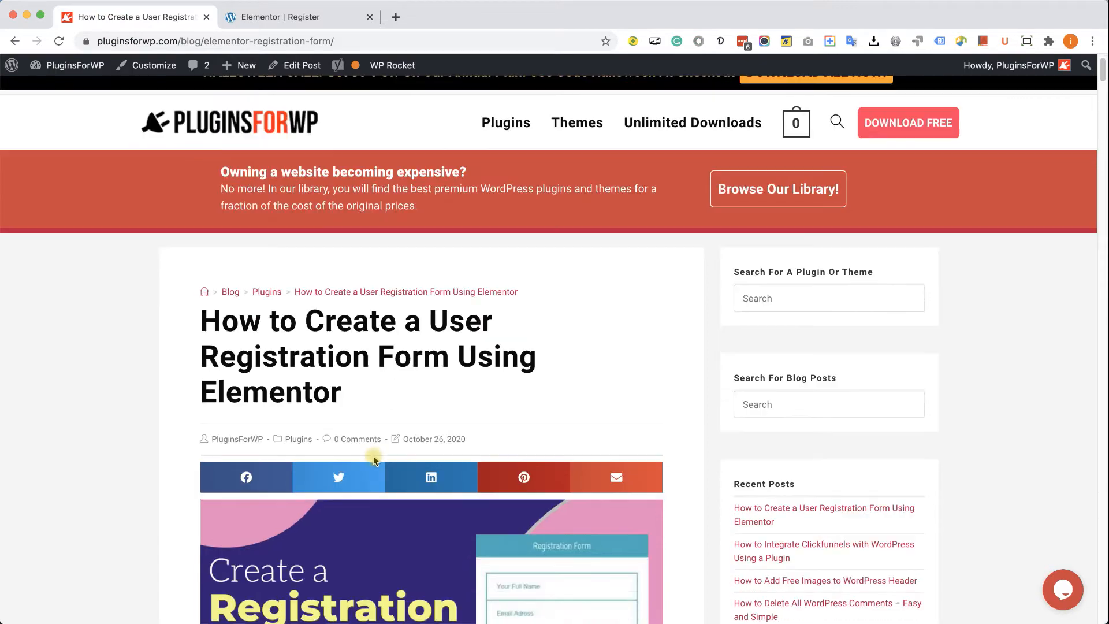
scroll(down, 3)
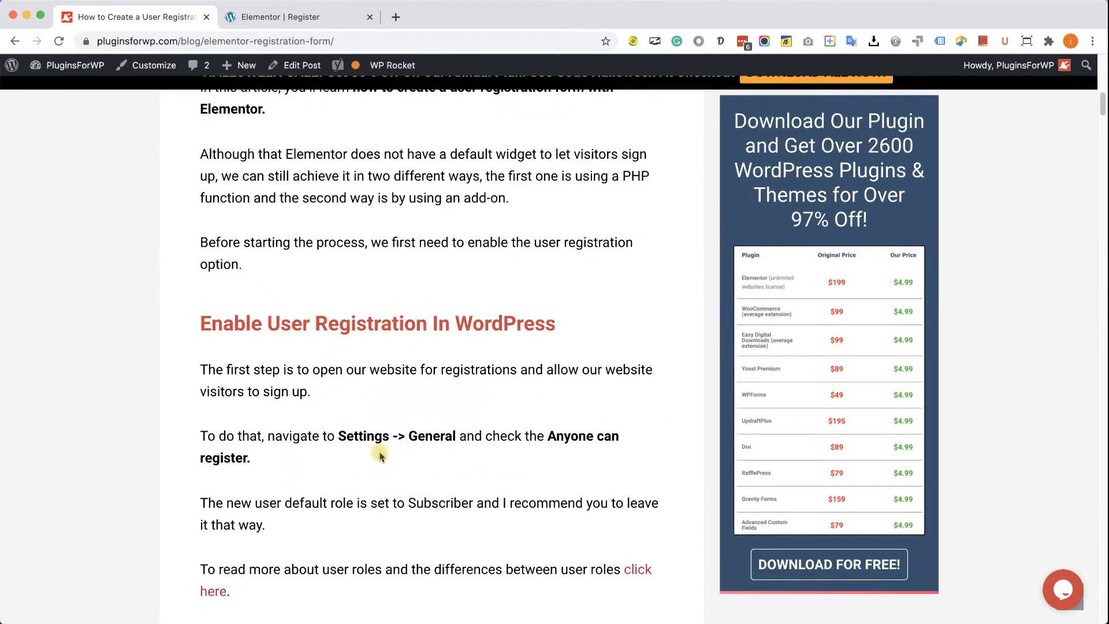
scroll(down, 3)
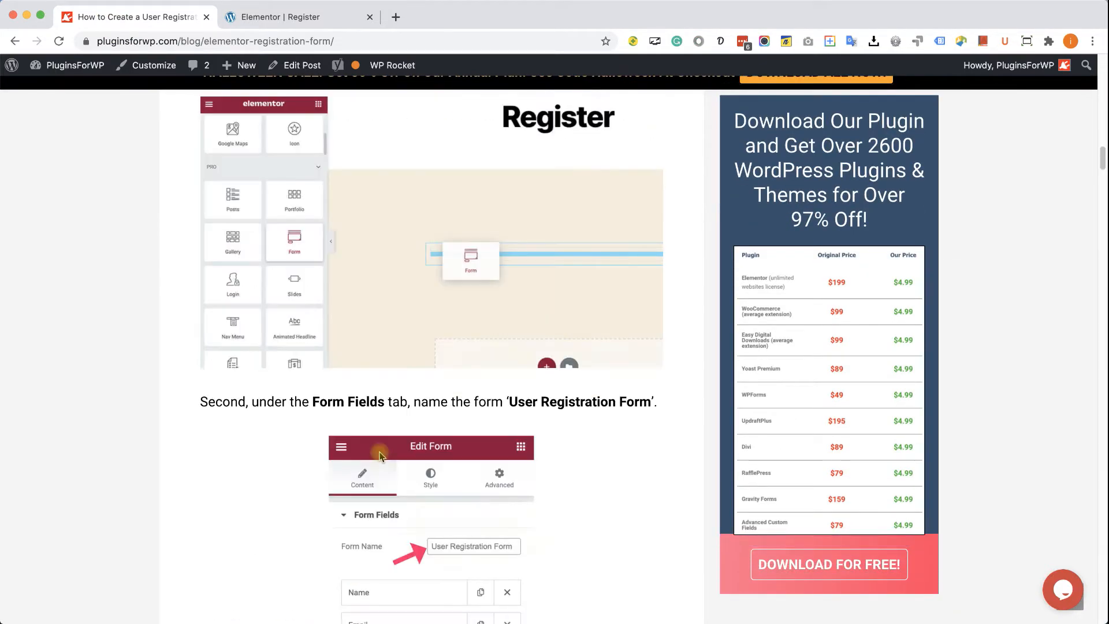
scroll(down, 3)
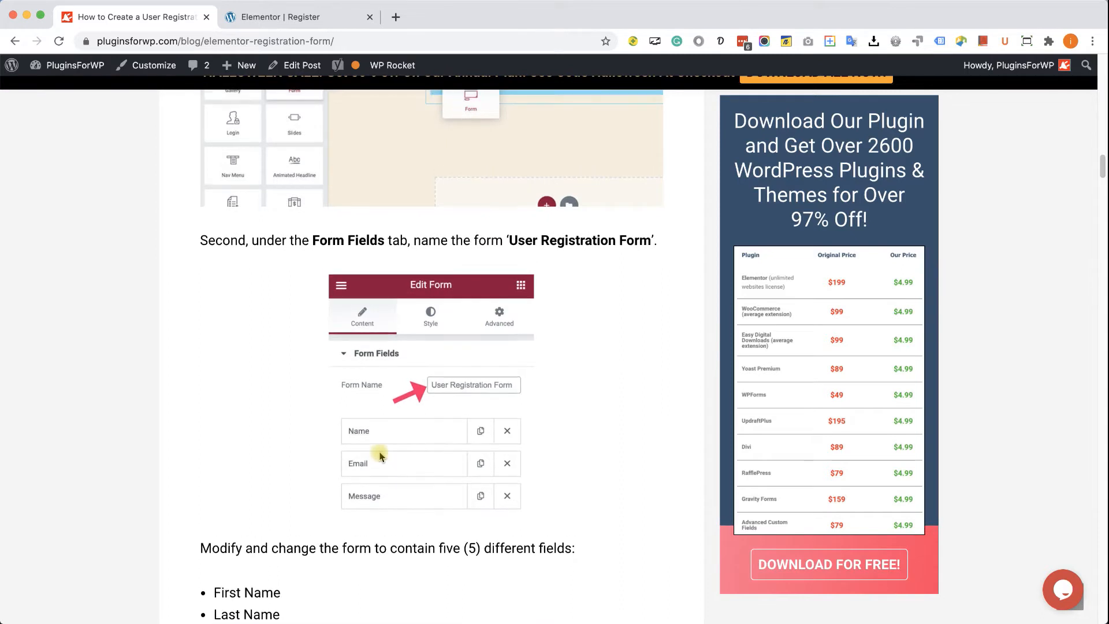
scroll(down, 3)
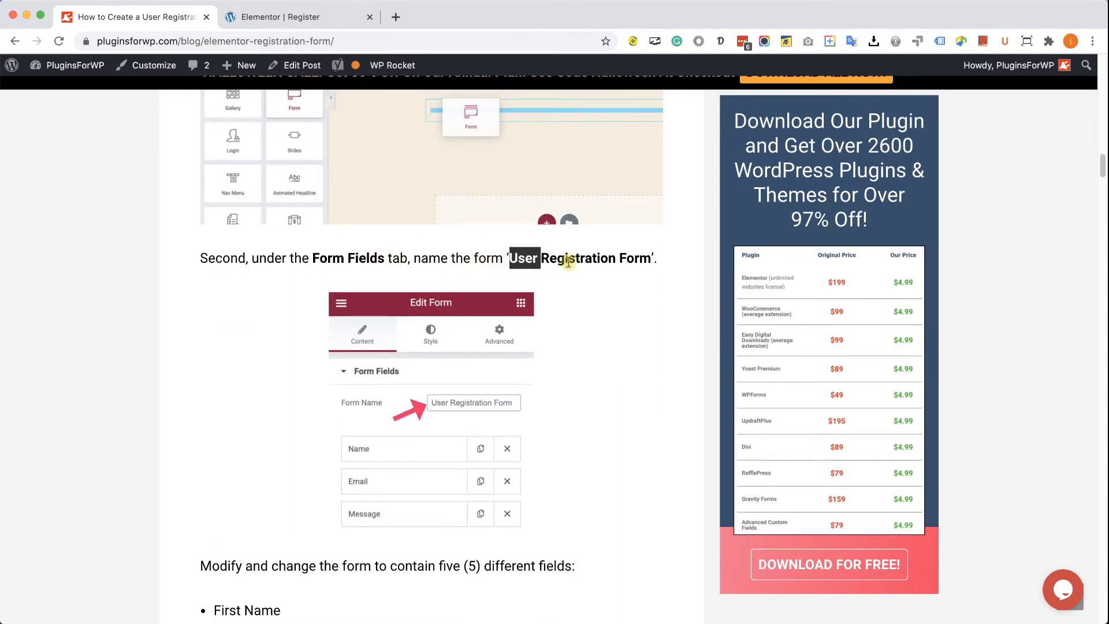
right_click(580, 258)
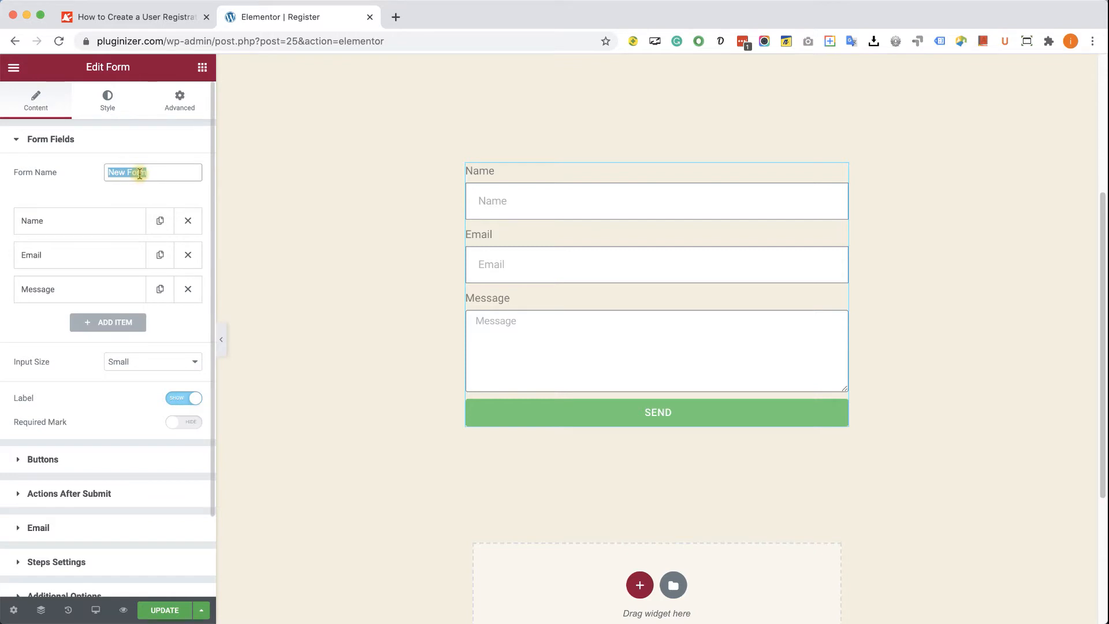
Name the form 'User Registration Form', delete Message, and set Name's label and placeholder to First Name.
text(User Registration Form)
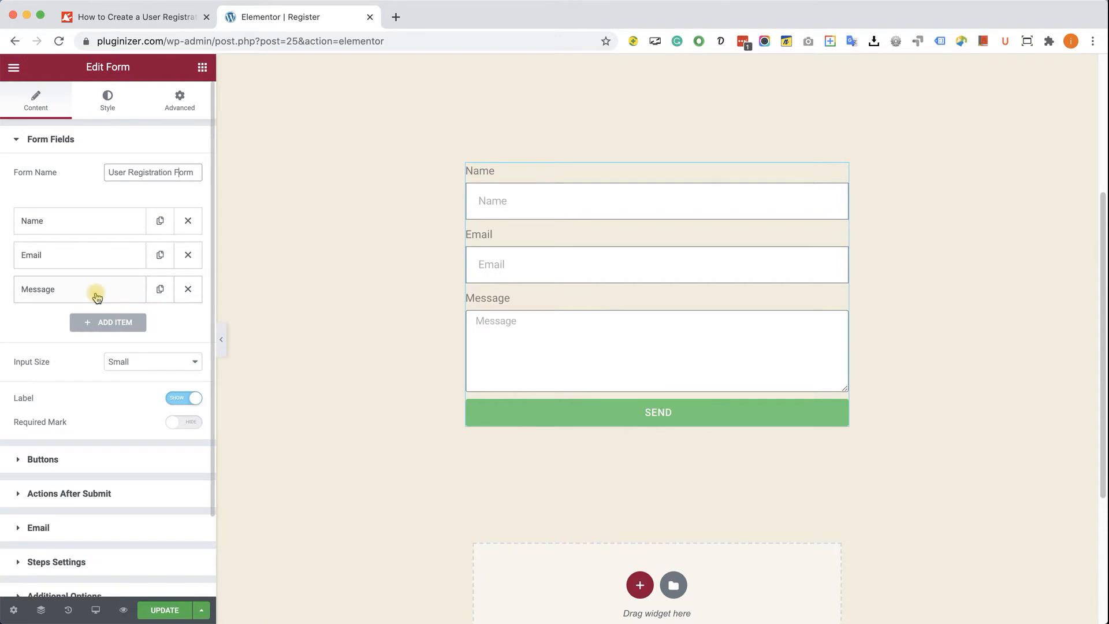
click(187, 289)
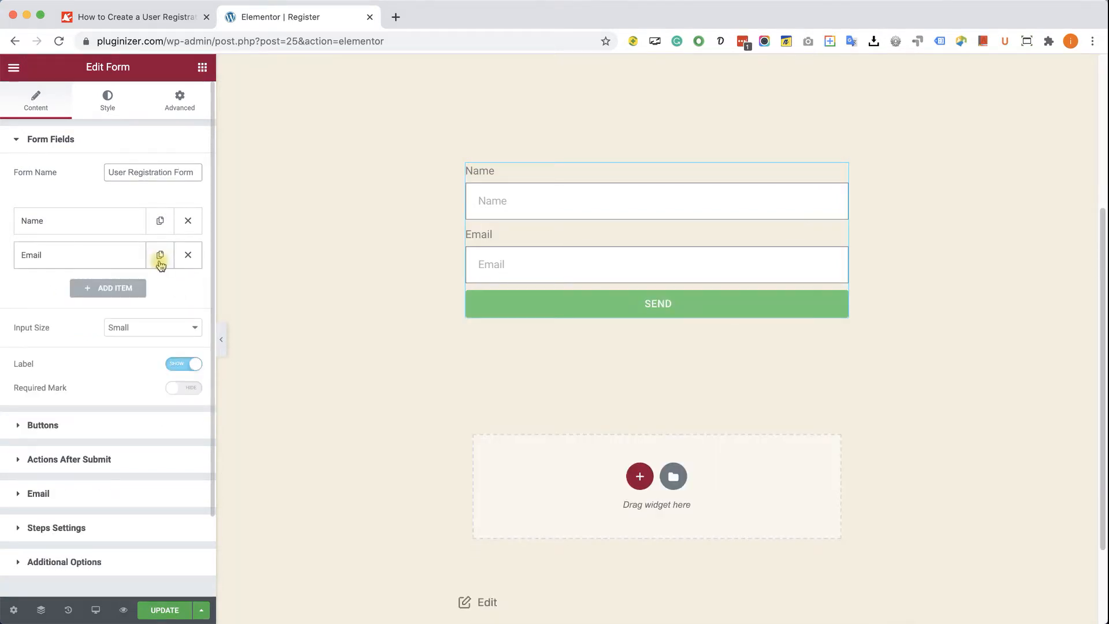
click(79, 220)
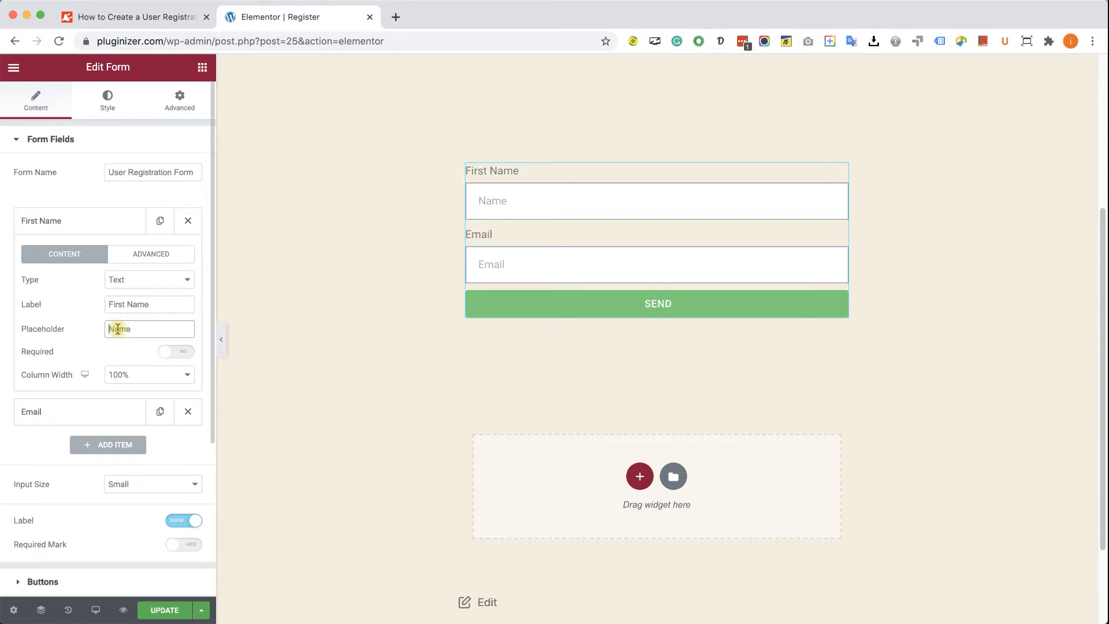
text(First Name)
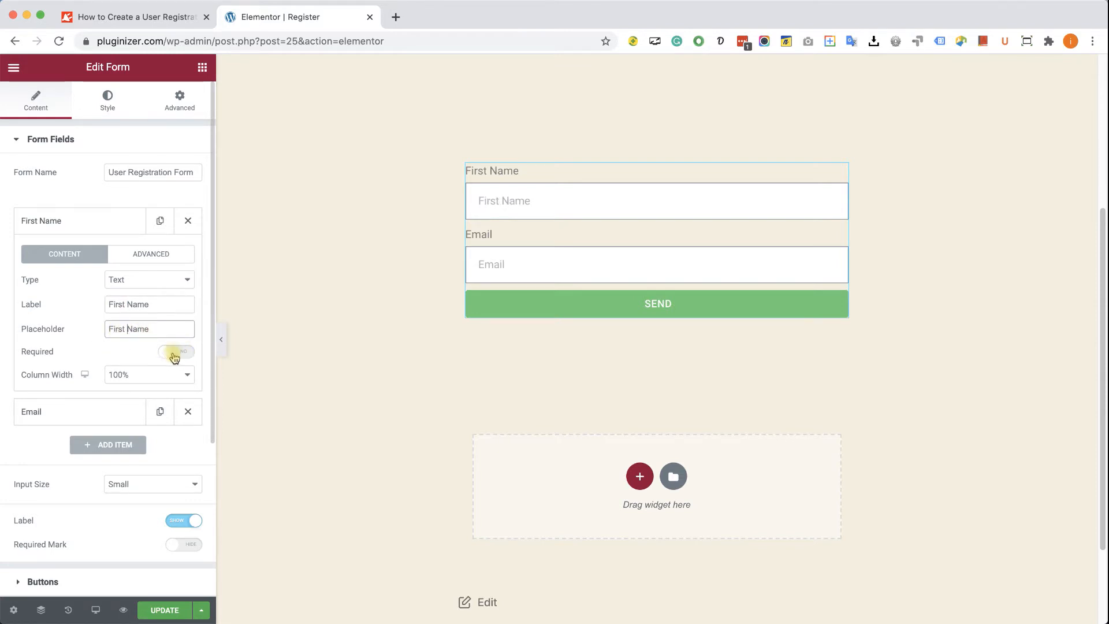
click(175, 352)
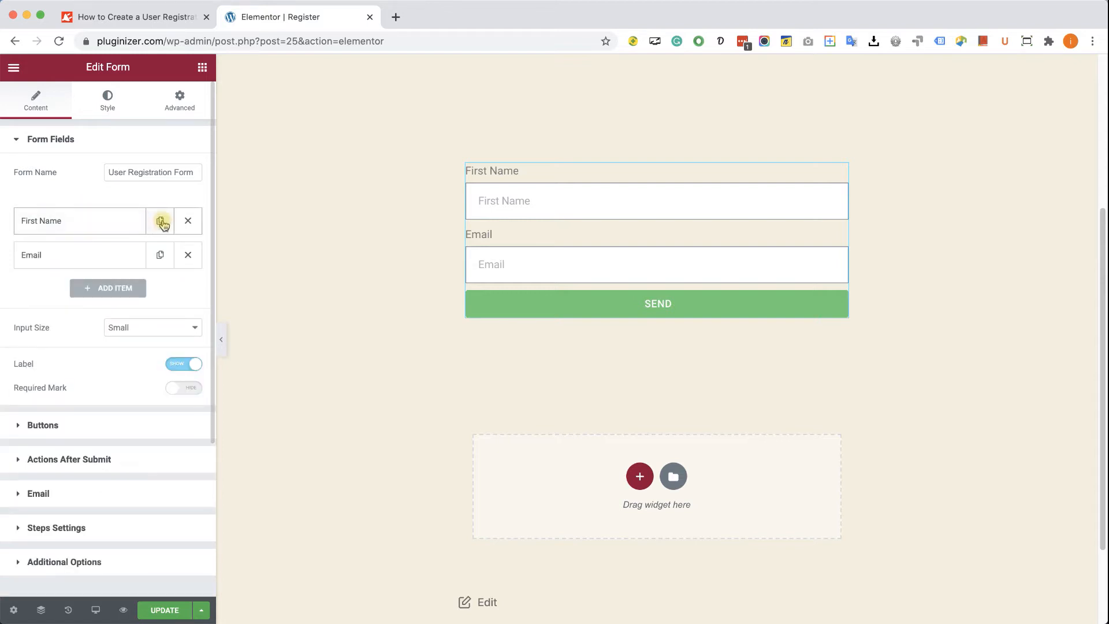
Duplicate First Name into a Last Name field with Last Name label and placeholder.
click(160, 220)
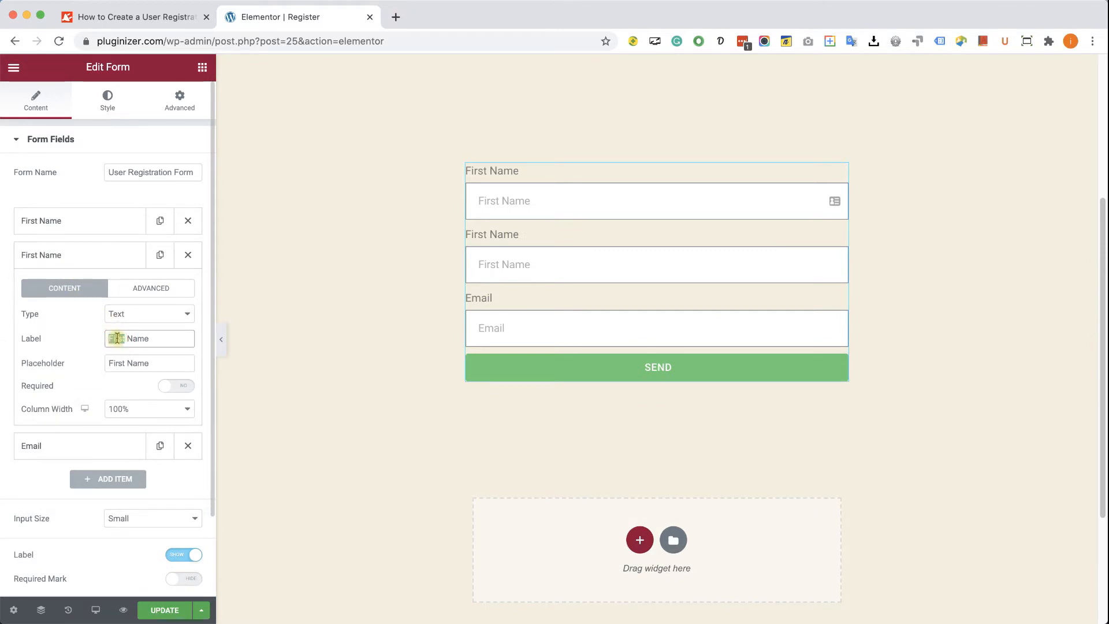
text(Last Name)
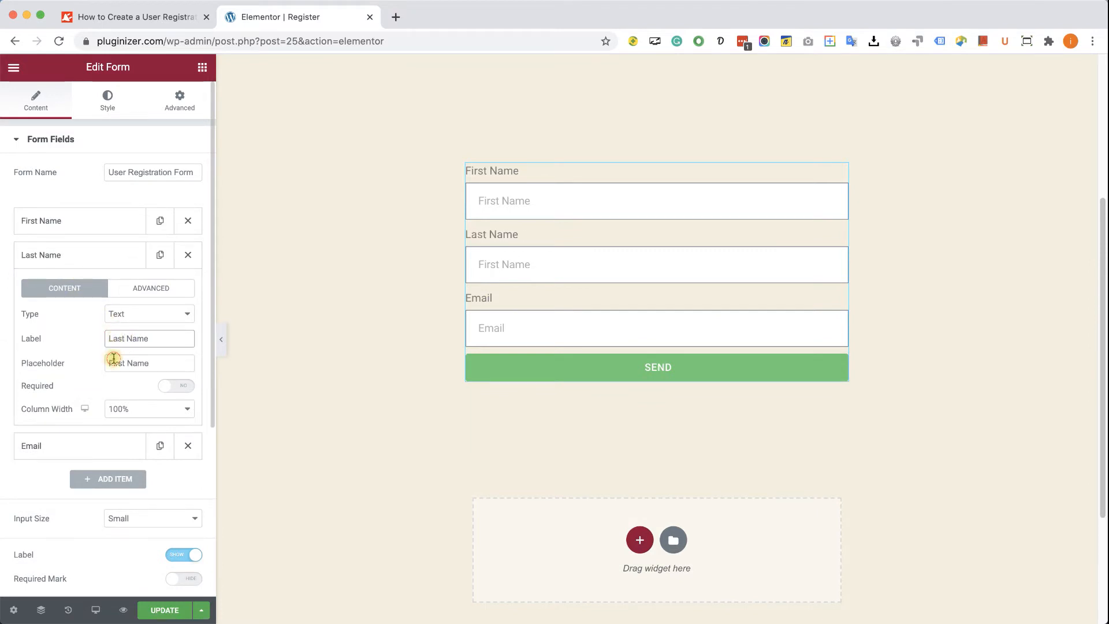
text(Last Name)
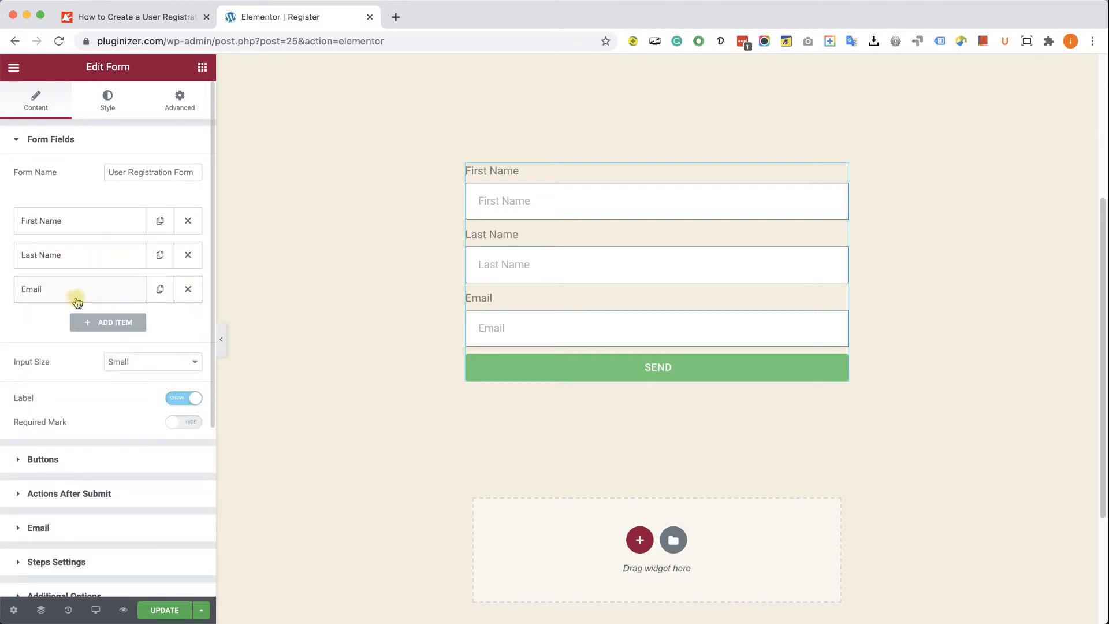
Duplicate Last Name into a required Username field with Username label and placeholder.
click(160, 255)
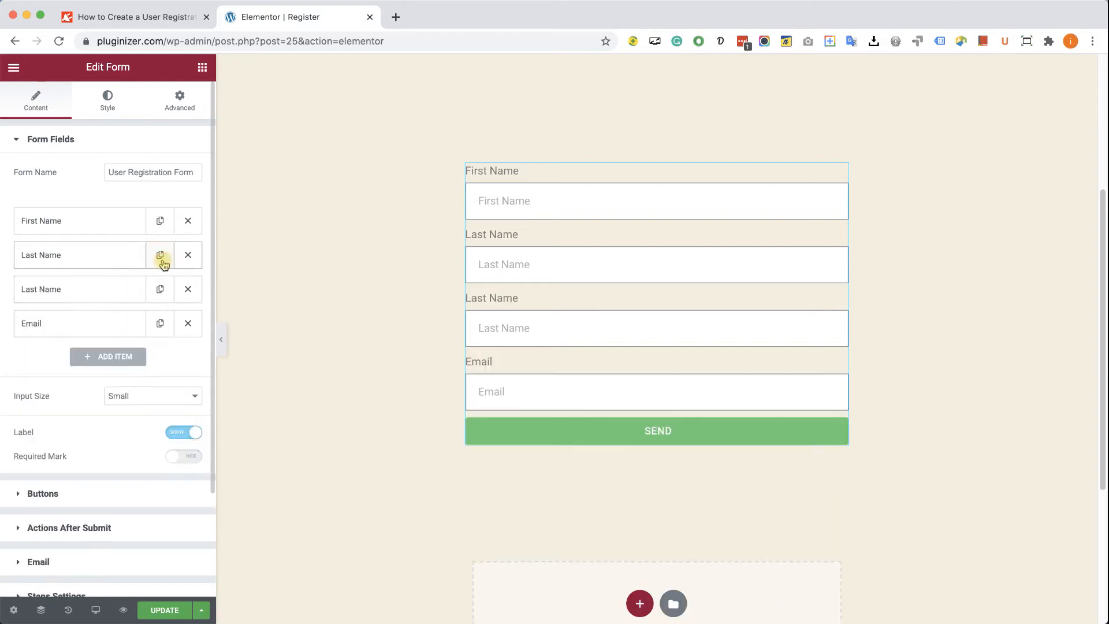
click(78, 288)
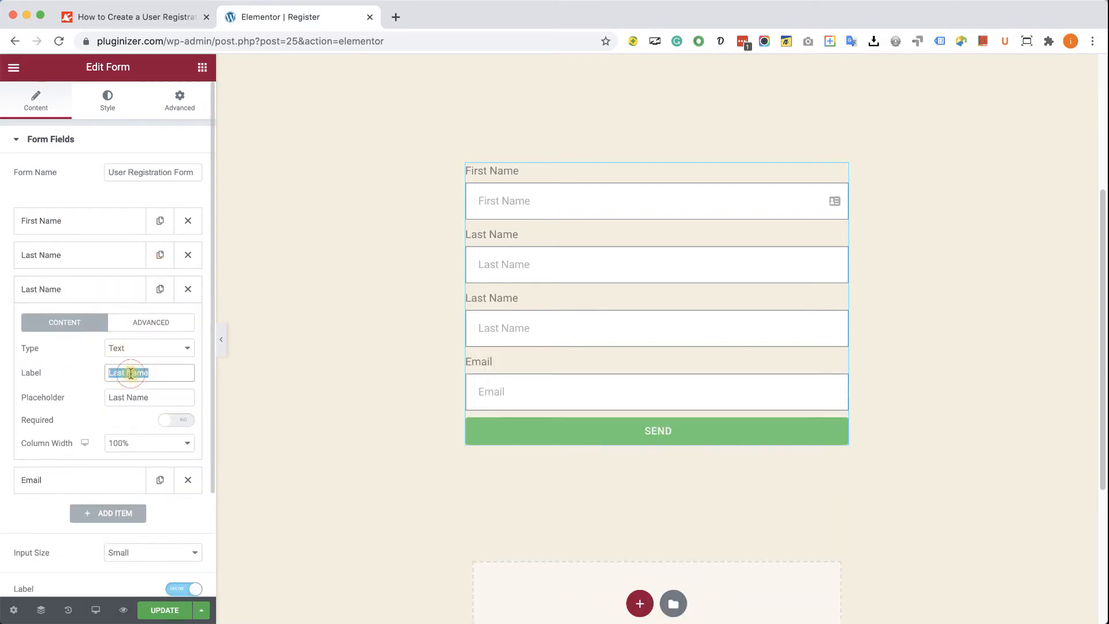
text(Userna)
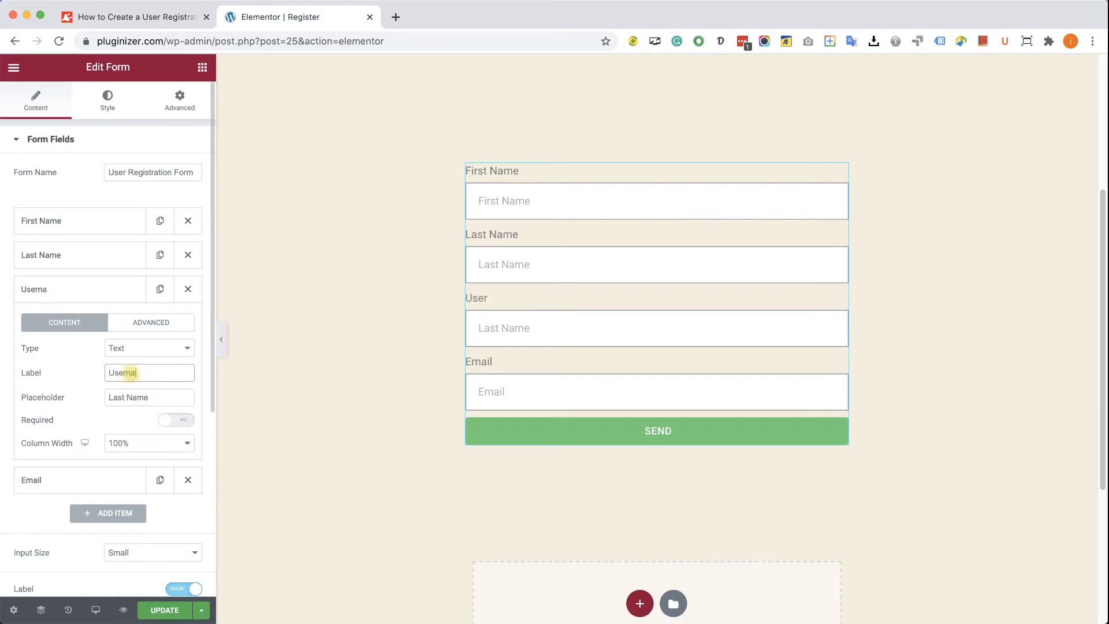
text(Username)
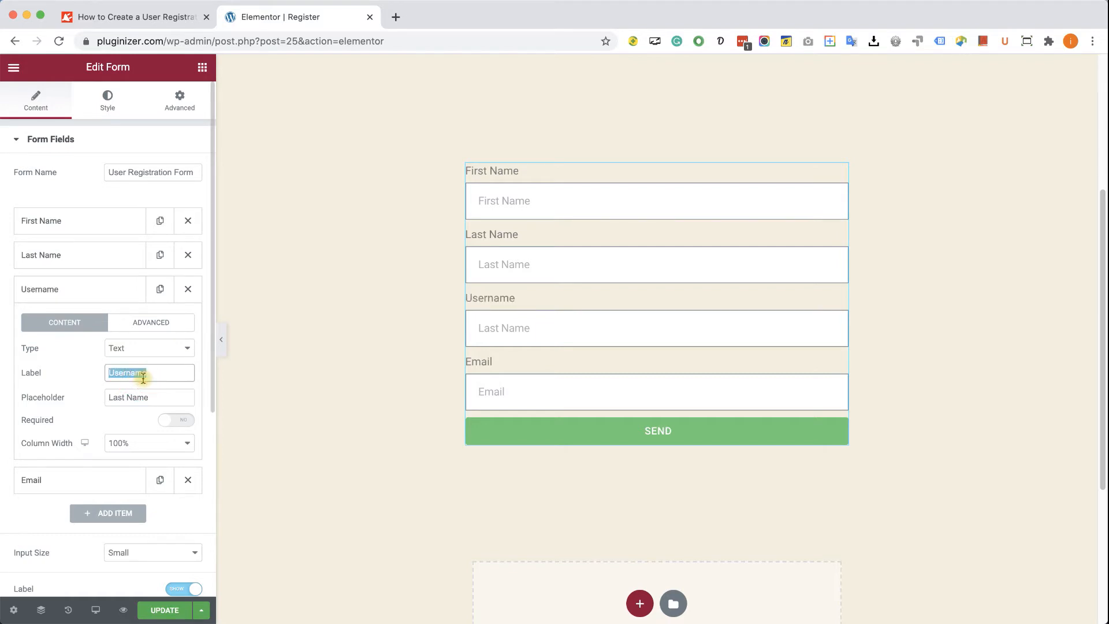
text(Username)
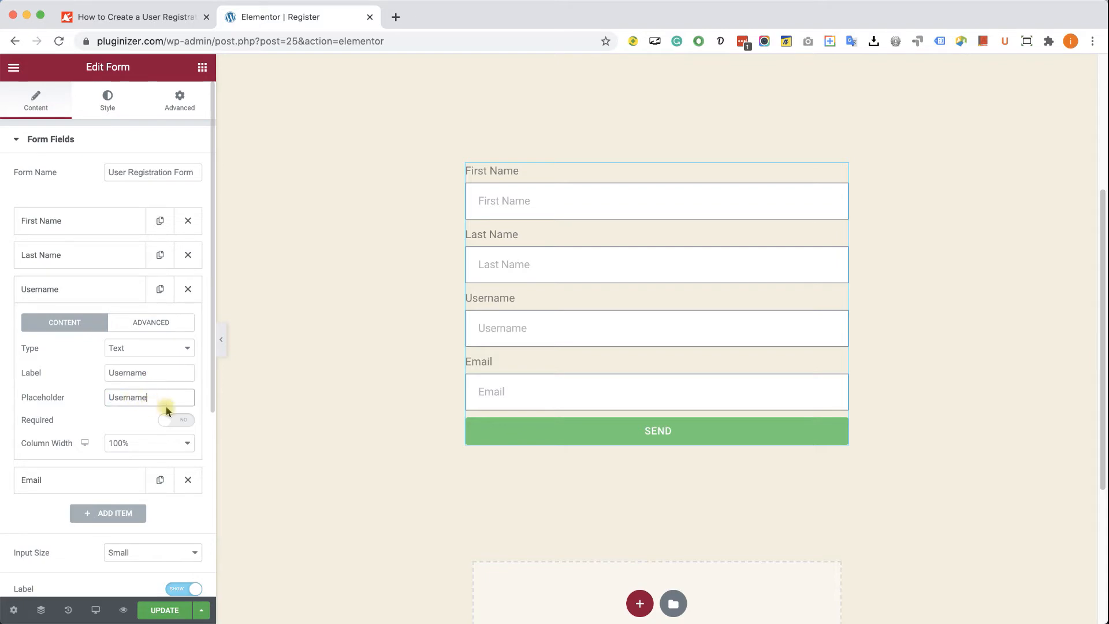
click(176, 419)
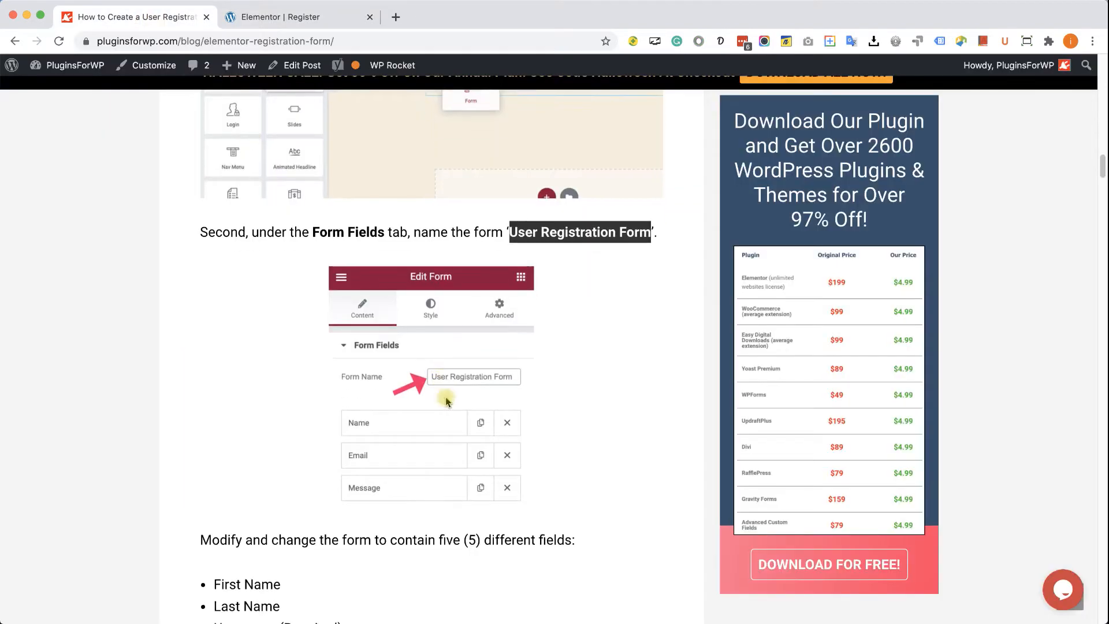
Review the tutorial's table of field types, labels and required settings, then return to Elementor.
scroll(down, 3)
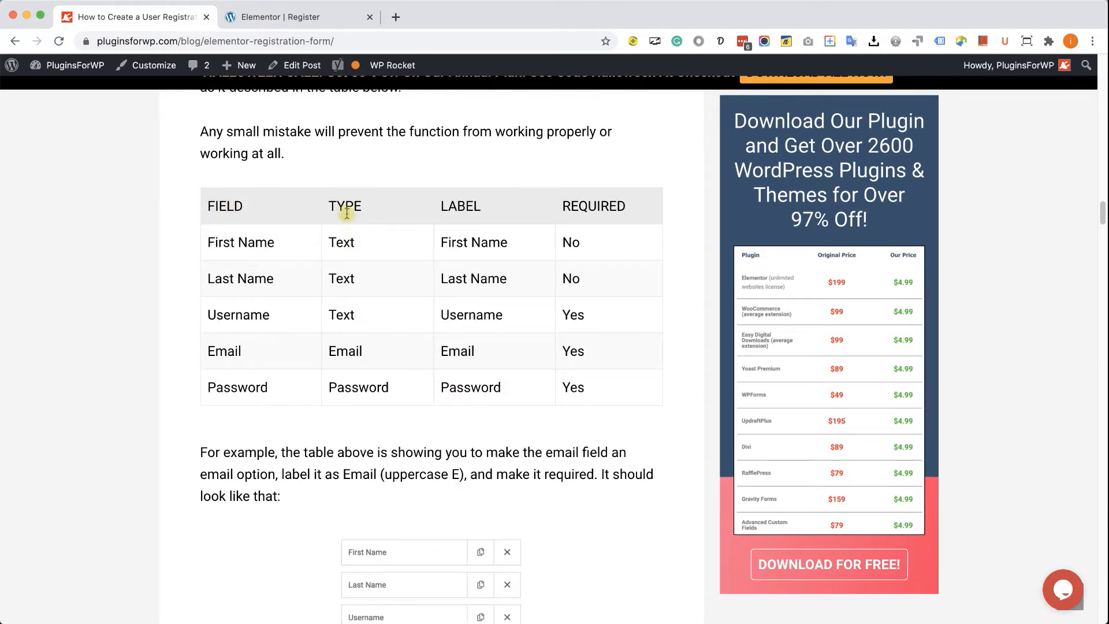
mouse_move(487, 241)
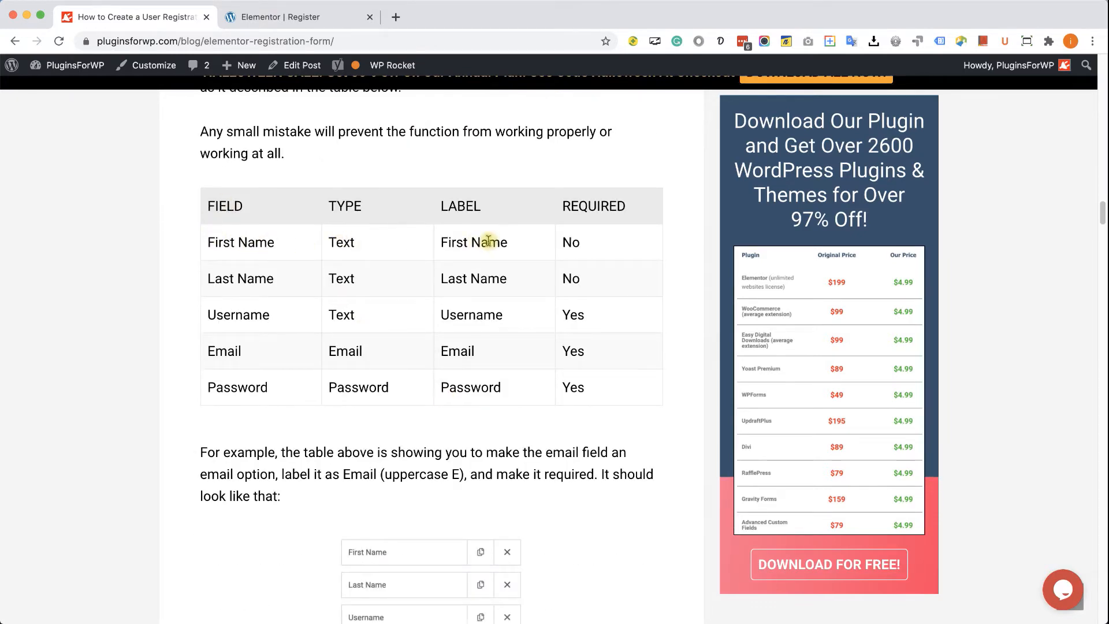
mouse_move(516, 341)
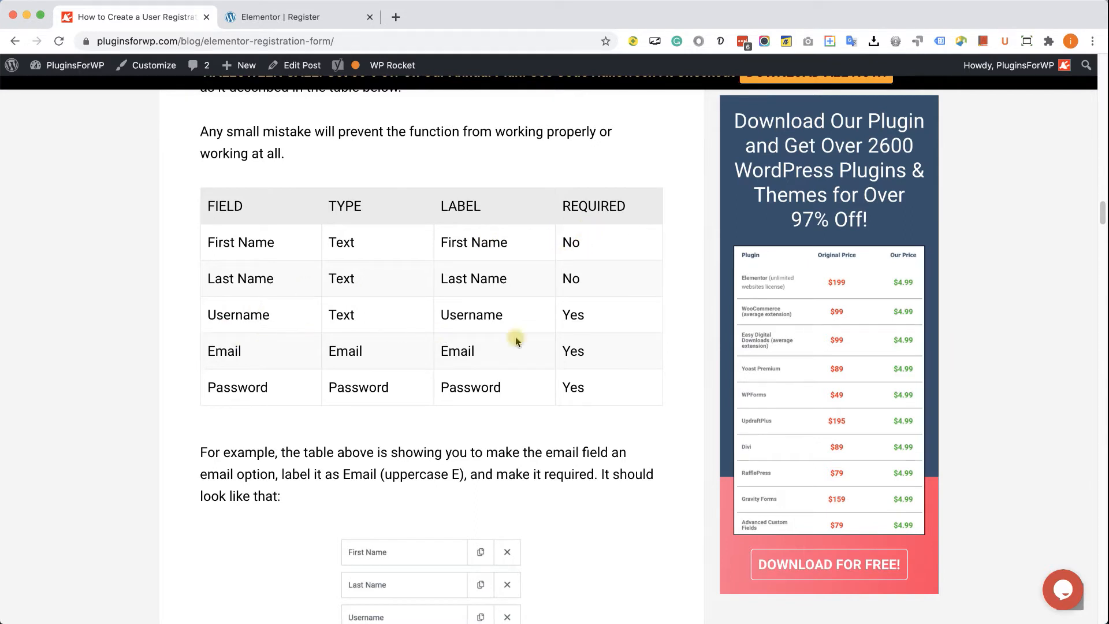
mouse_move(316, 325)
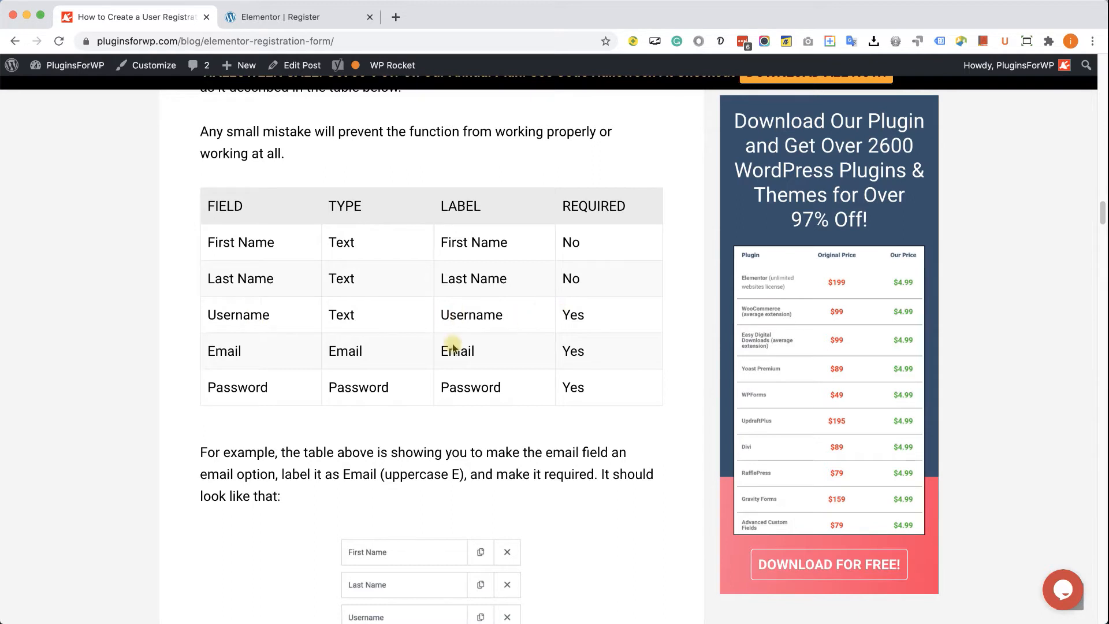
mouse_move(299, 25)
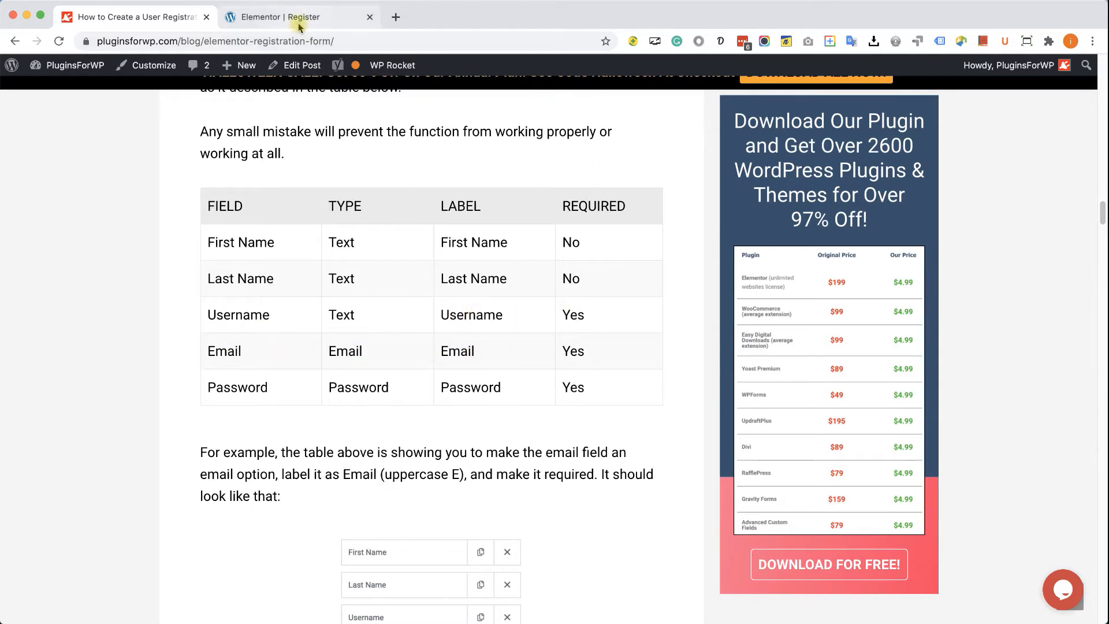
click(297, 16)
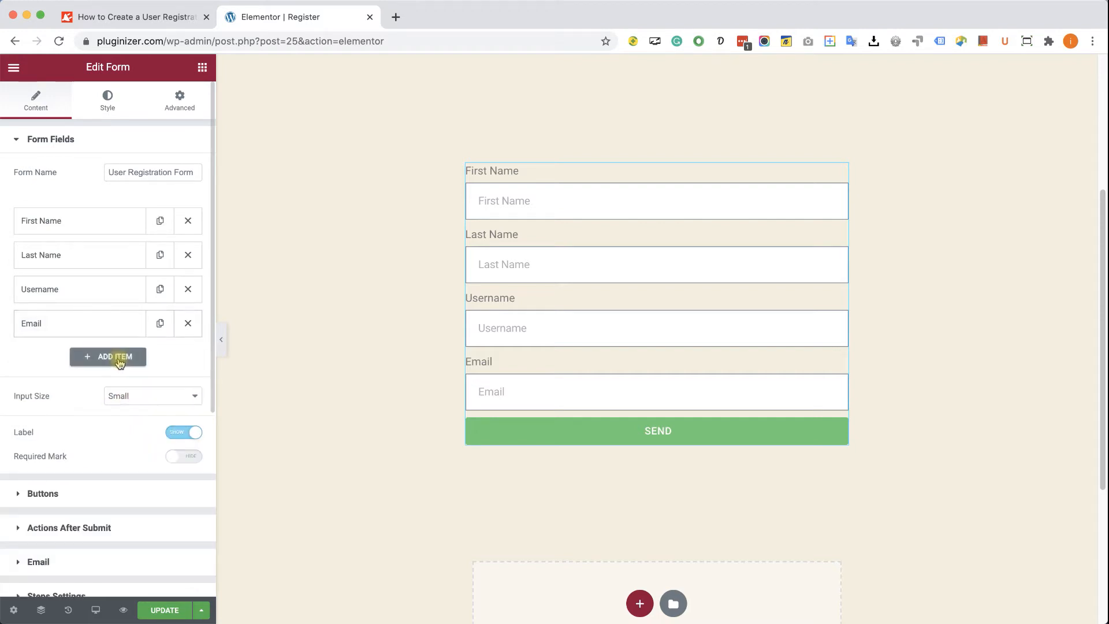
Add a required Password-type field labelled 'Passworrd' with a Password placeholder.
click(108, 356)
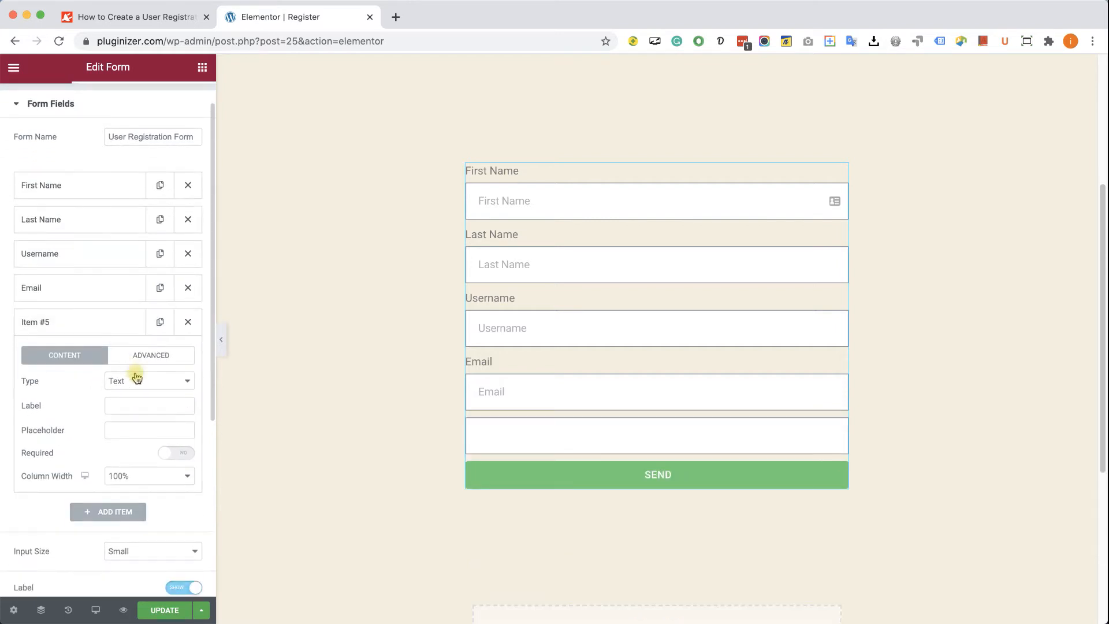
click(149, 380)
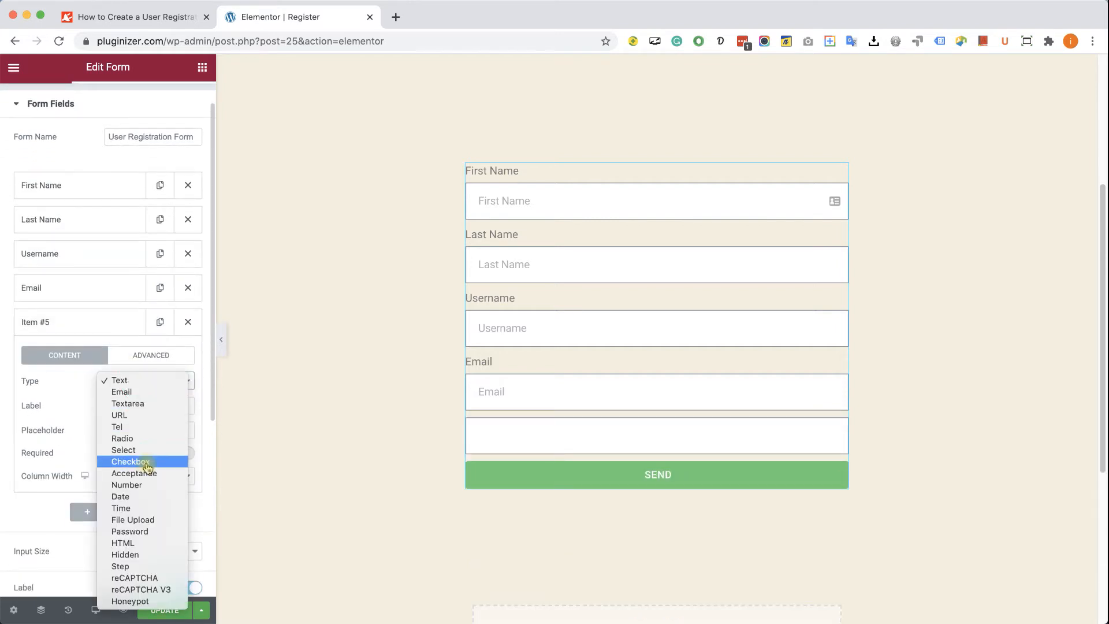
mouse_move(132, 508)
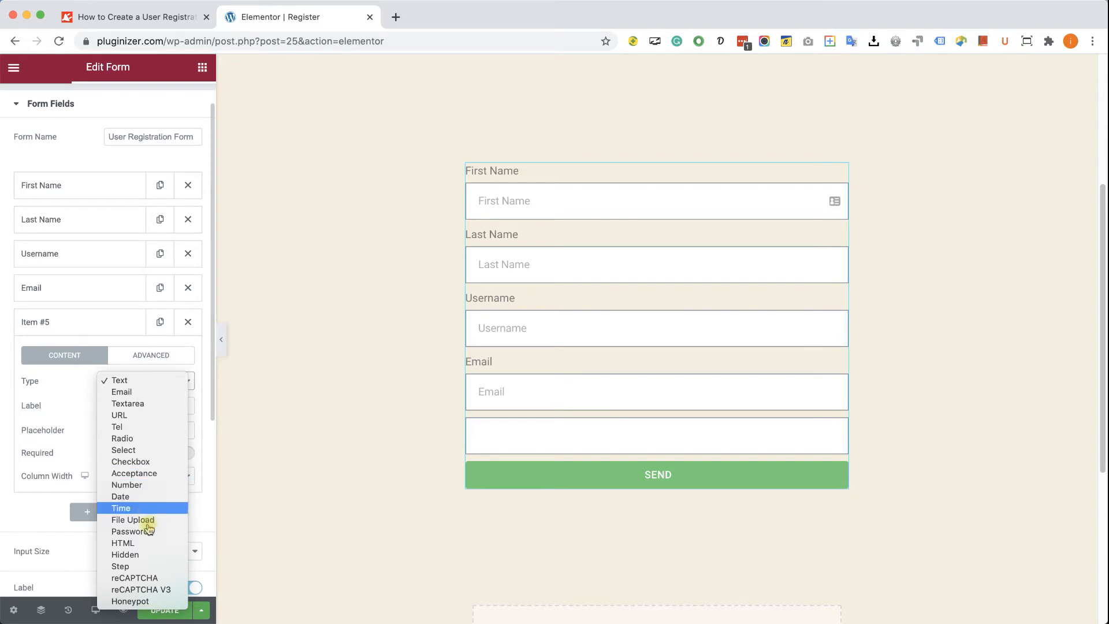
click(132, 532)
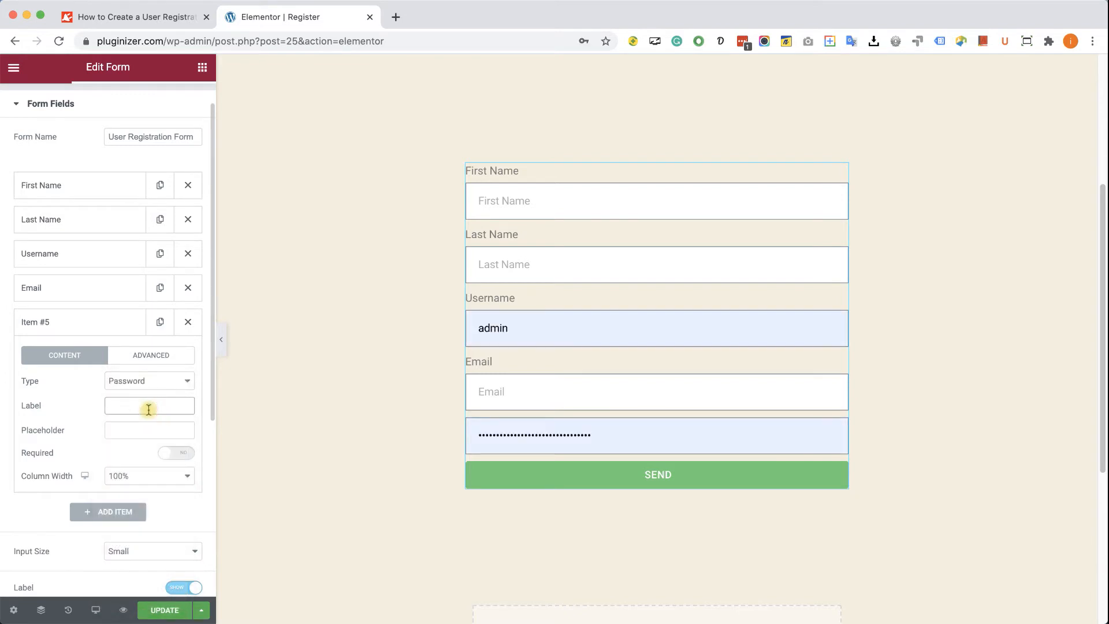
text(Passworrd)
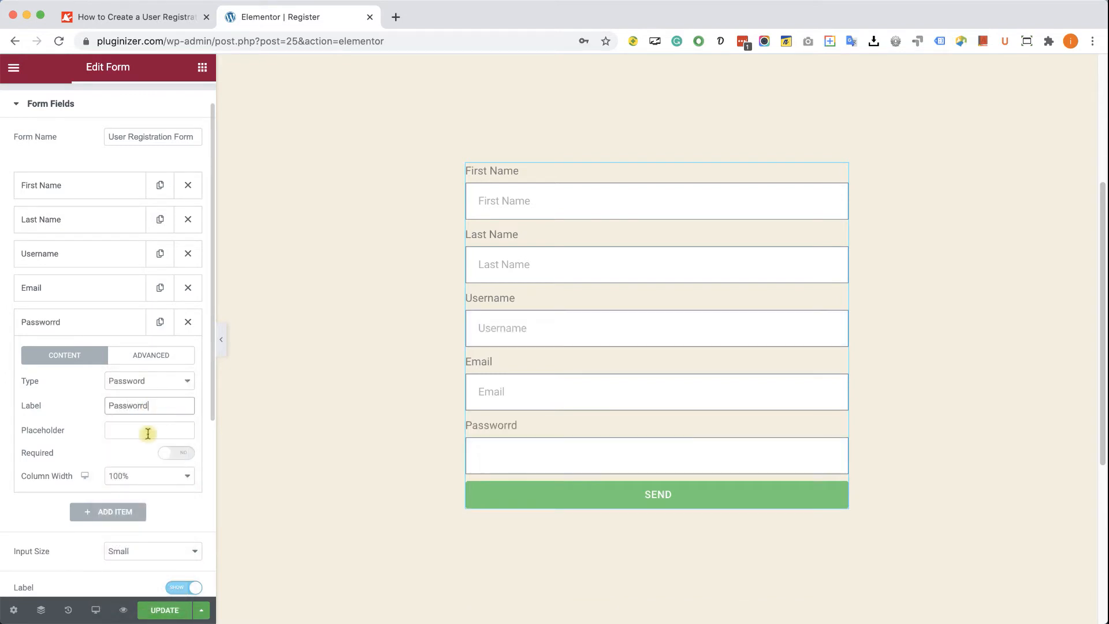
text(Password)
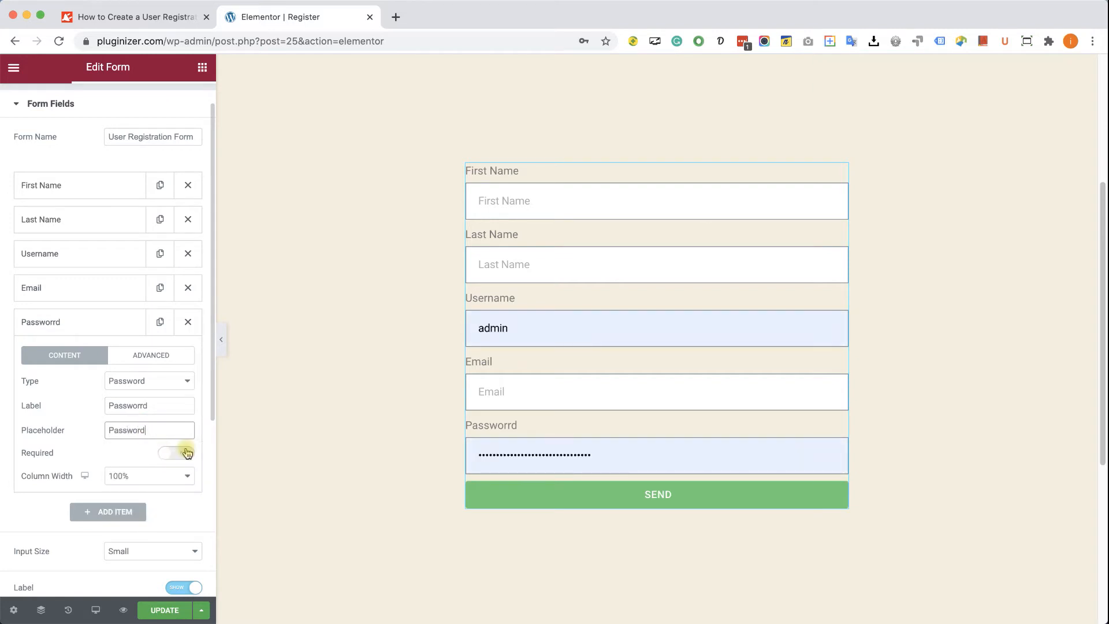
click(176, 452)
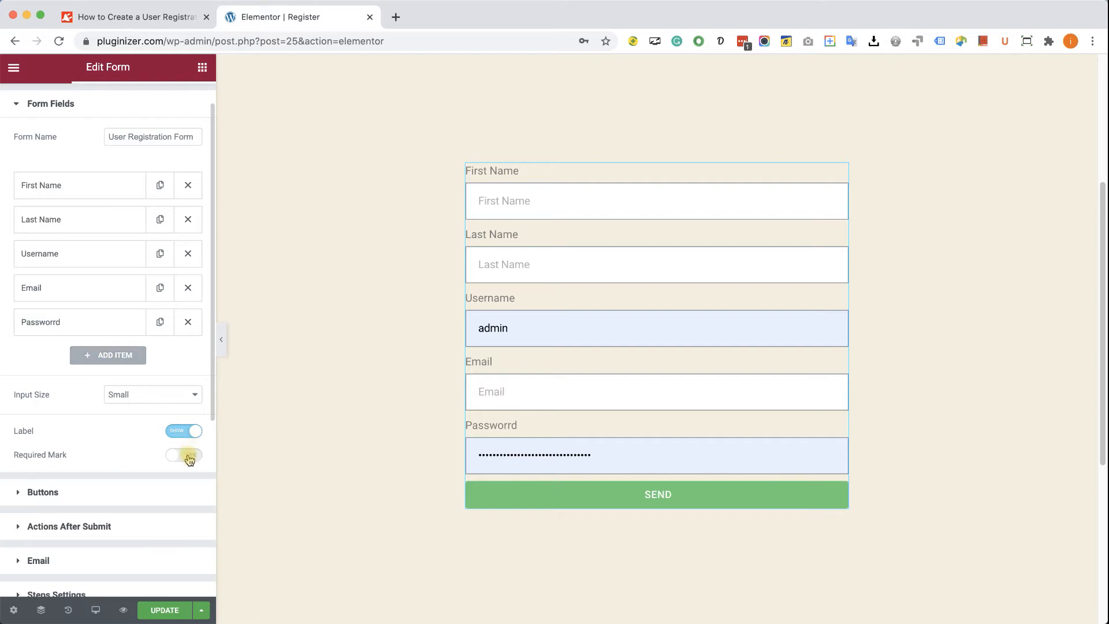
Turn on Required Mark for asterisks on required fields and open the editor's main menu.
click(183, 454)
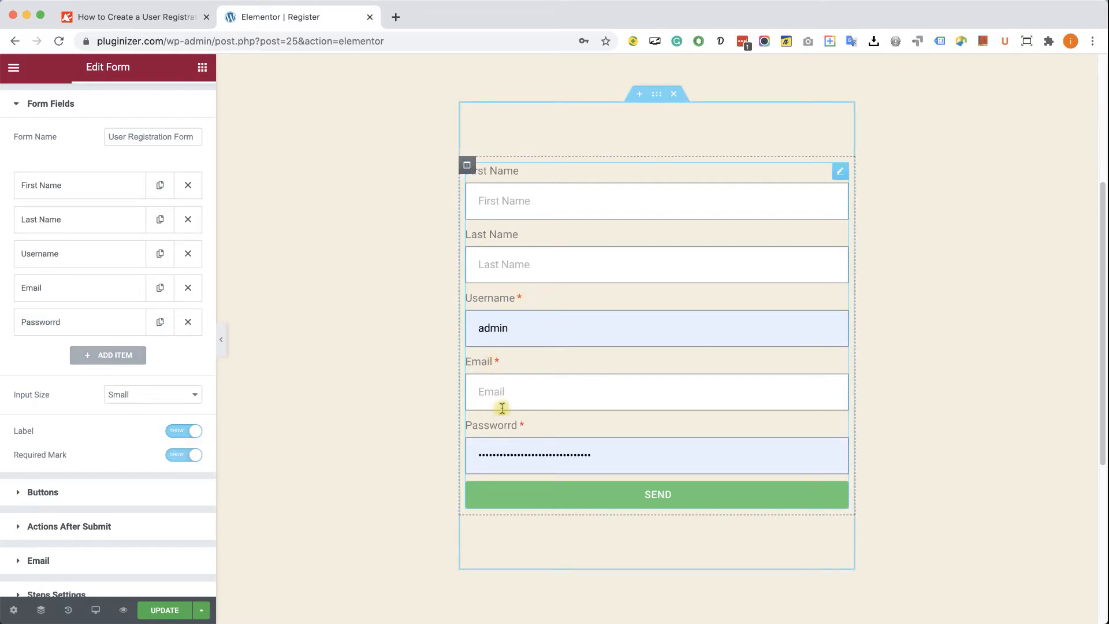
mouse_move(497, 250)
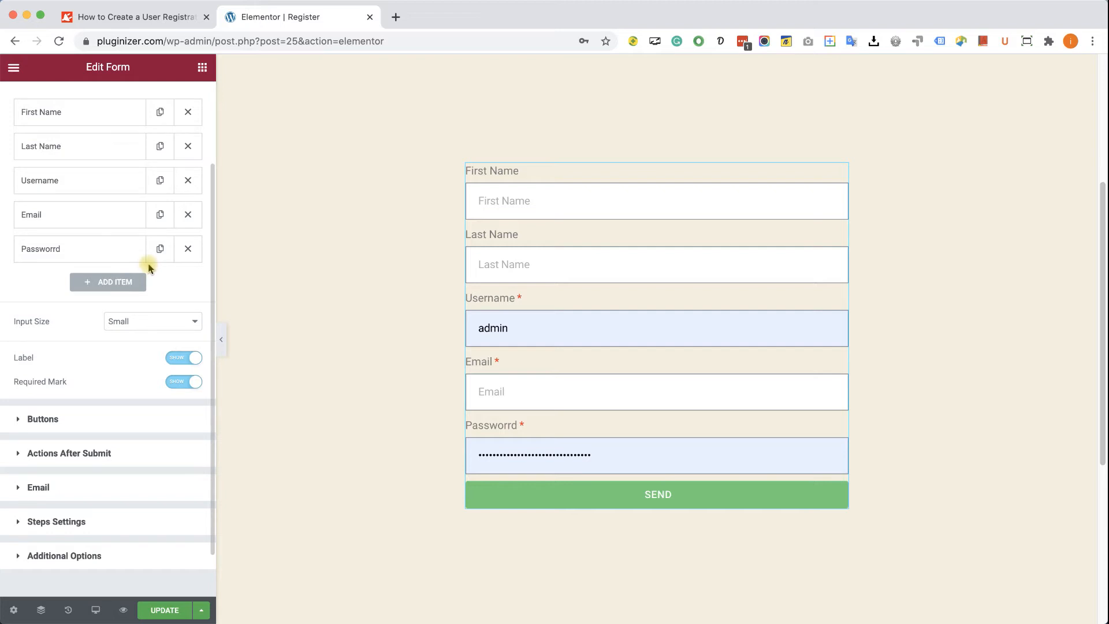
mouse_move(167, 339)
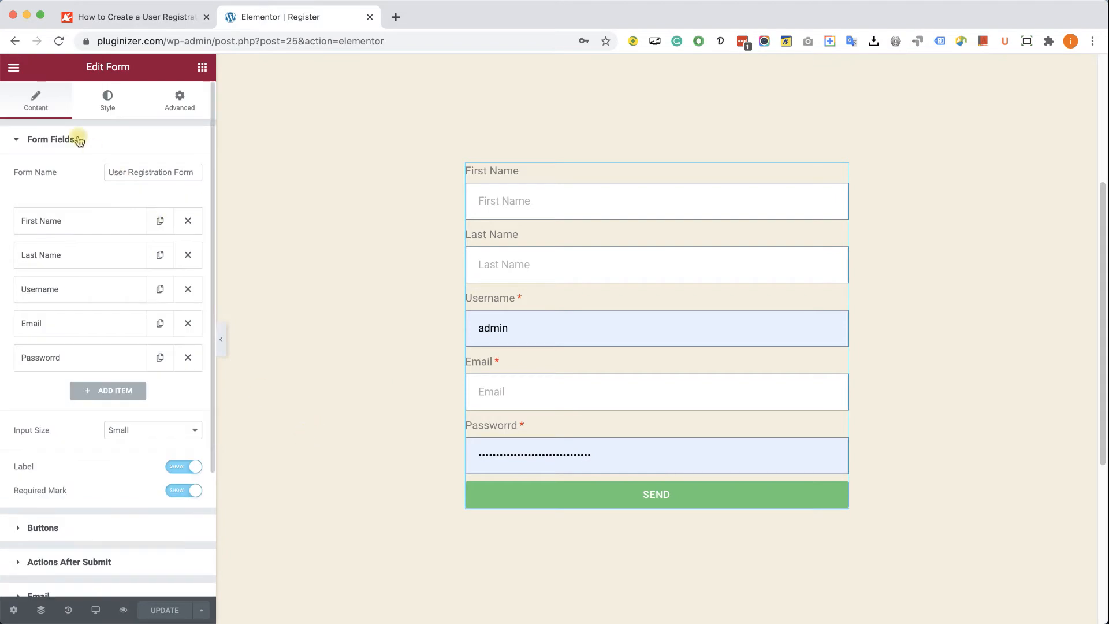
click(13, 67)
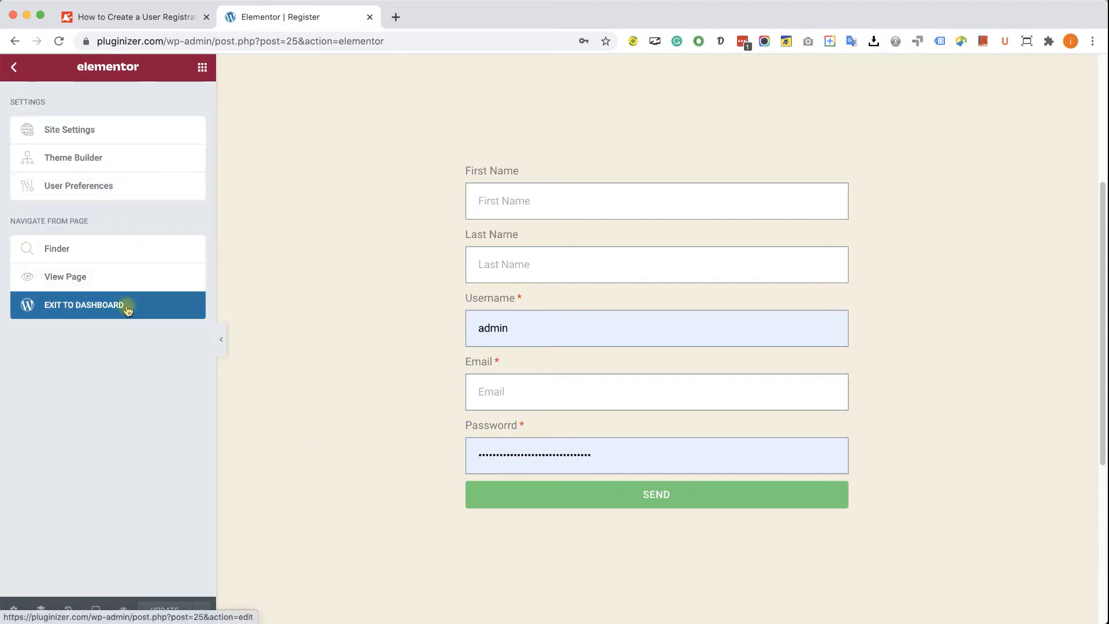
Open Twenty Twenty's functions.php in the Theme Editor at its end, then return to the tutorial.
click(83, 305)
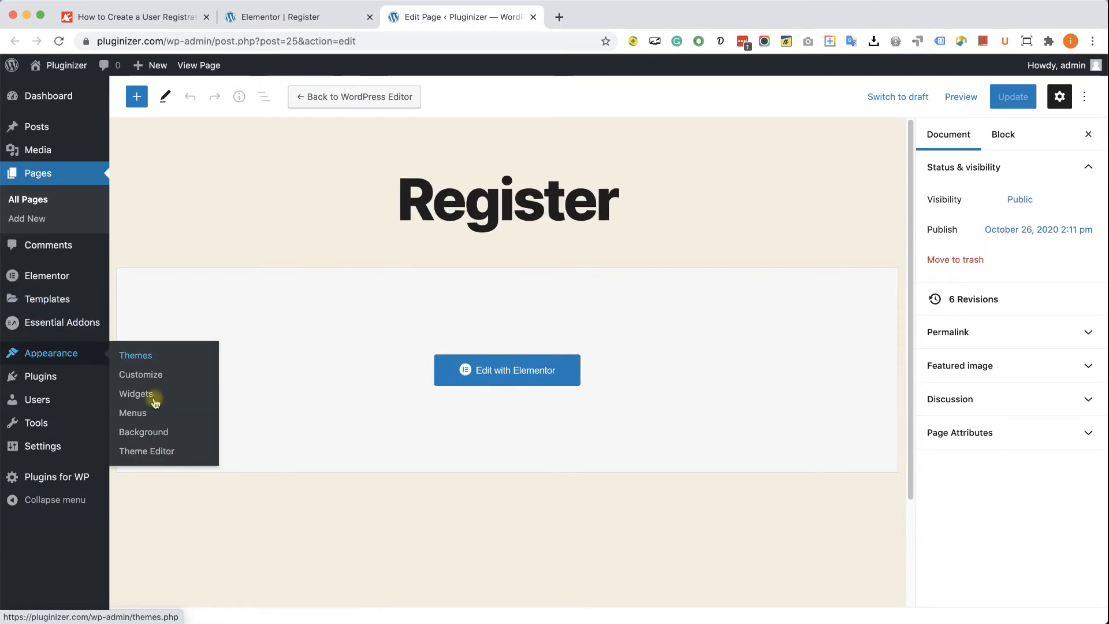
click(146, 451)
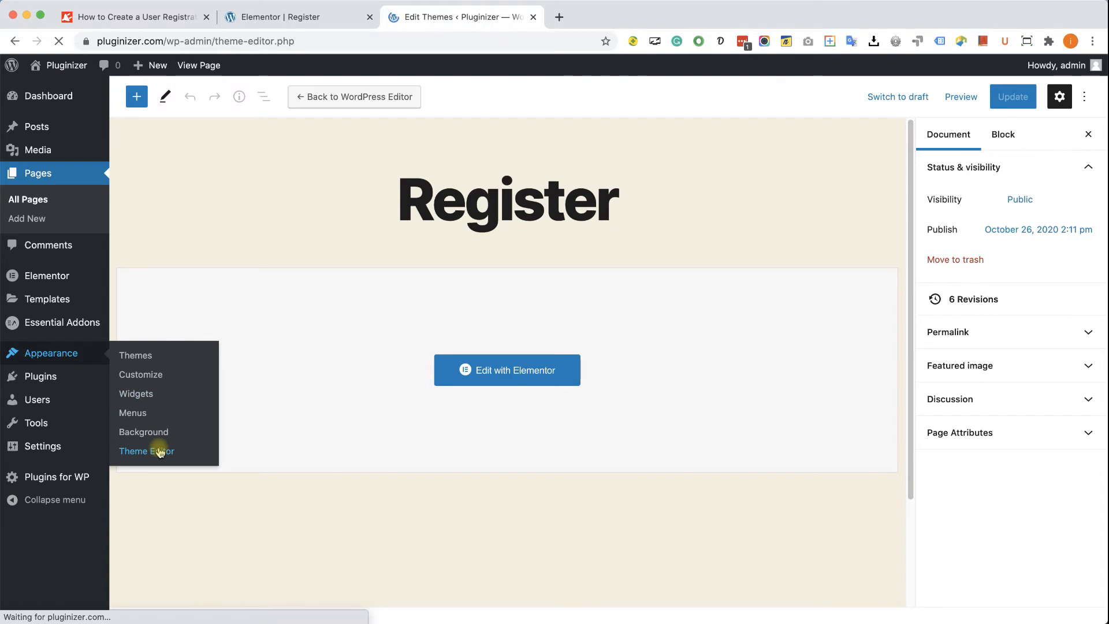
click(146, 451)
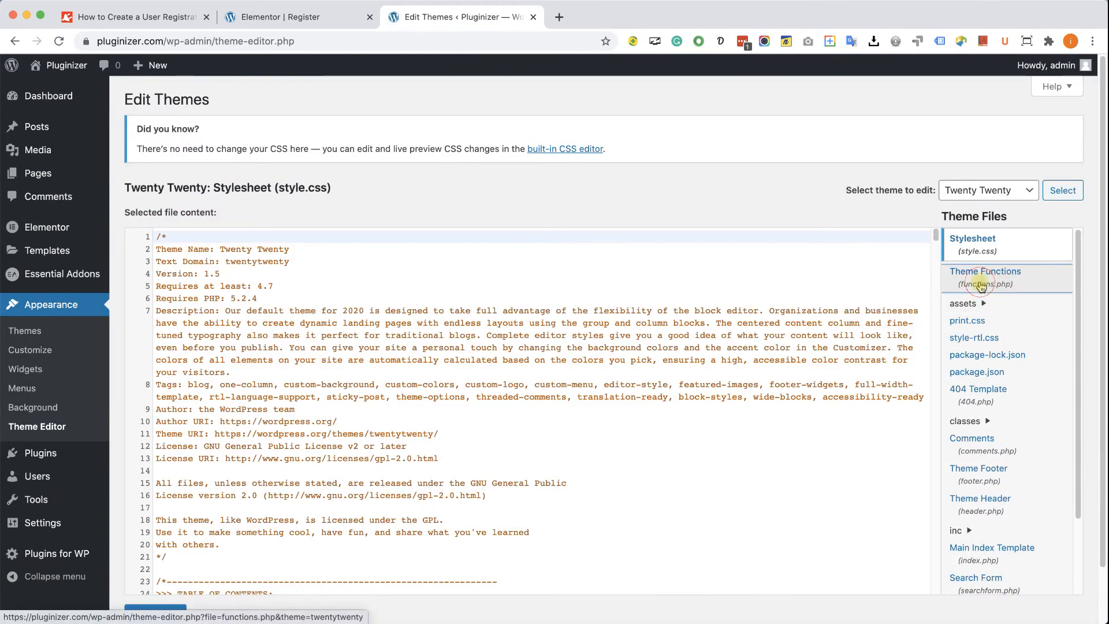
click(986, 278)
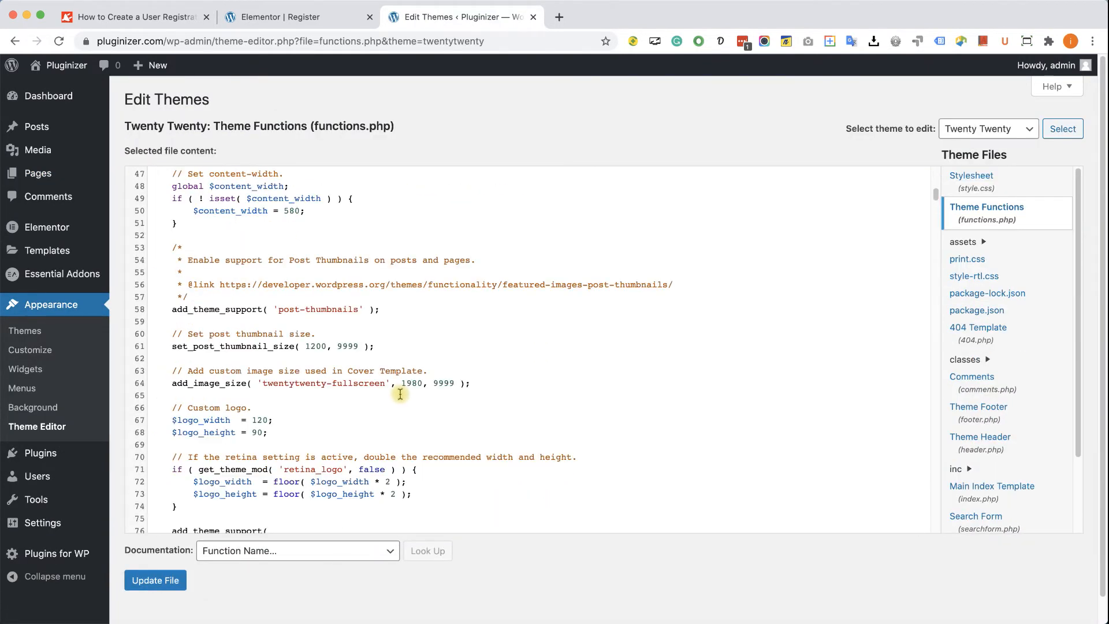
scroll(down, 3)
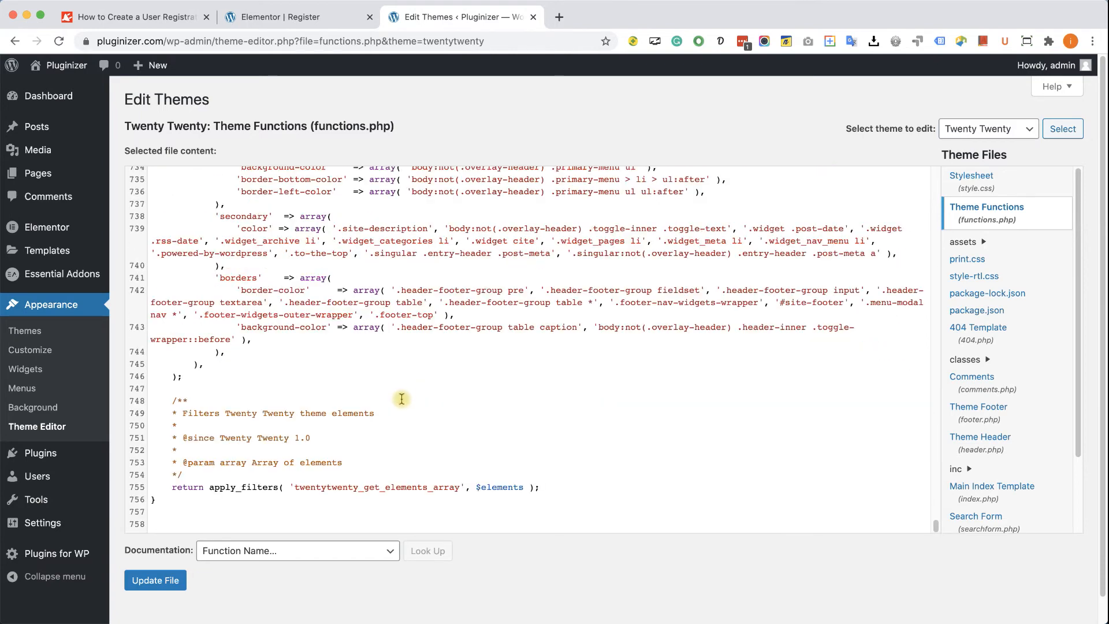
click(127, 16)
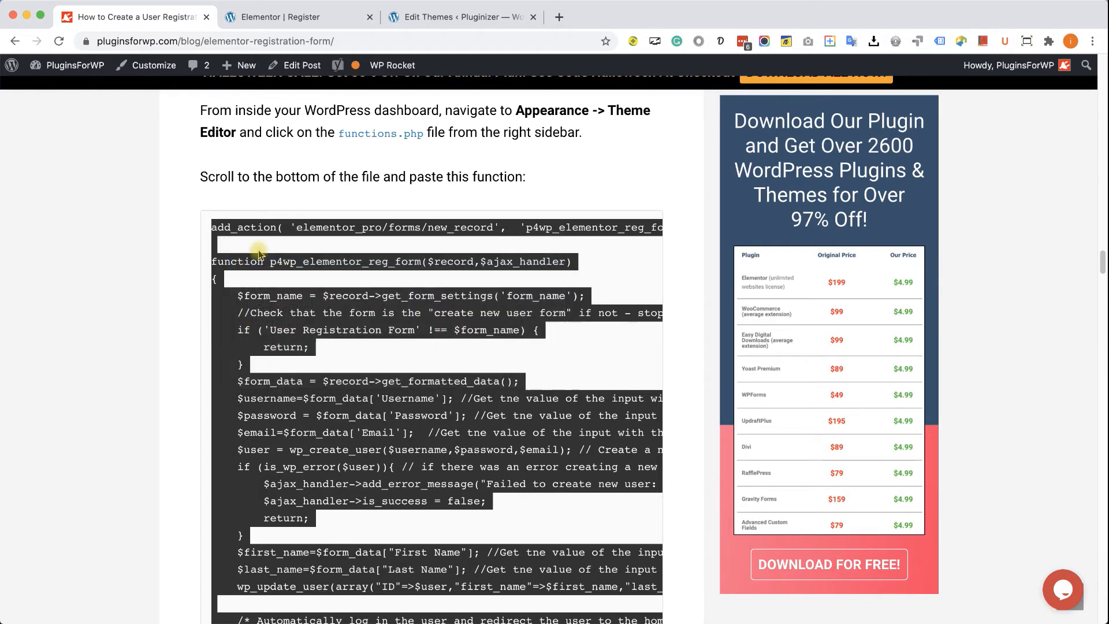
Paste the copied registration function at the end of functions.php and update the file.
click(296, 17)
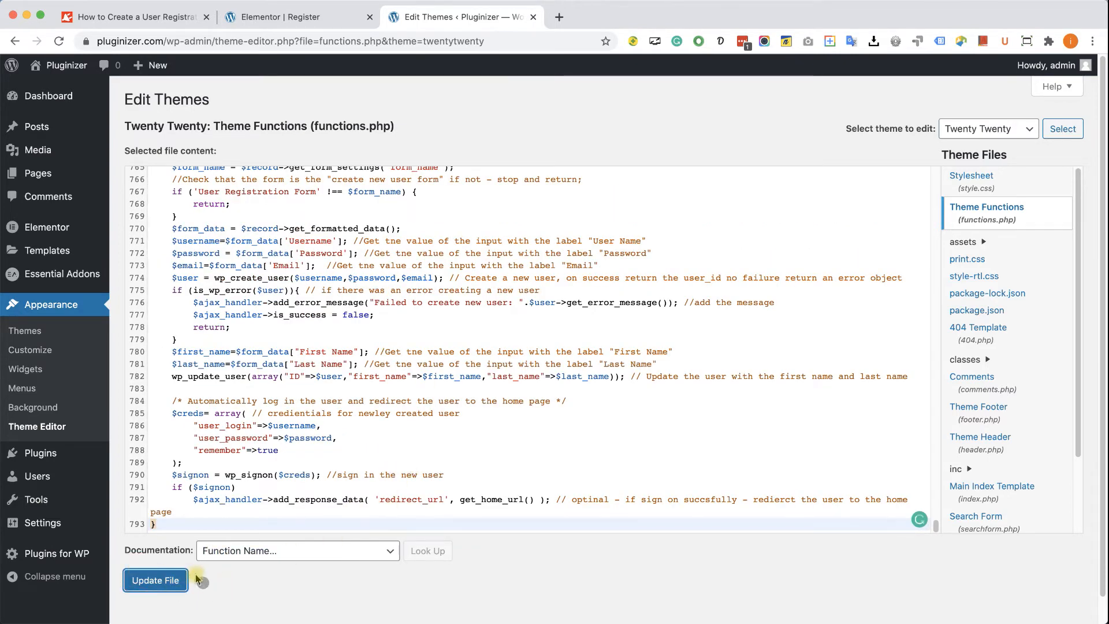
click(155, 580)
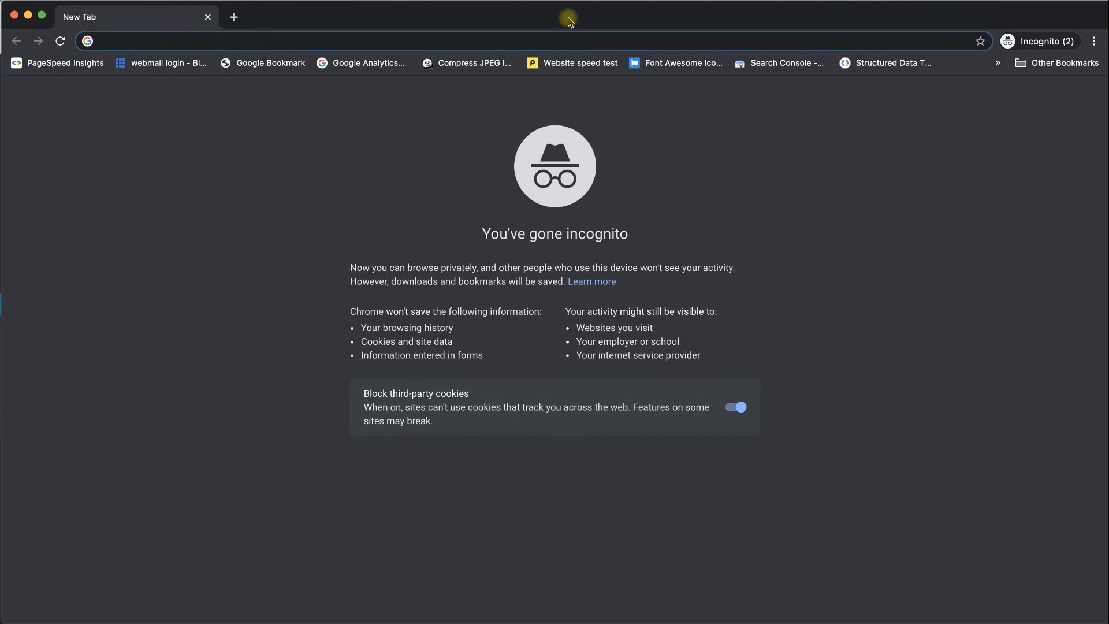
Open pluginizer.com's Register page incognito and enter first name 'Test', last name 'Form'.
text(pluginizer.com)
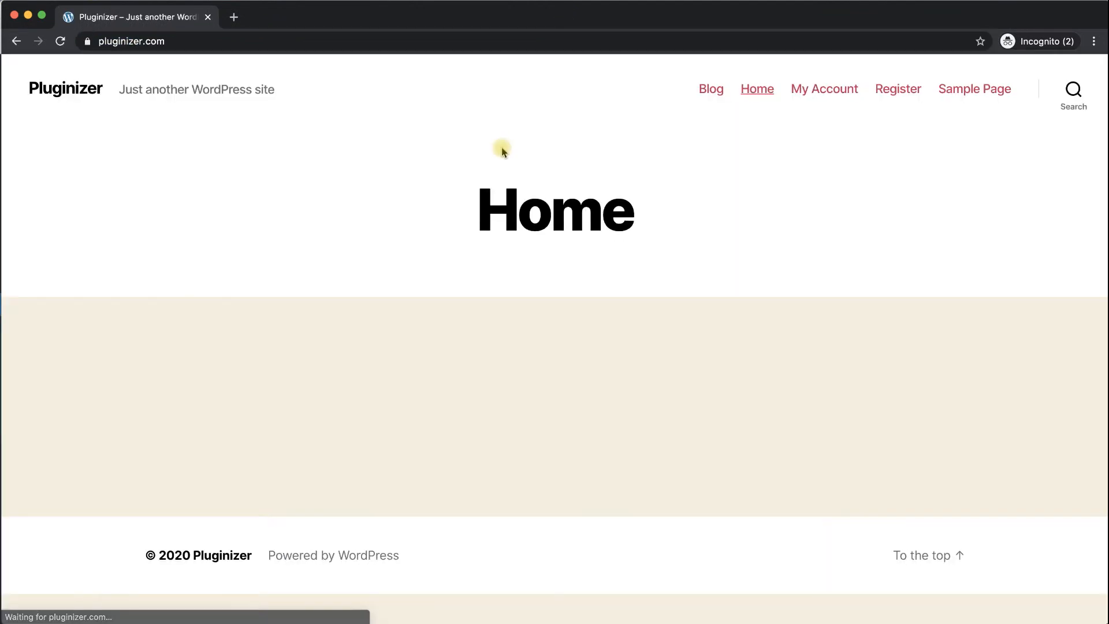
click(898, 88)
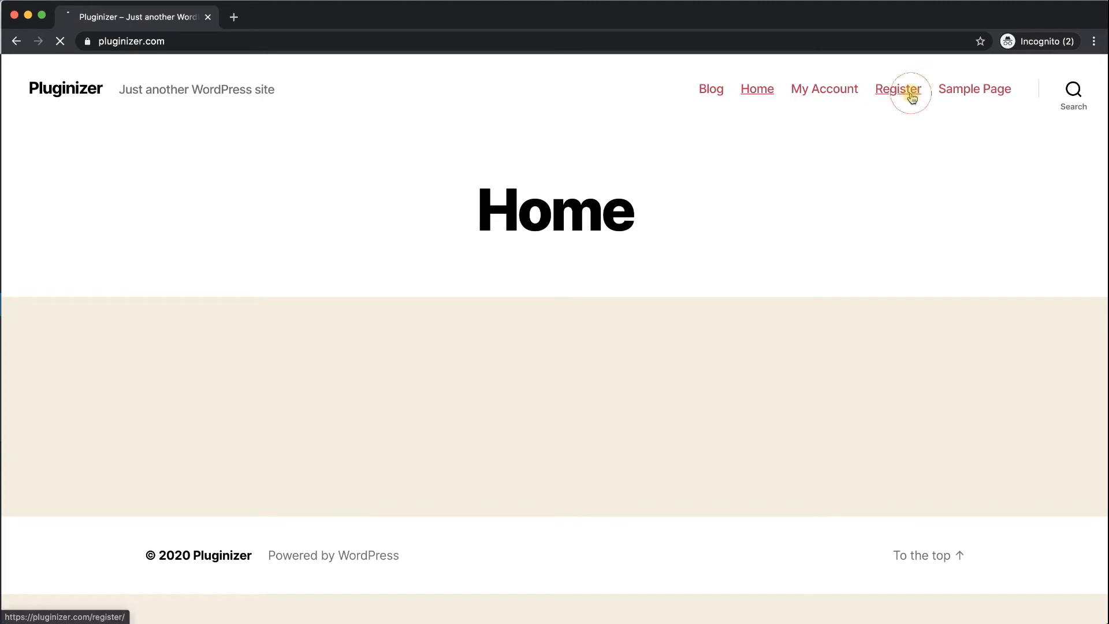
click(898, 89)
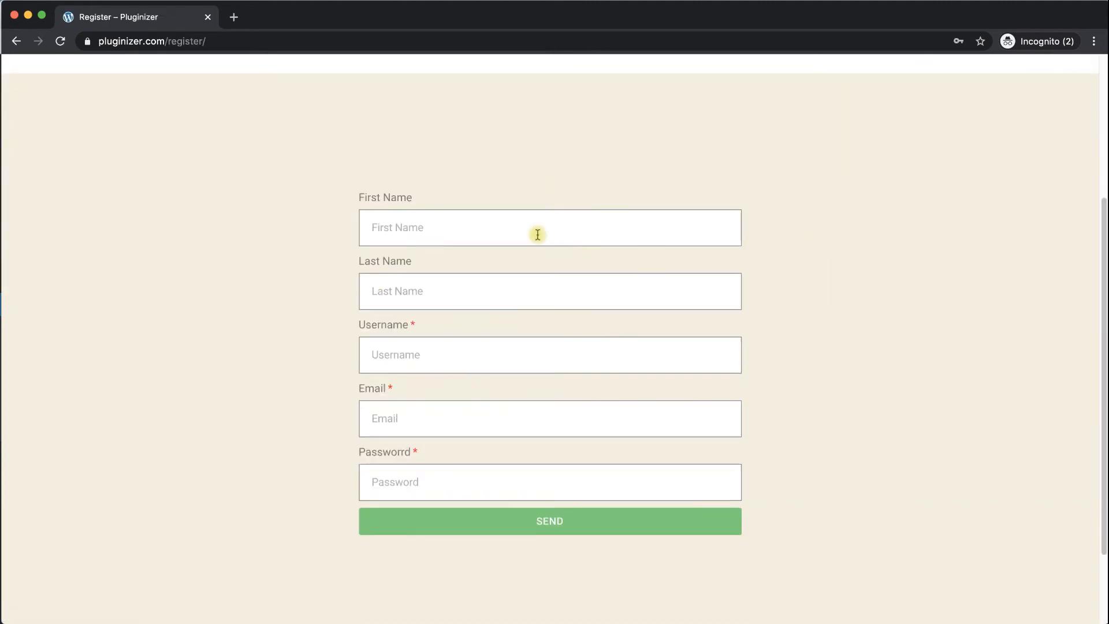
text(Te)
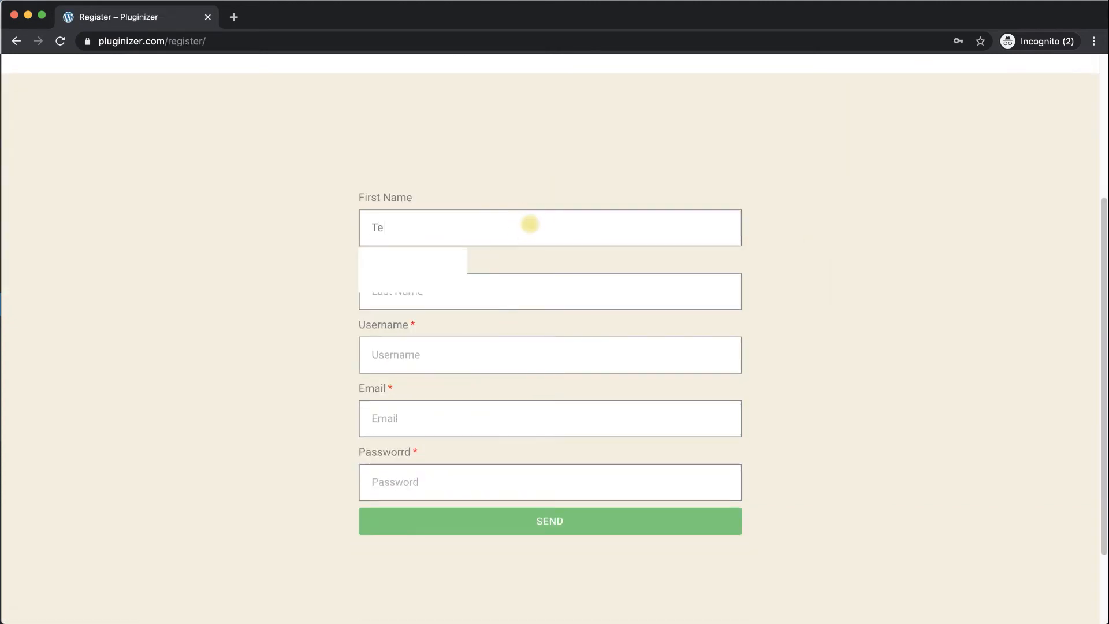
text(st)
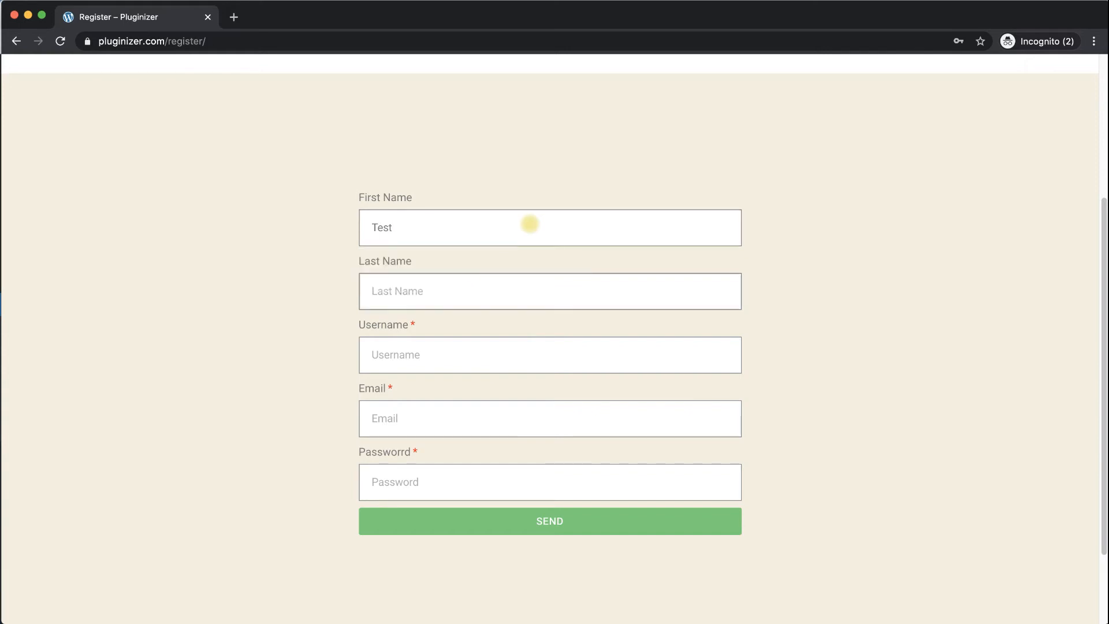
text(Form)
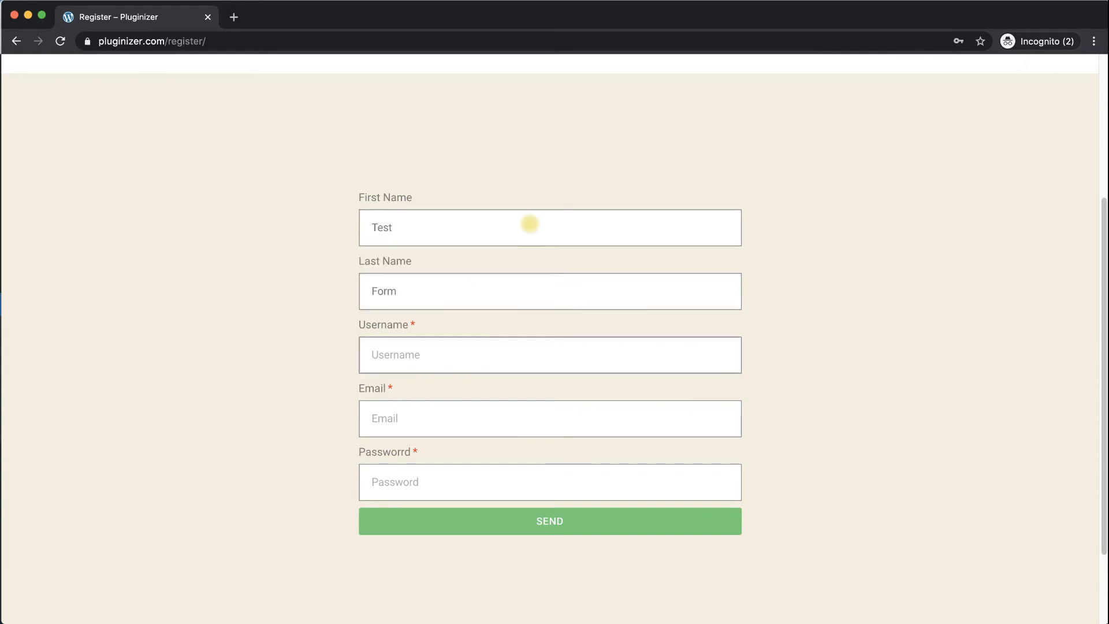
text(Testform)
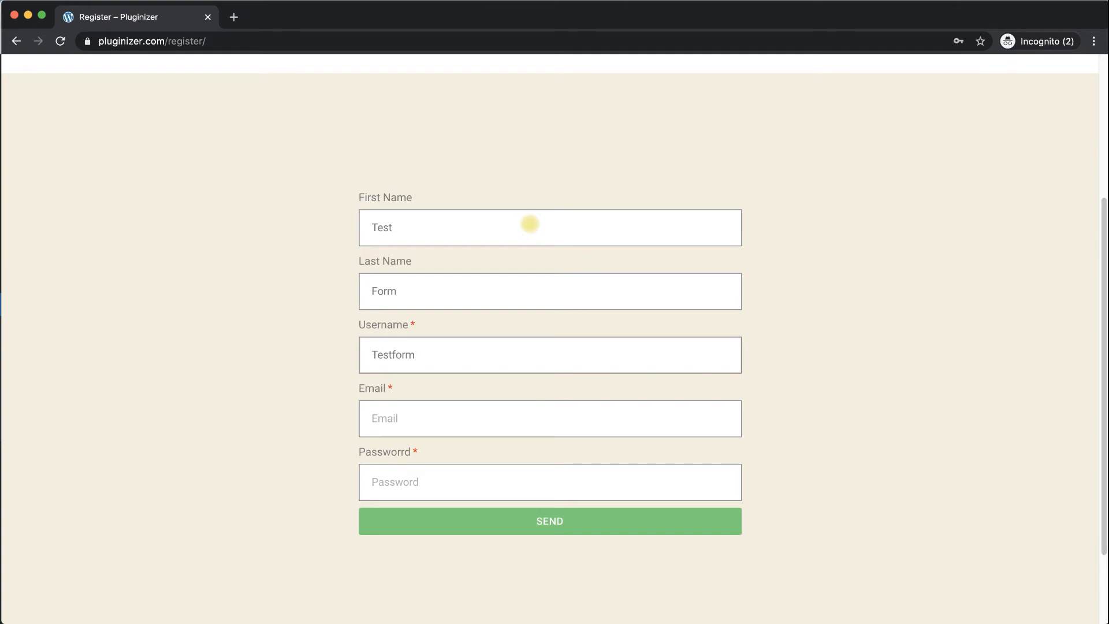
text(testform@)
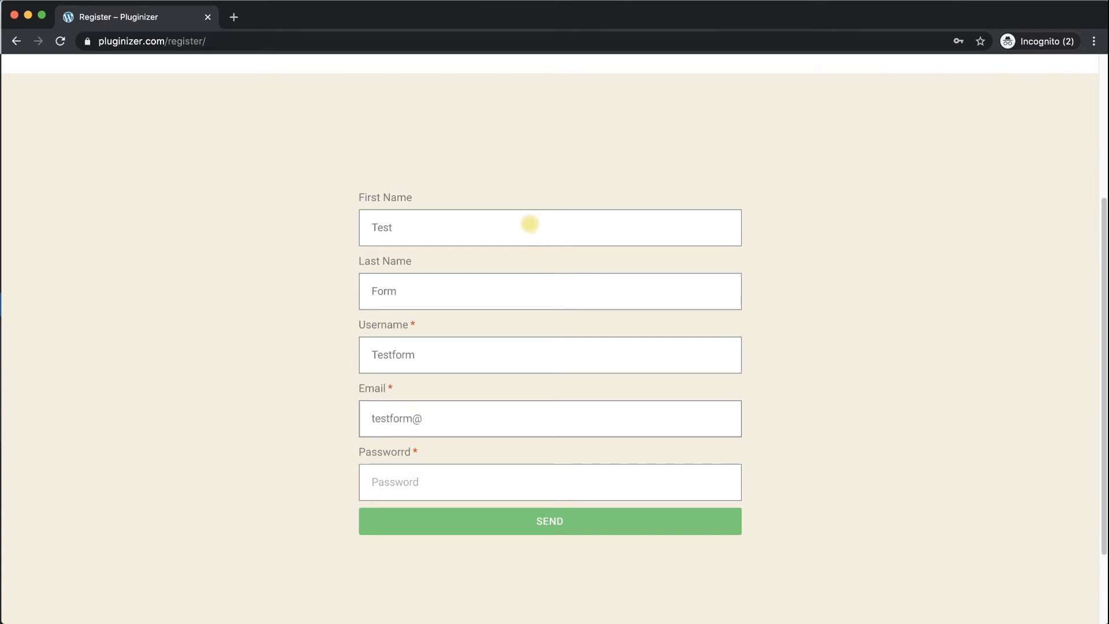
text(example.com)
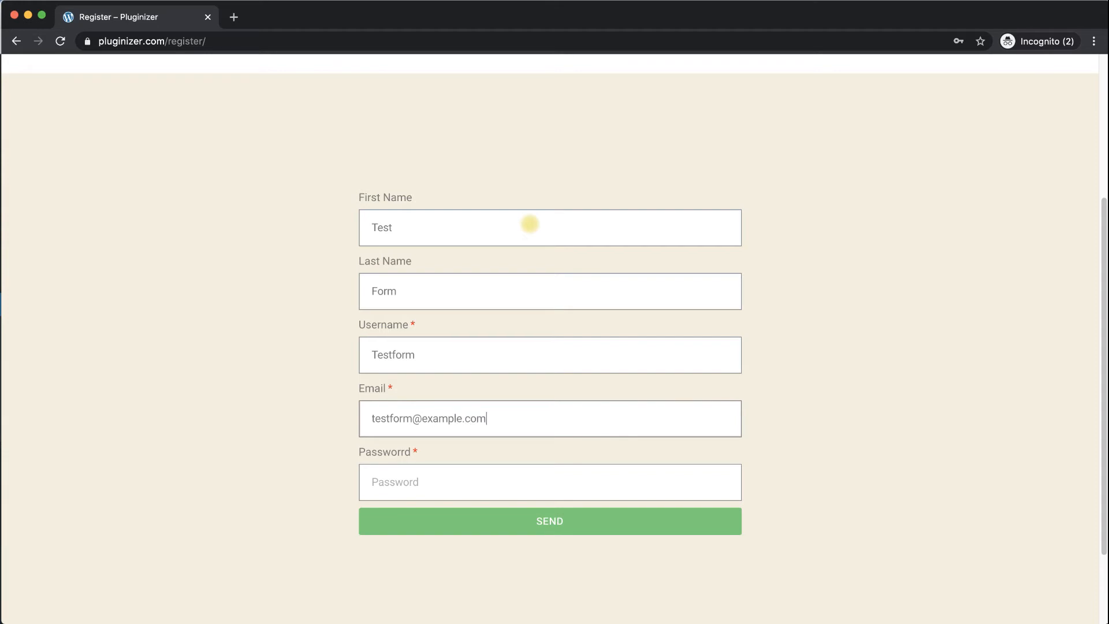
click(549, 481)
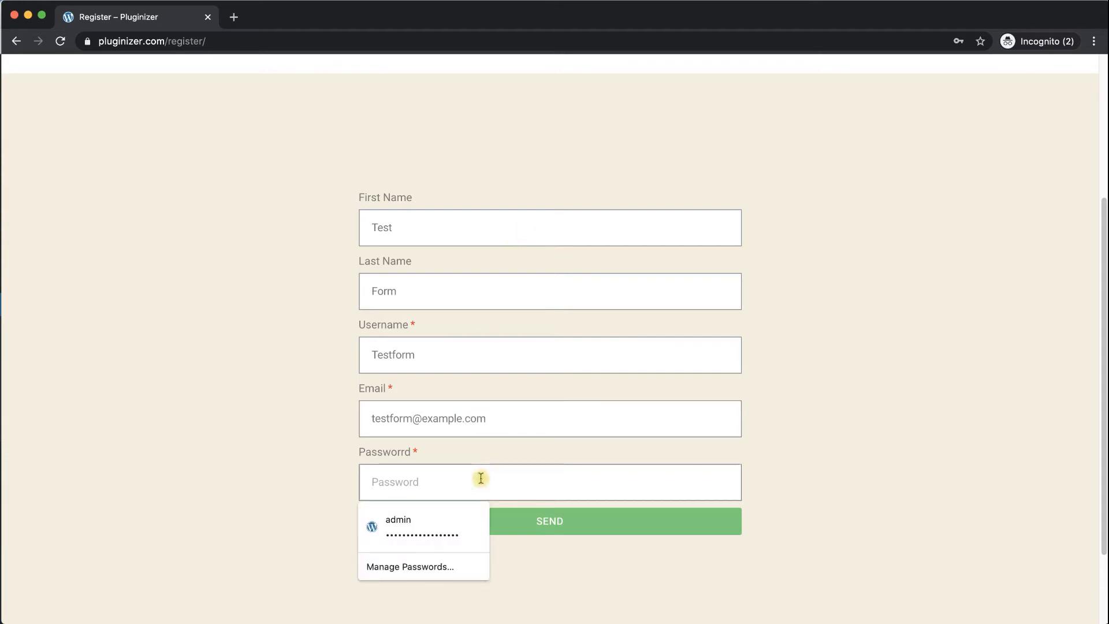
text(•••)
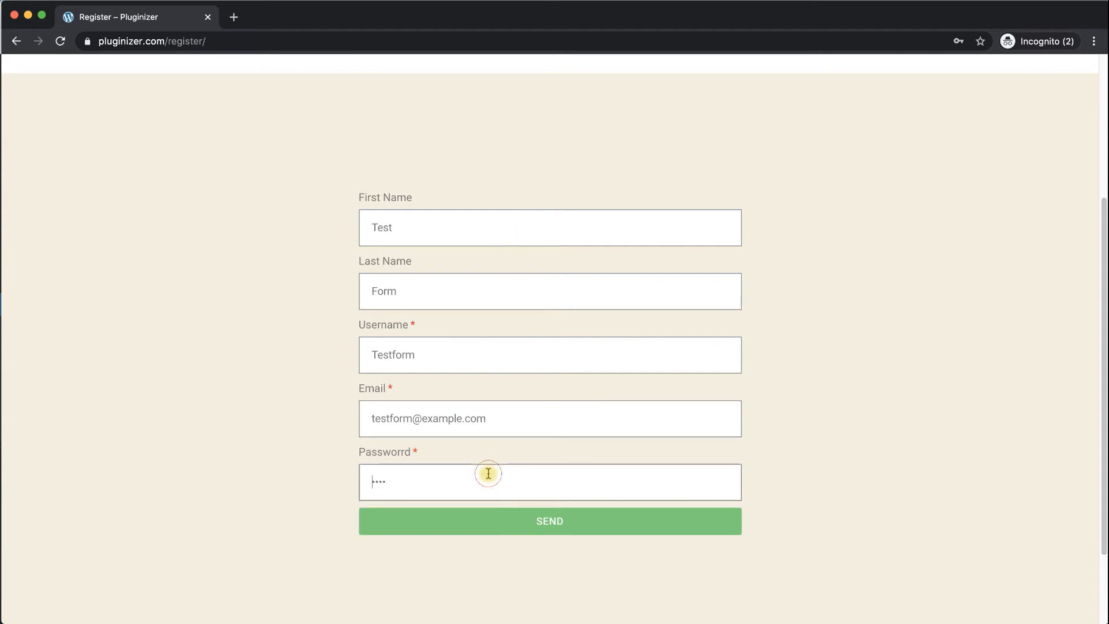
text(•)
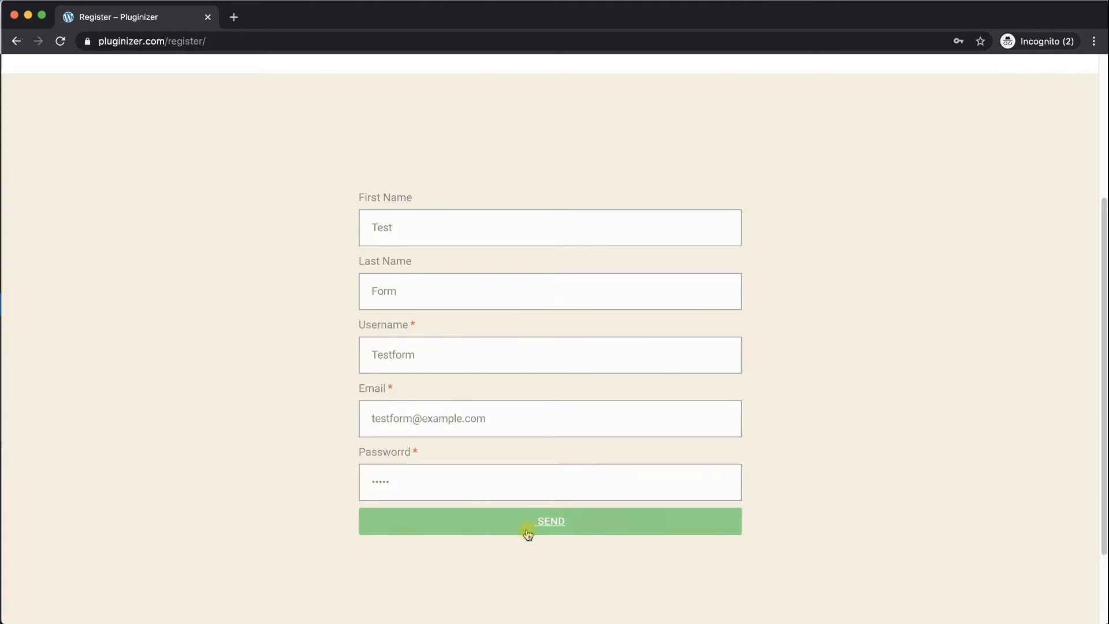
click(549, 521)
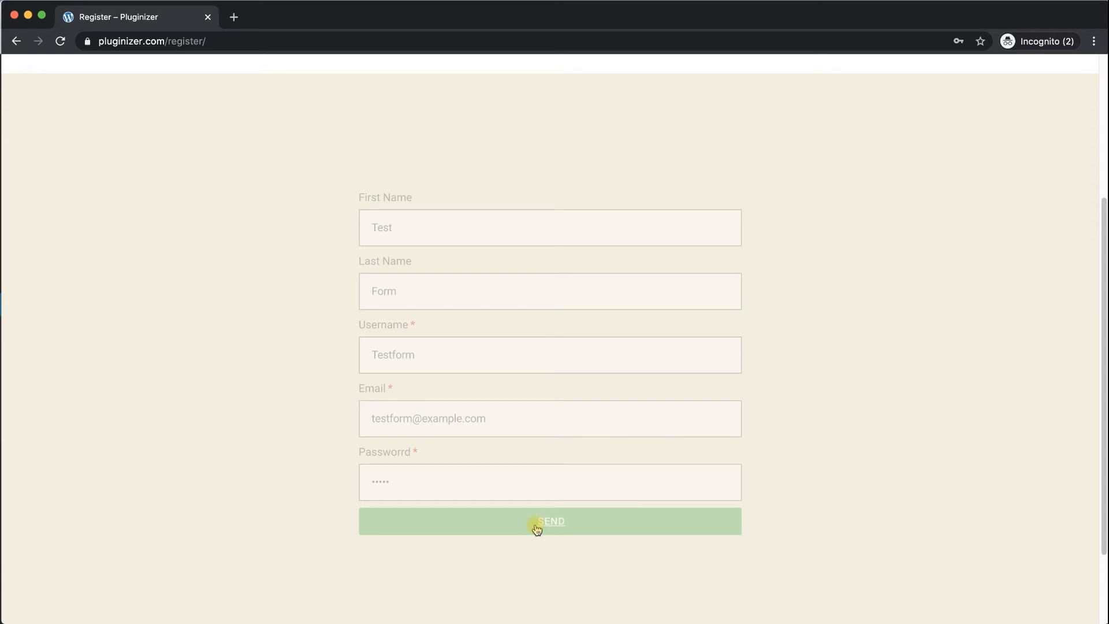
click(549, 521)
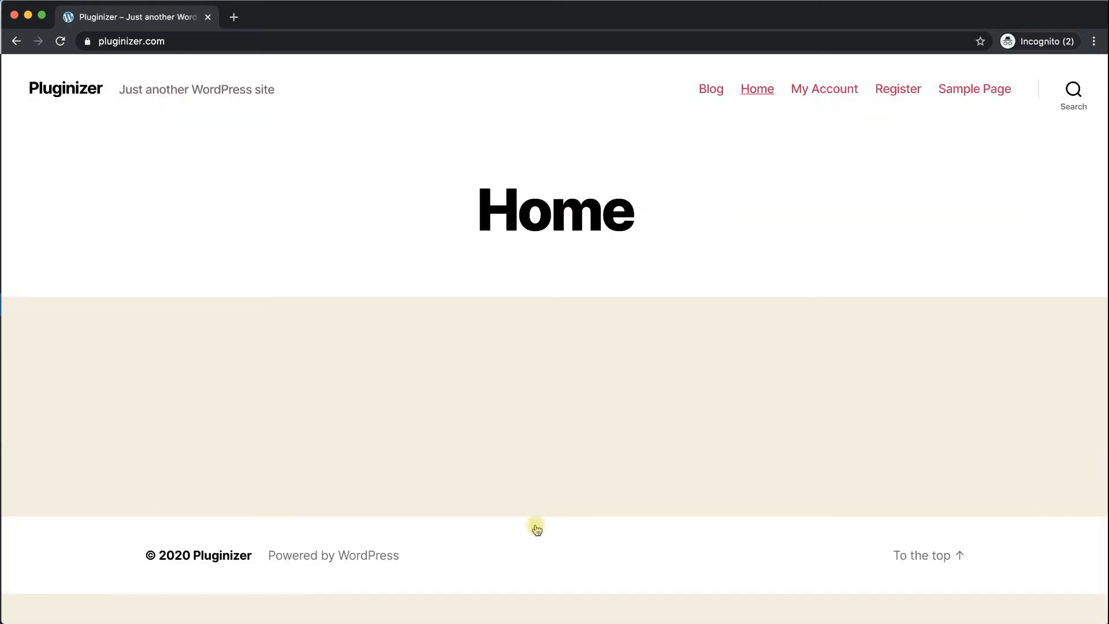
mouse_move(545, 444)
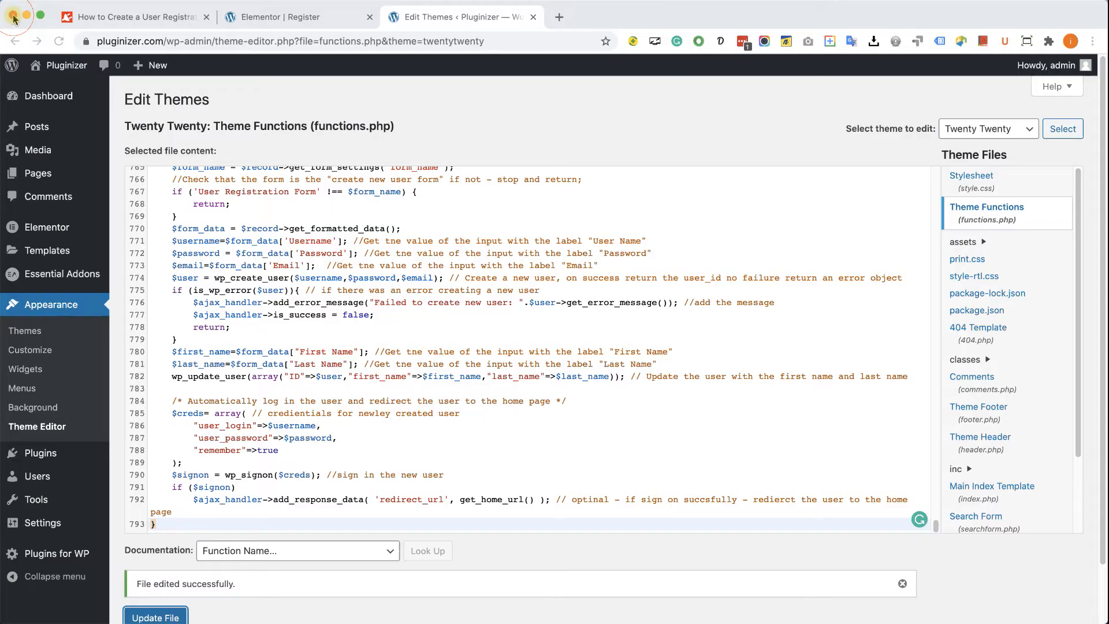
mouse_move(37, 476)
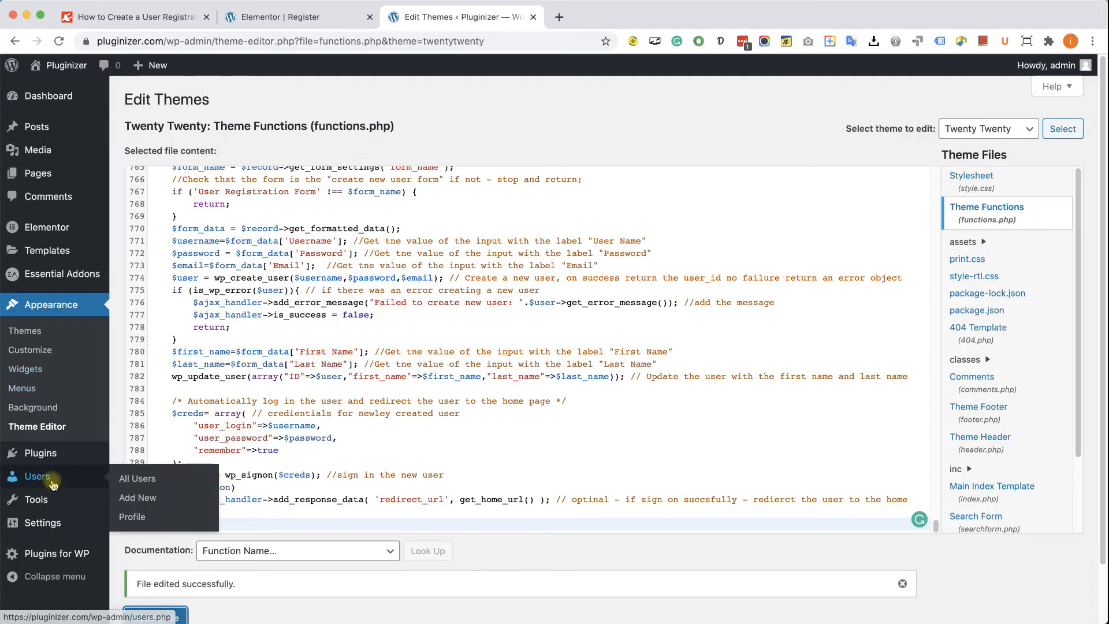
Check All Users for the Testform Subscriber, then go back to the tutorial article.
click(137, 478)
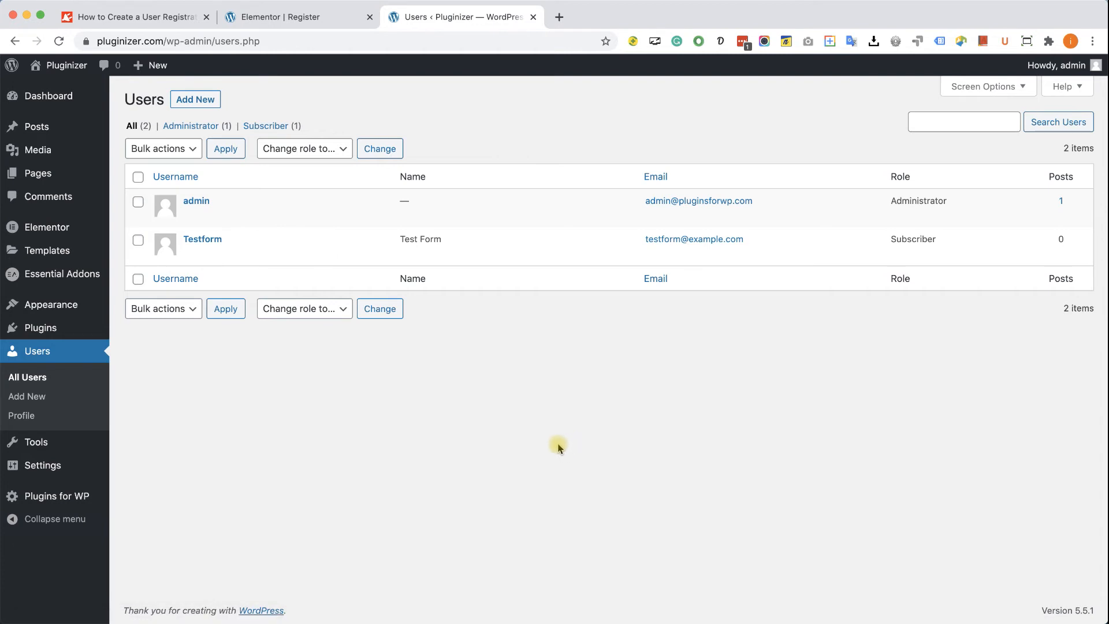
mouse_move(565, 446)
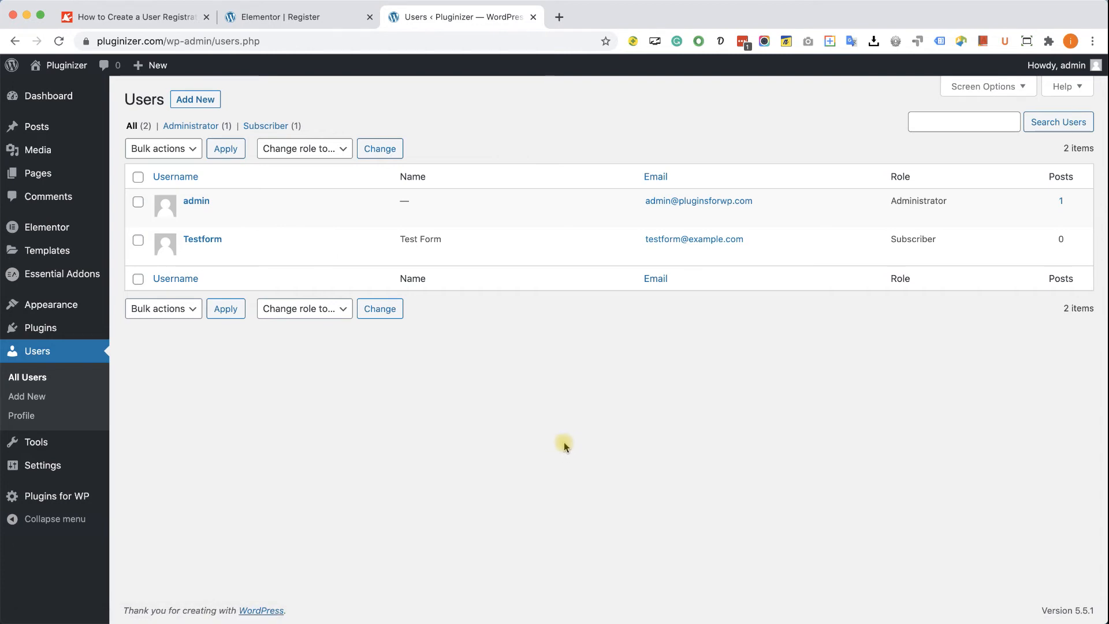
mouse_move(570, 445)
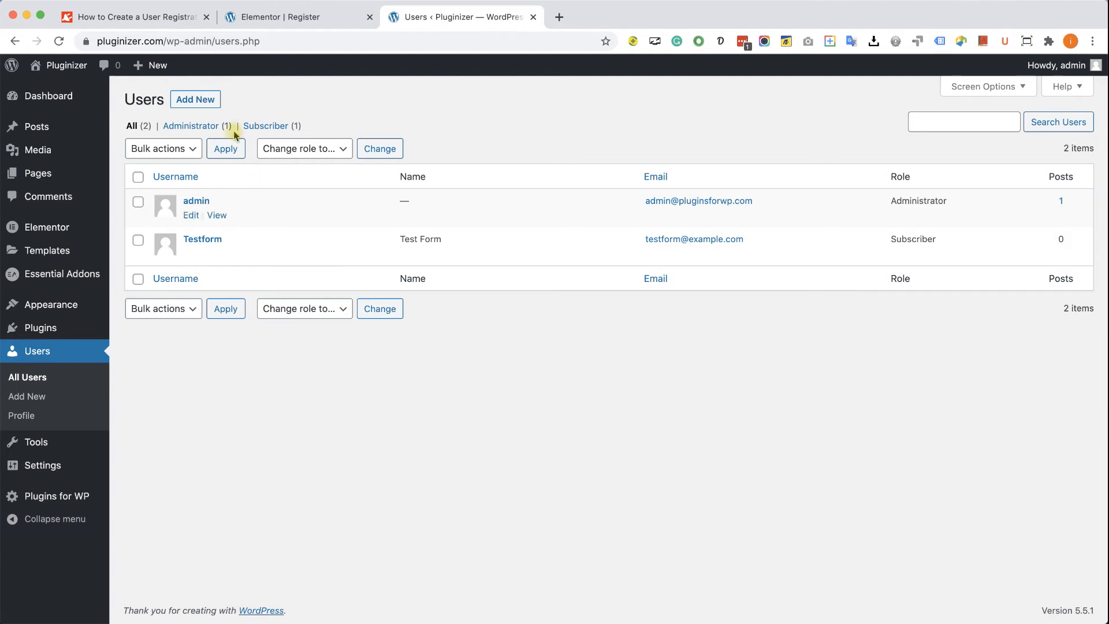
click(132, 16)
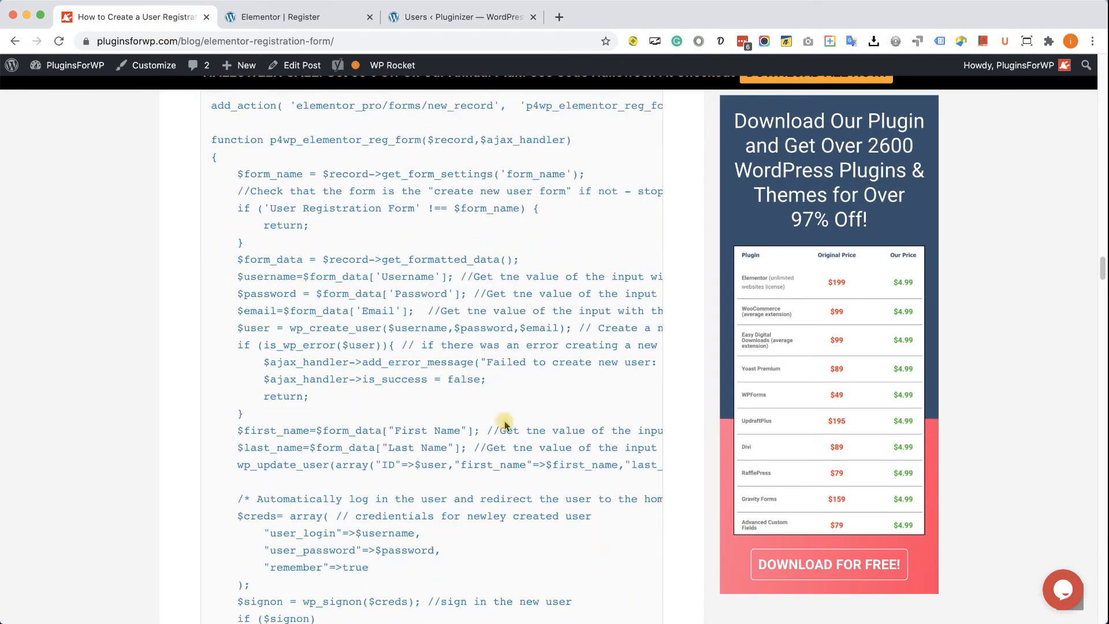
Read the tutorial's get_permalink redirect note, then return to the Users admin tab.
scroll(down, 3)
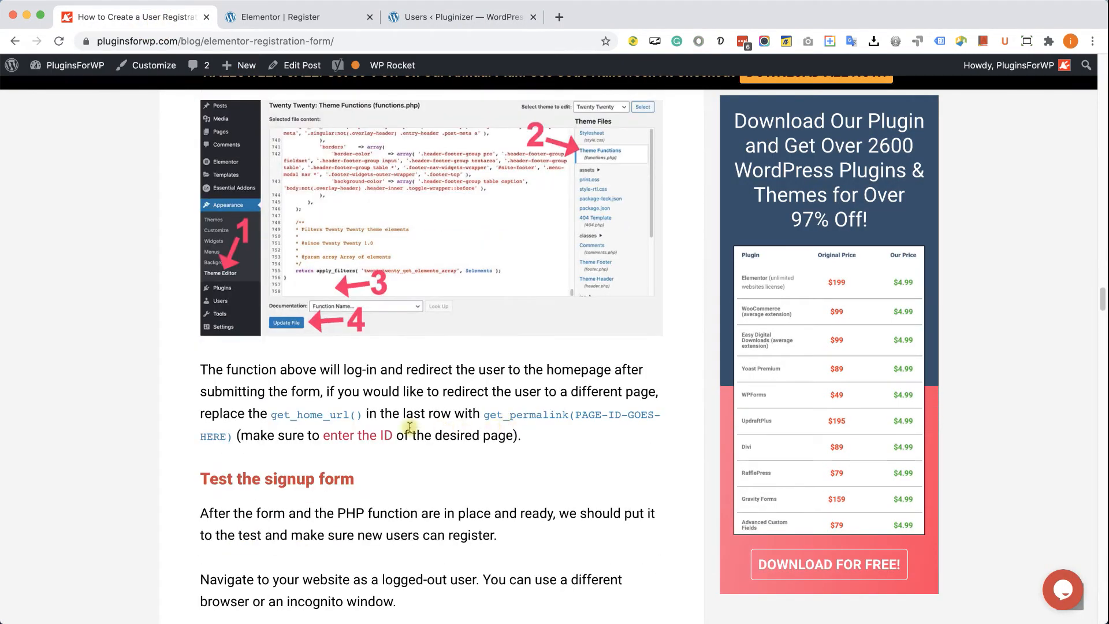
double_click(526, 415)
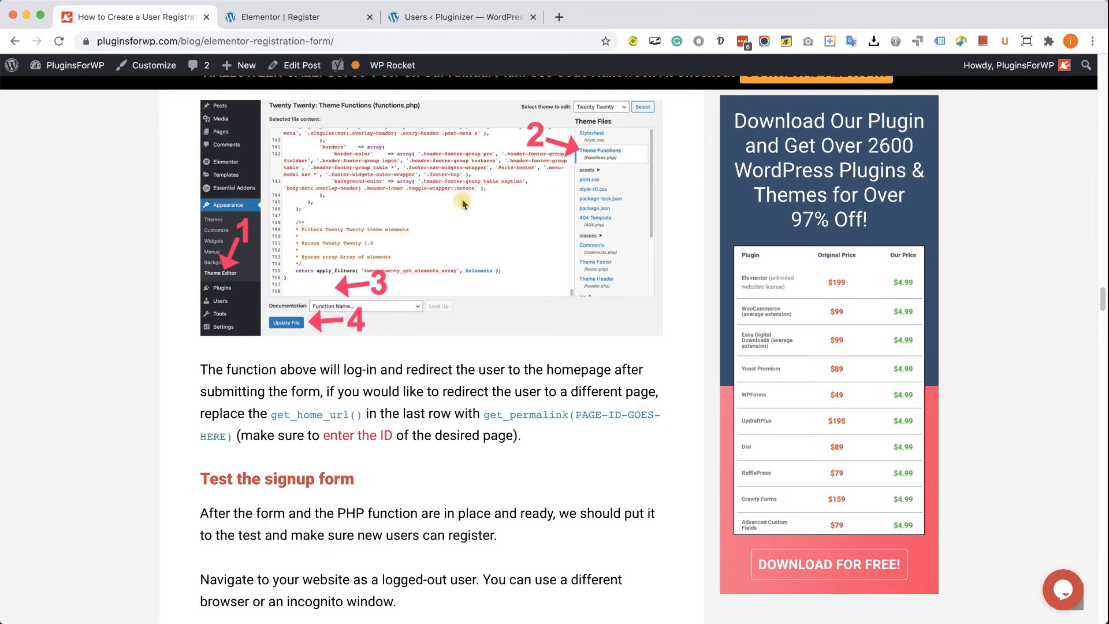
click(290, 16)
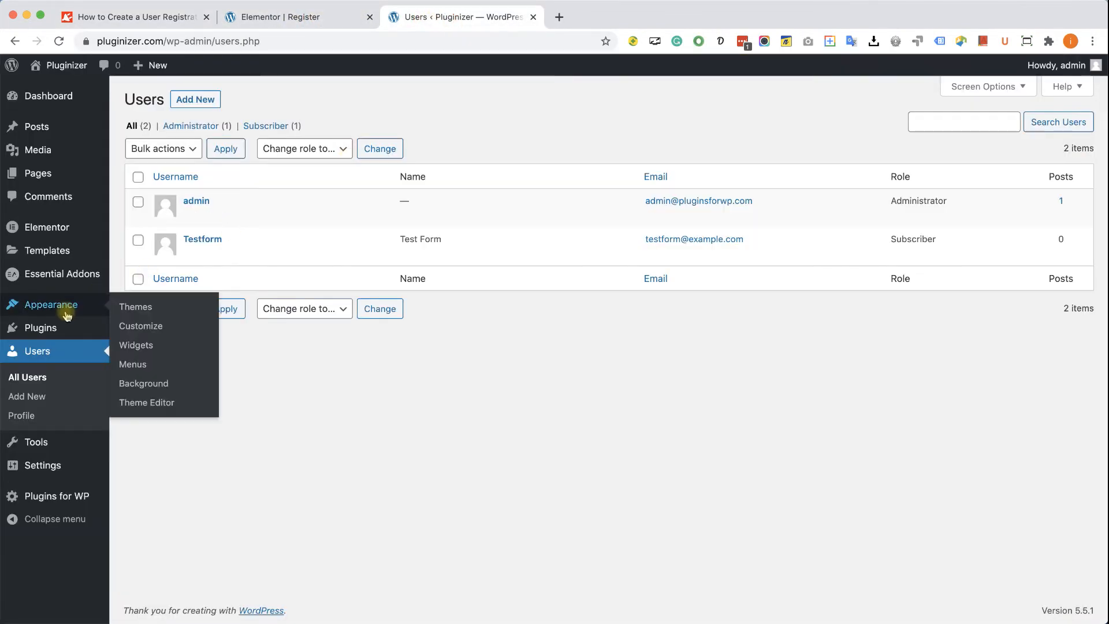
In functions.php, replace get_home_url() with get_permalink(36) on the redirect line and update.
click(146, 402)
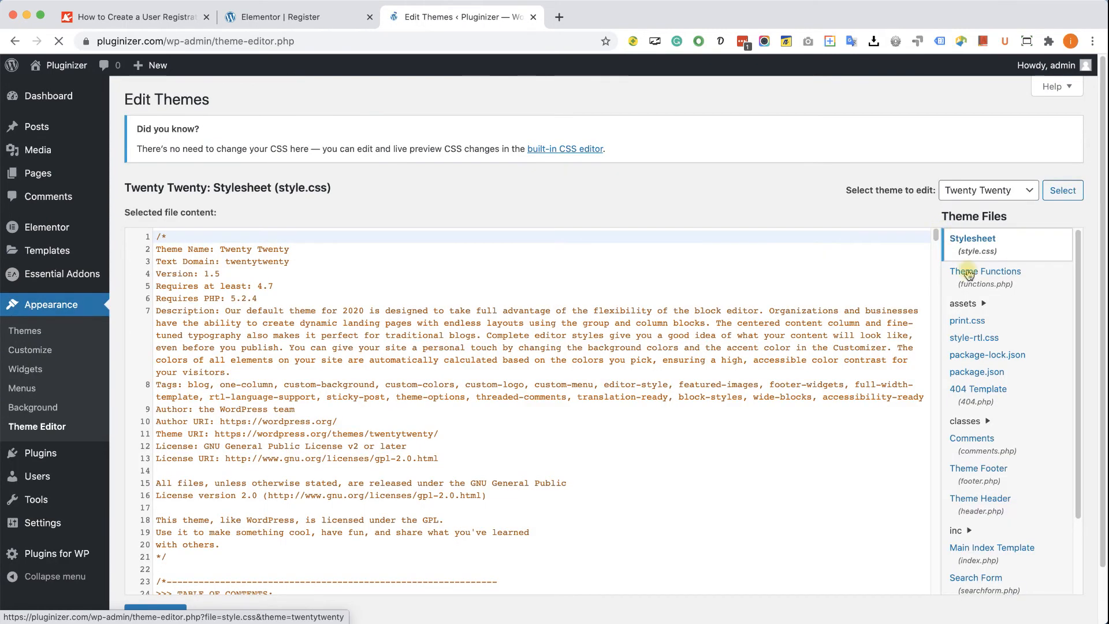
click(985, 271)
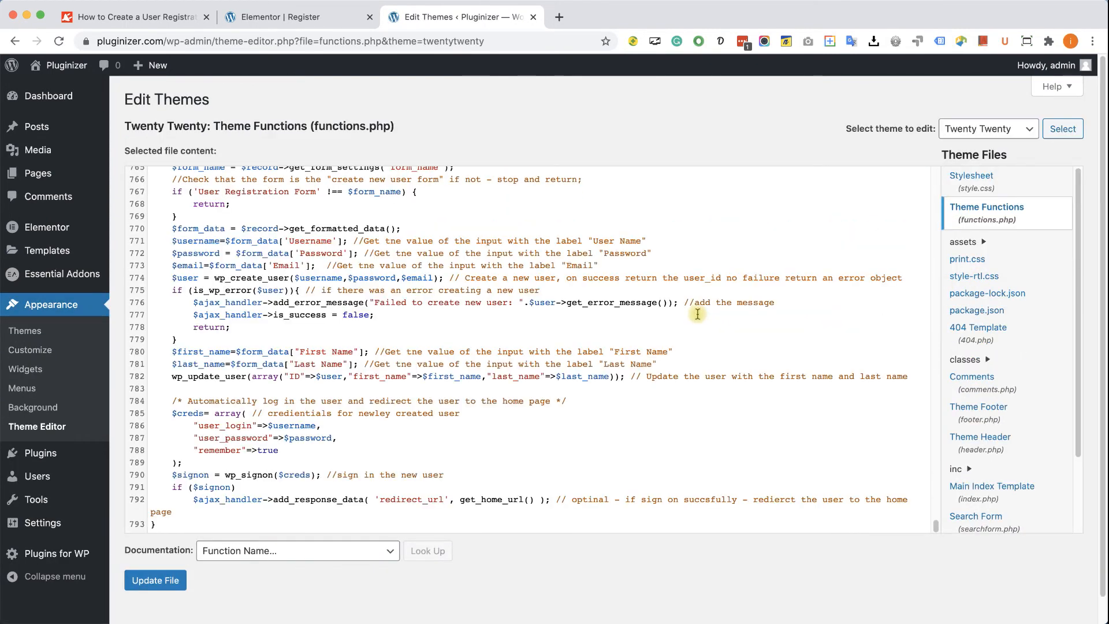
scroll(down, 3)
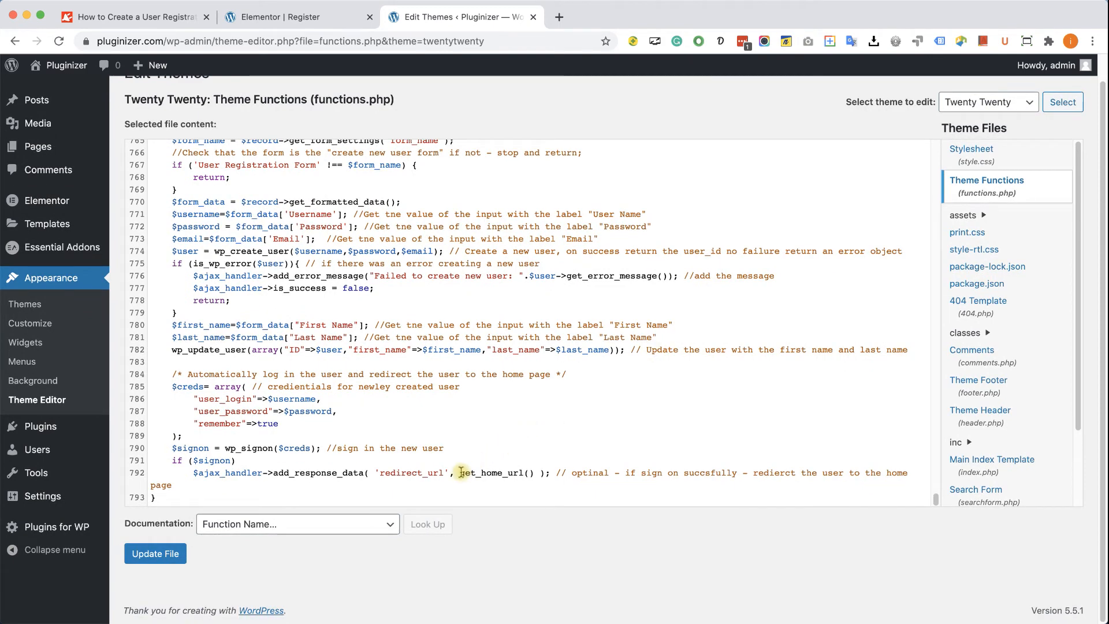
double_click(494, 473)
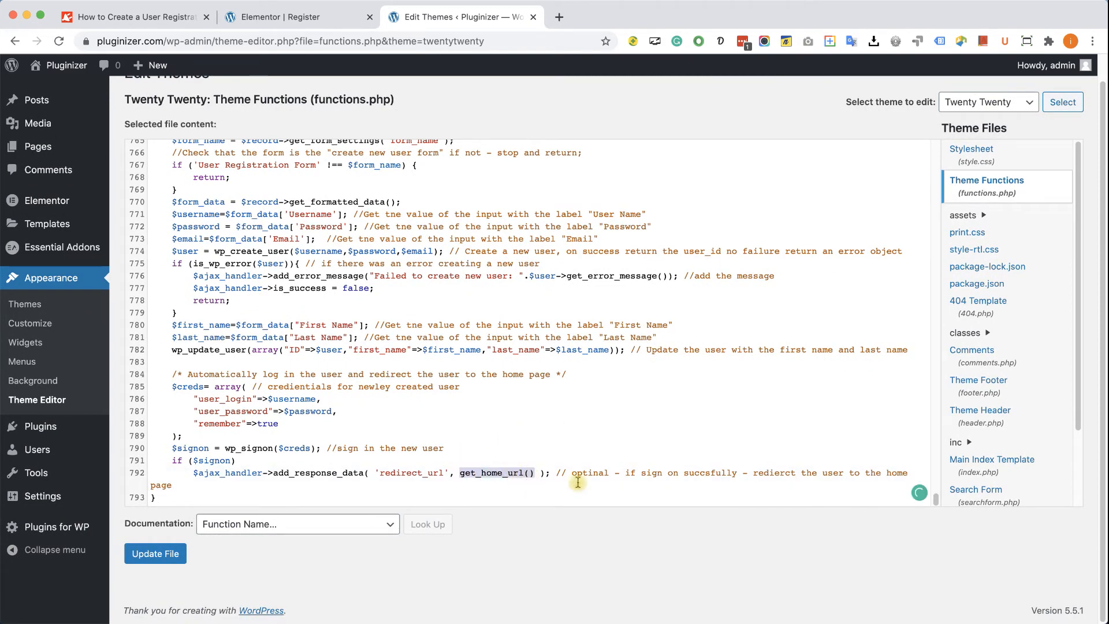
text(get_permalink(PAGE-ID-GOES-HERE))
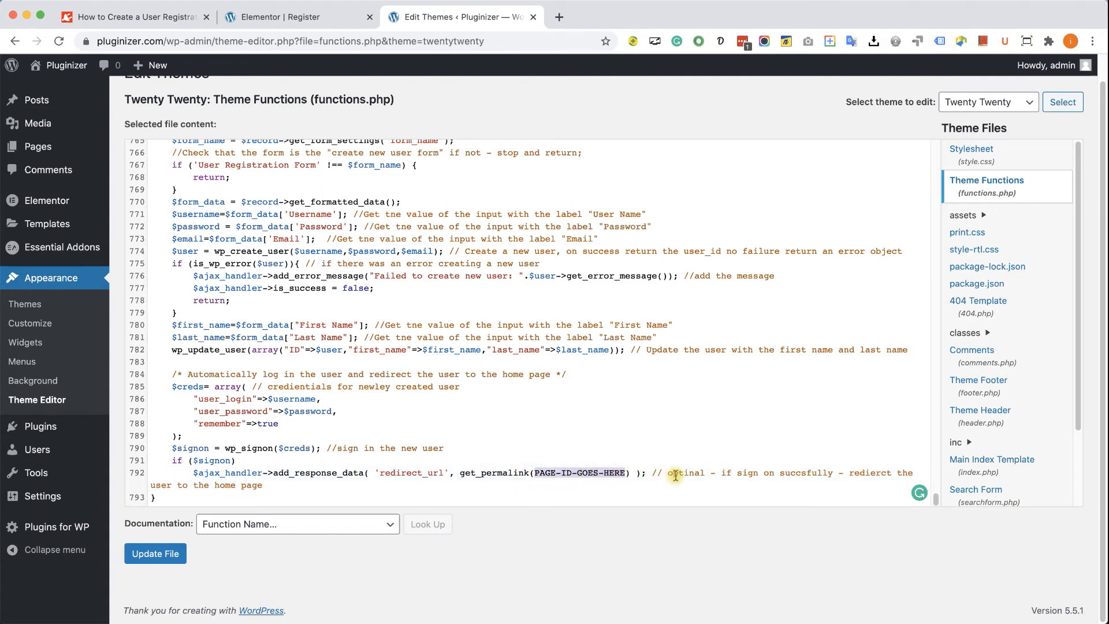
text(36)
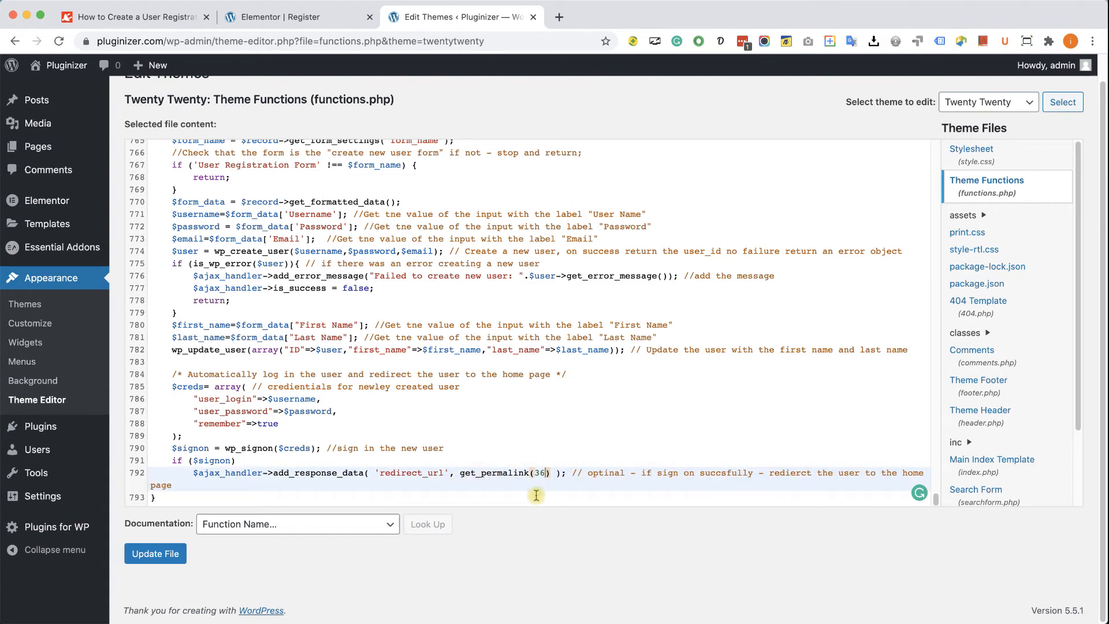
mouse_move(566, 499)
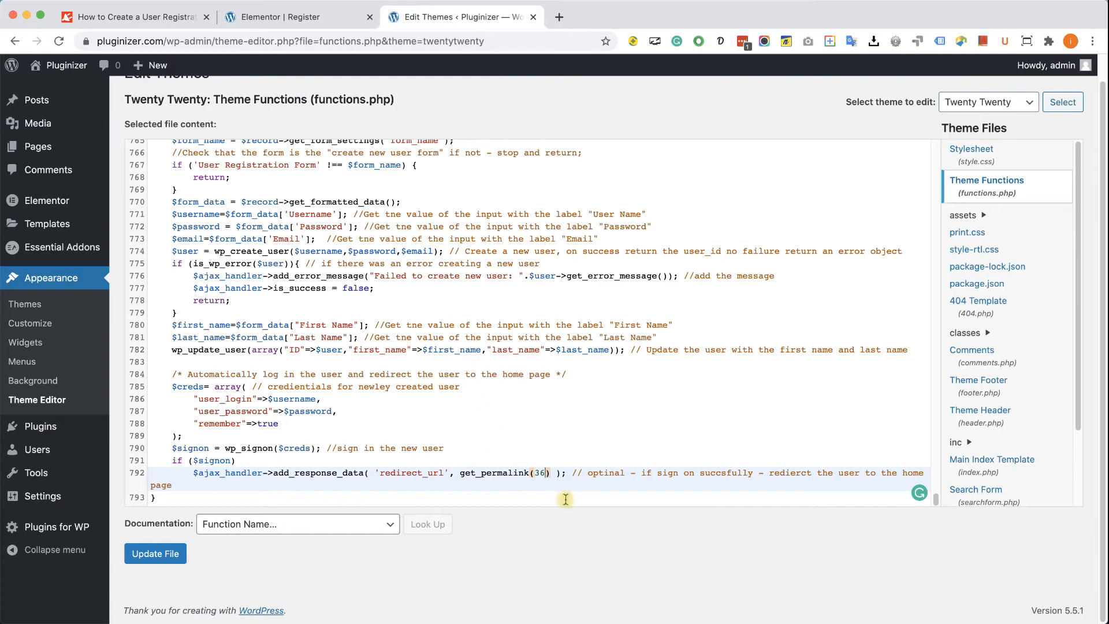
mouse_move(610, 488)
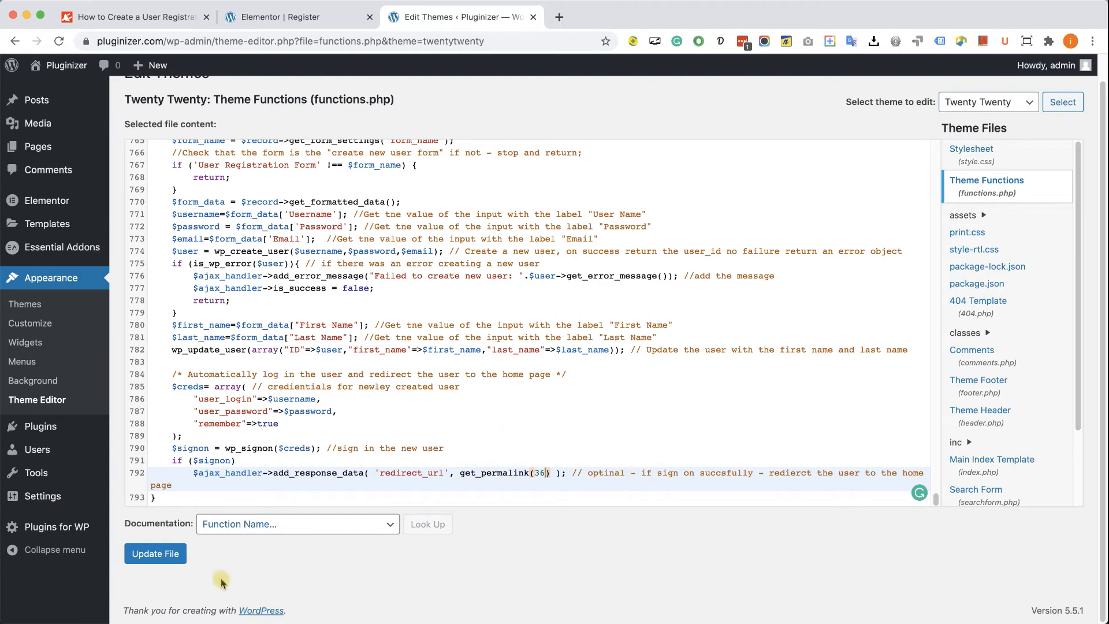
click(154, 554)
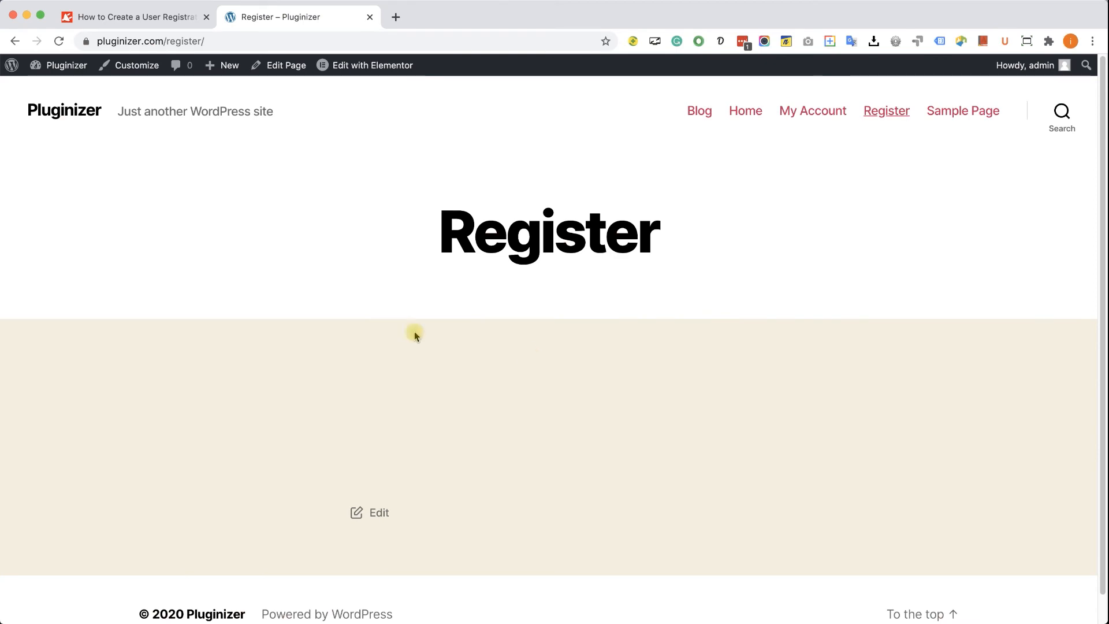
click(67, 65)
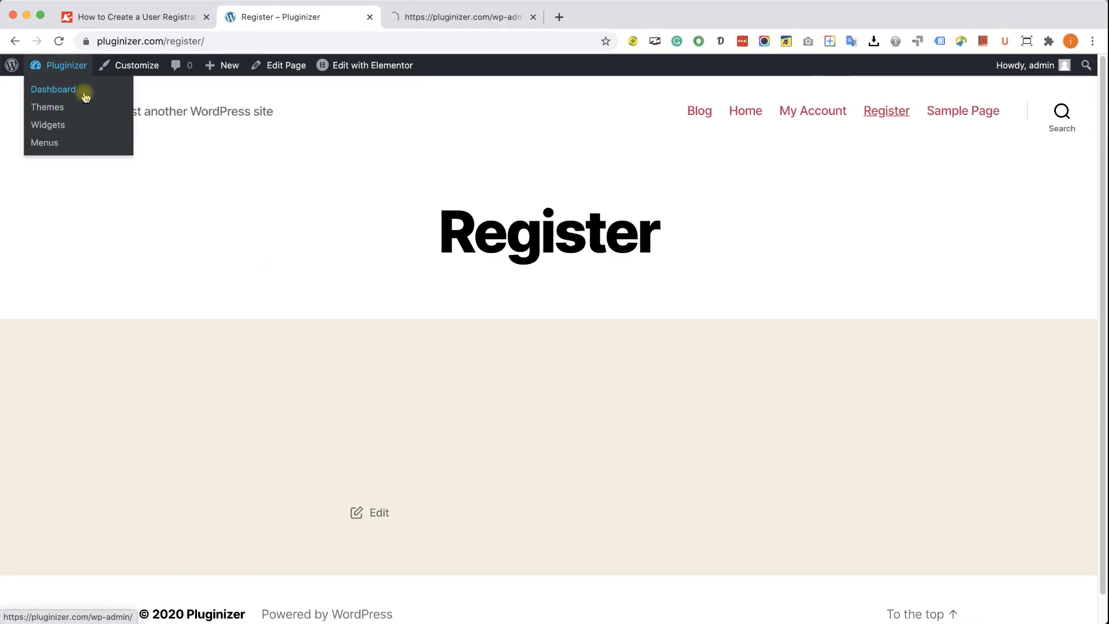
click(53, 89)
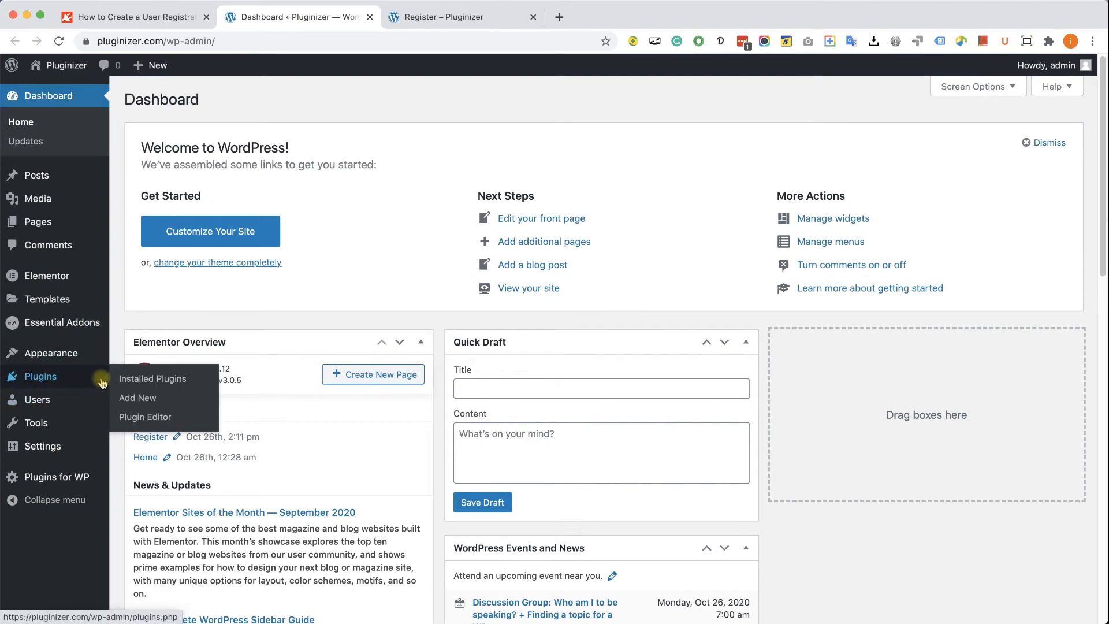
click(137, 397)
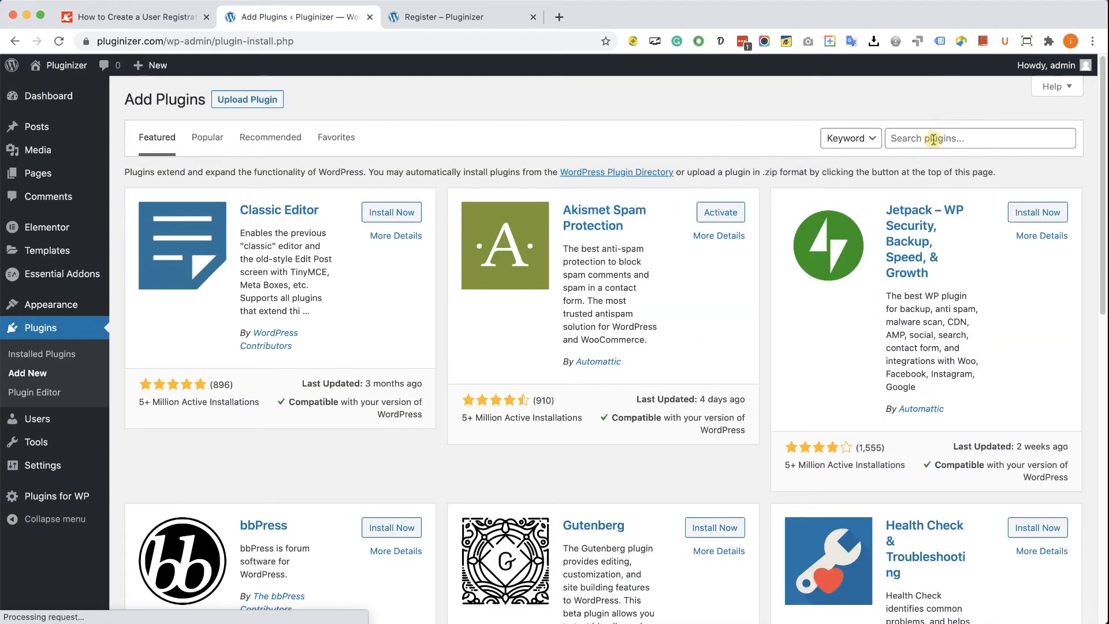
text(essen)
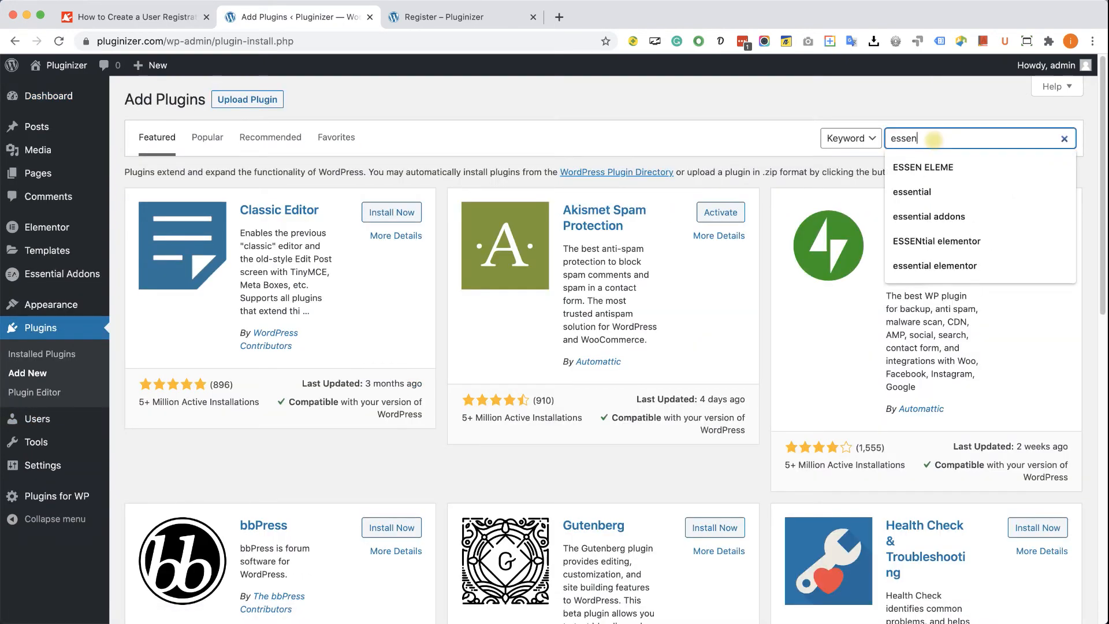
click(929, 217)
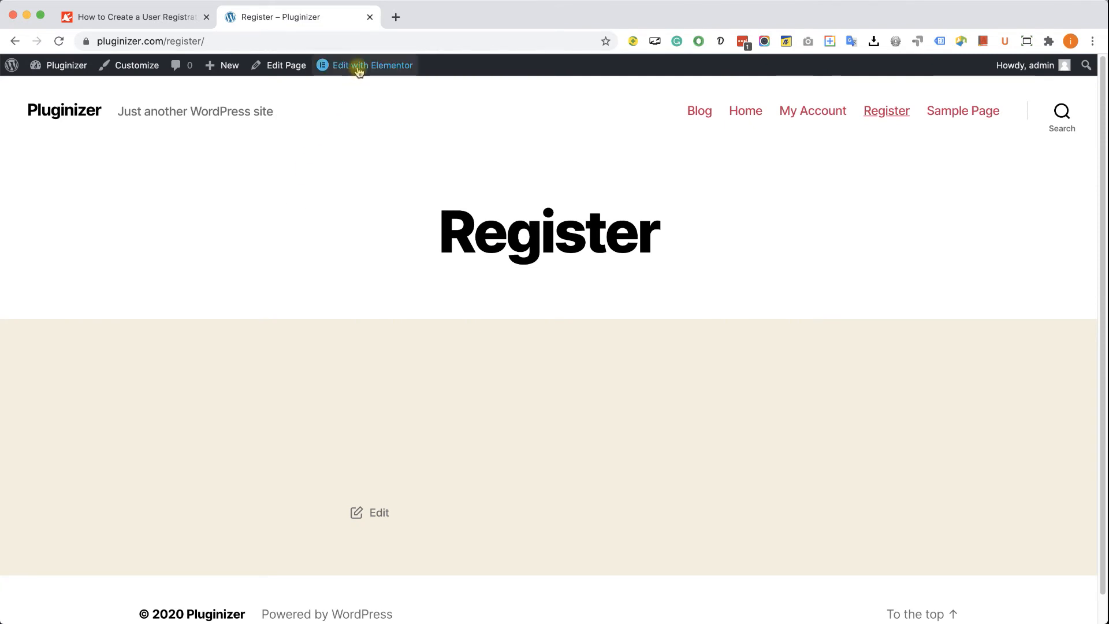
Edit the Register page in Elementor and drag in the Essential Addons Login | Register Form.
click(365, 66)
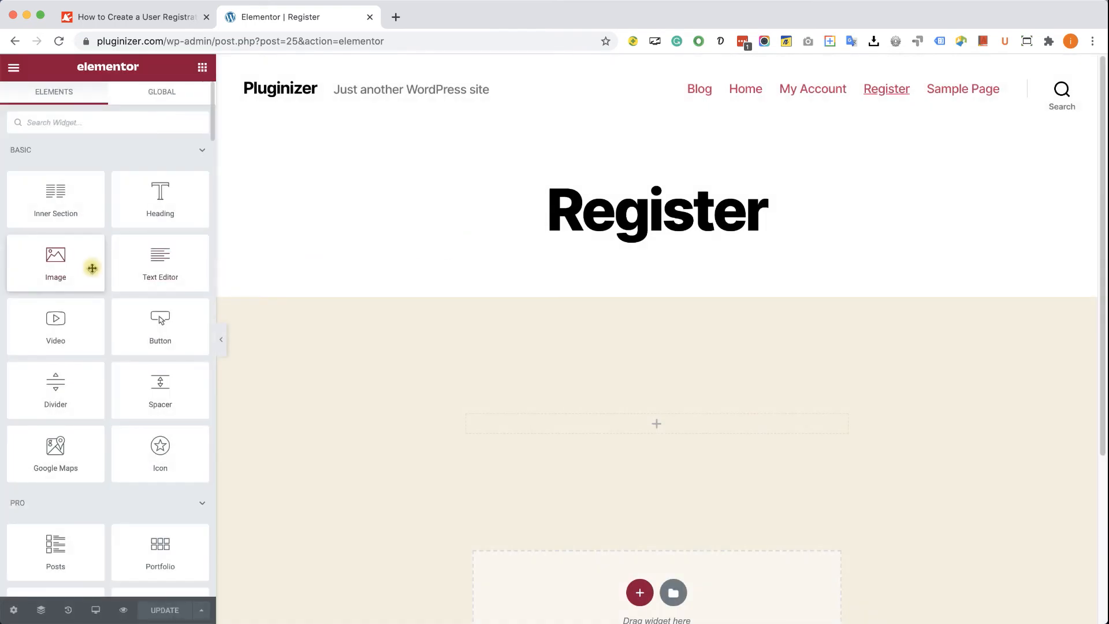
scroll(down, 3)
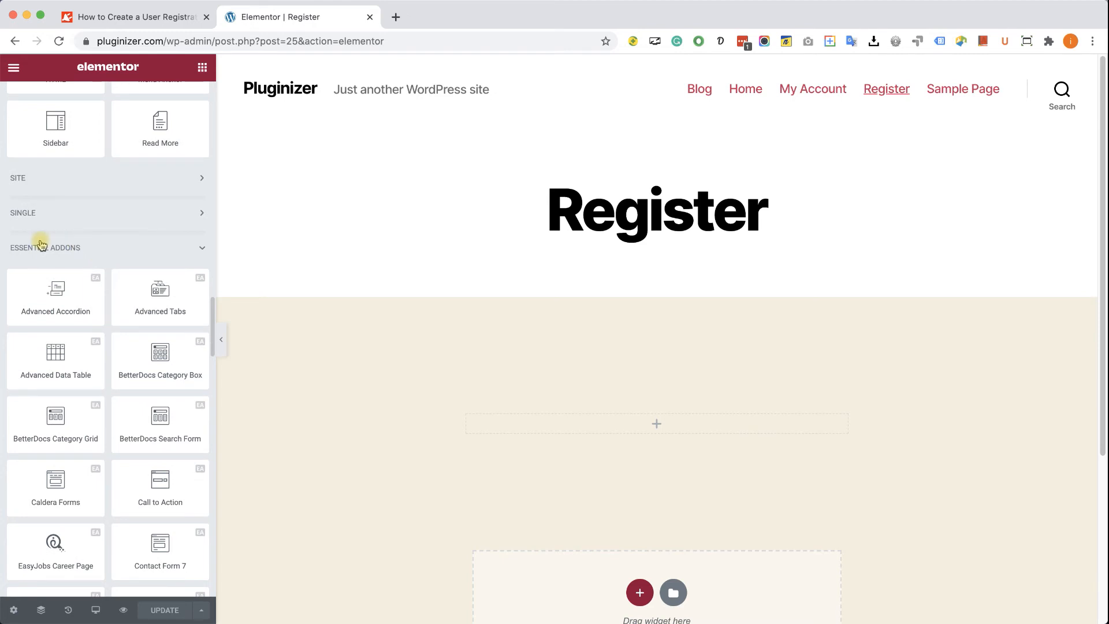
scroll(down, 3)
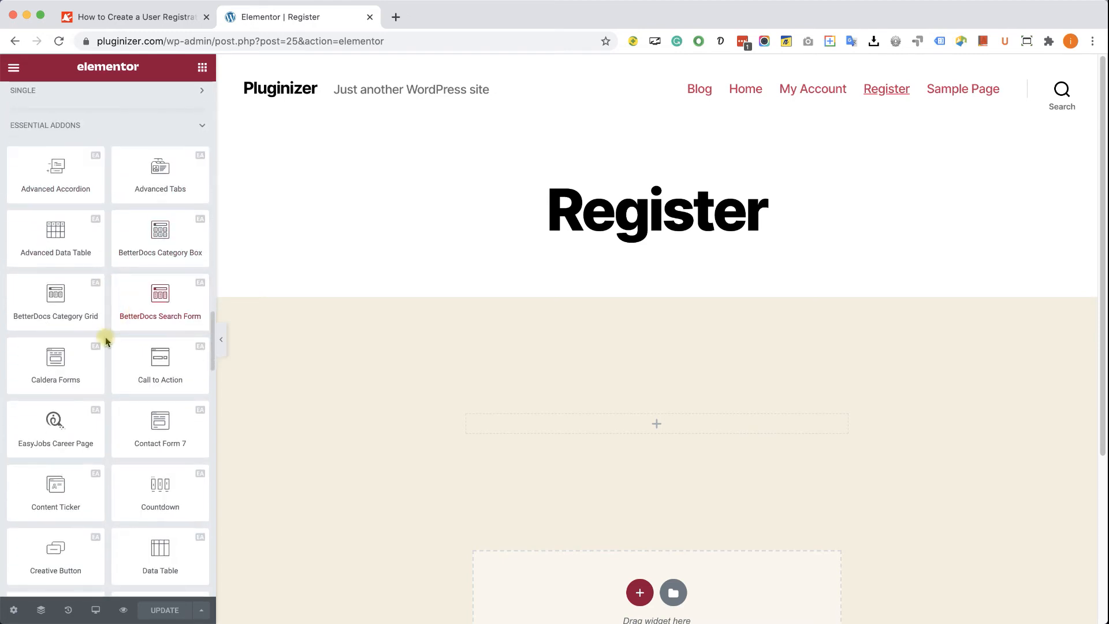
scroll(down, 3)
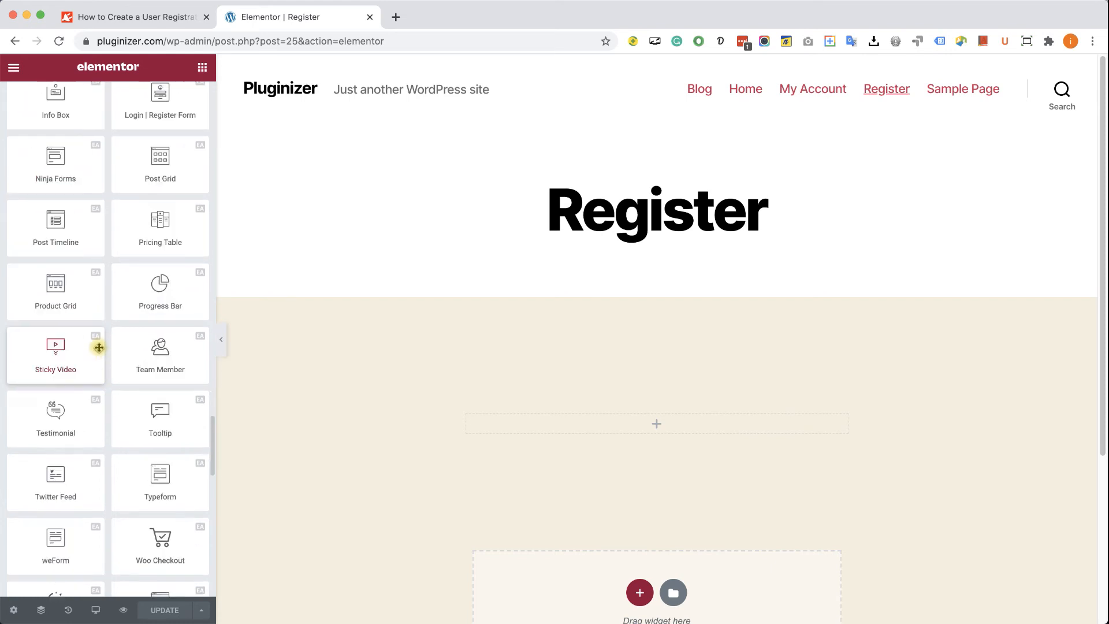
scroll(down, 3)
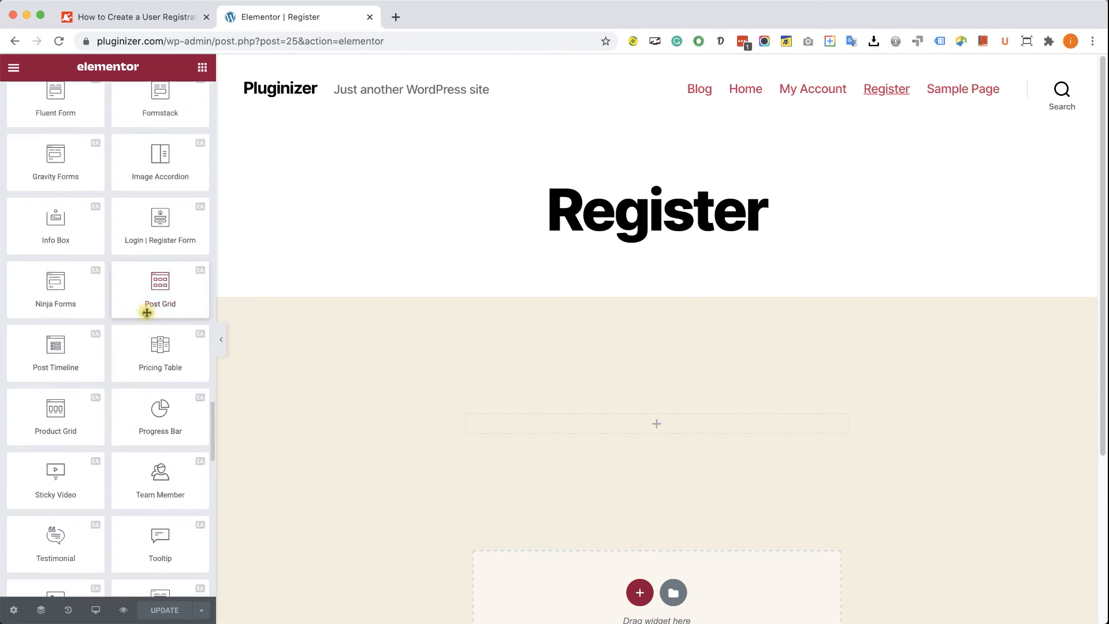
mouse_move(160, 222)
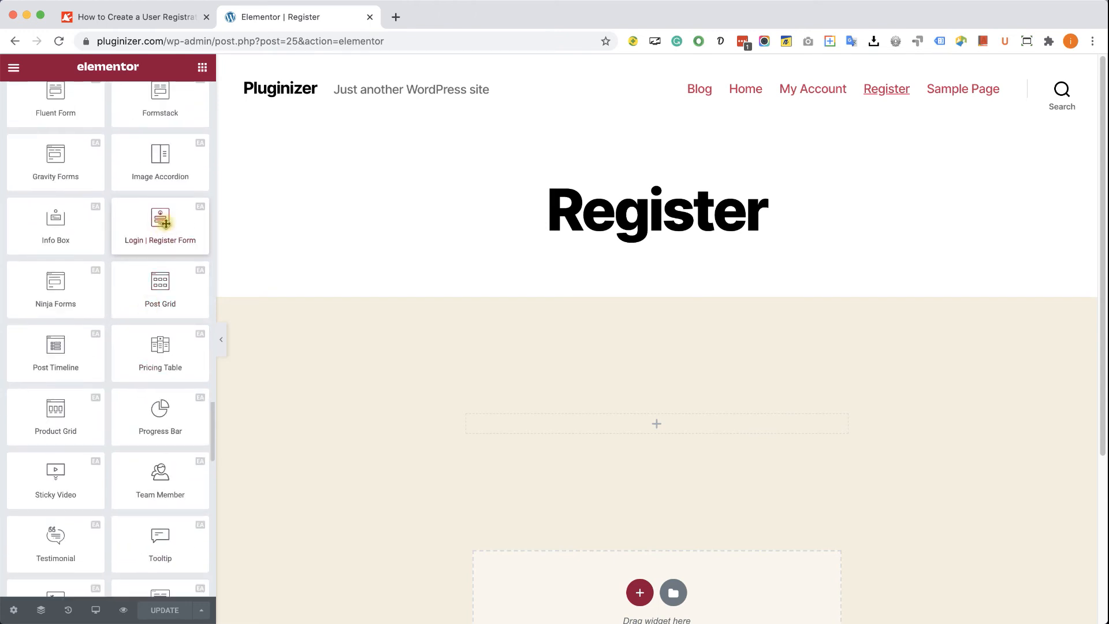
drag(160, 225, 656, 396)
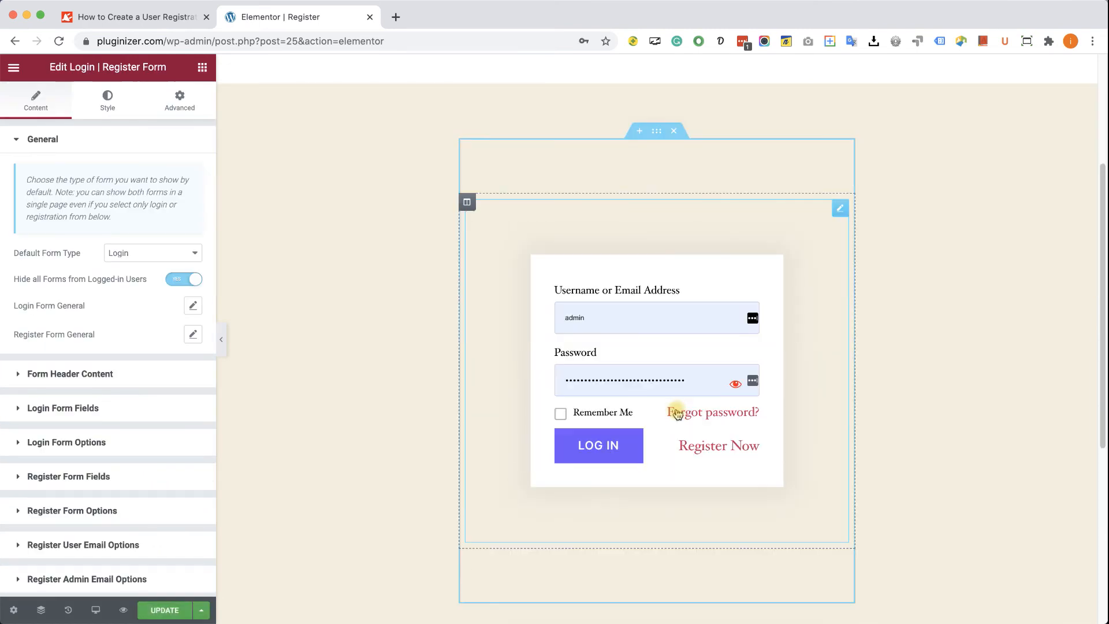
mouse_move(747, 370)
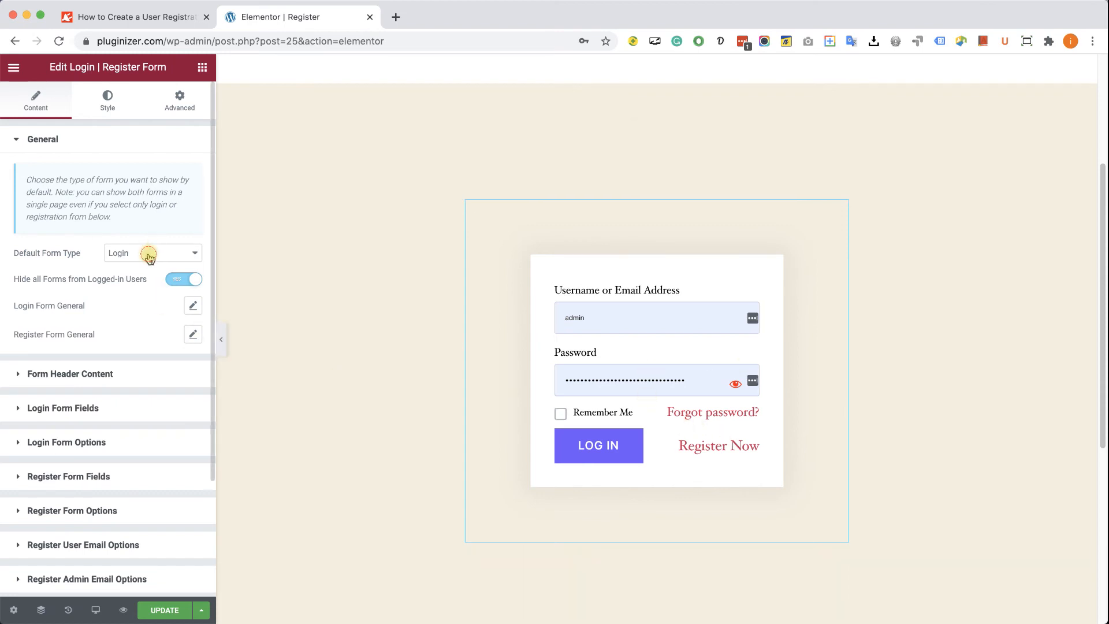
Make registration the default form, then add and delete a fourth register field.
click(152, 252)
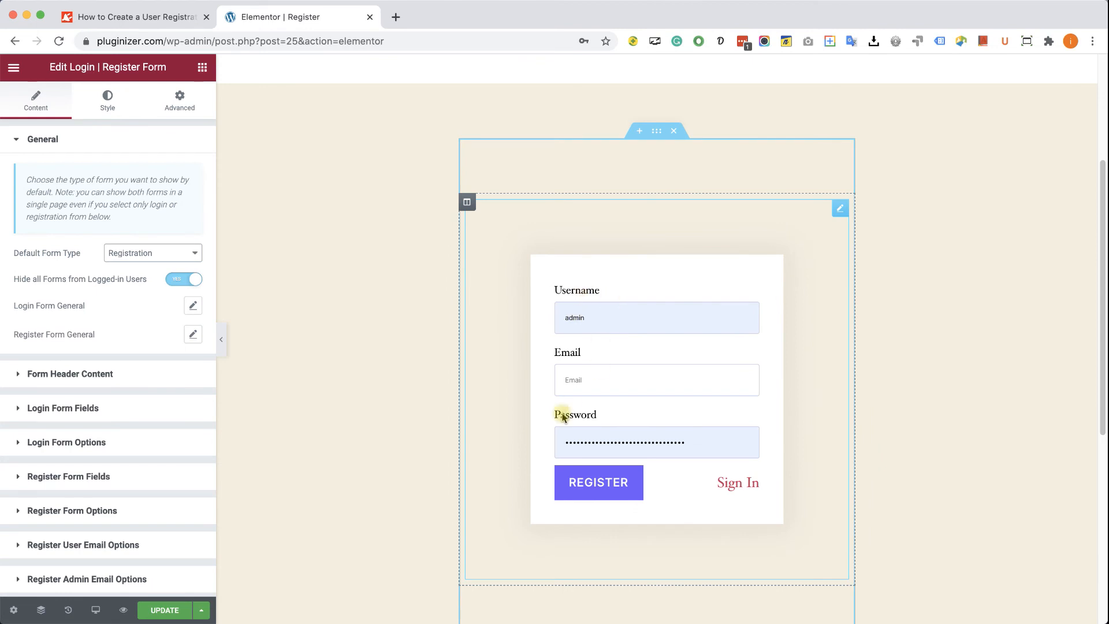
mouse_move(592, 406)
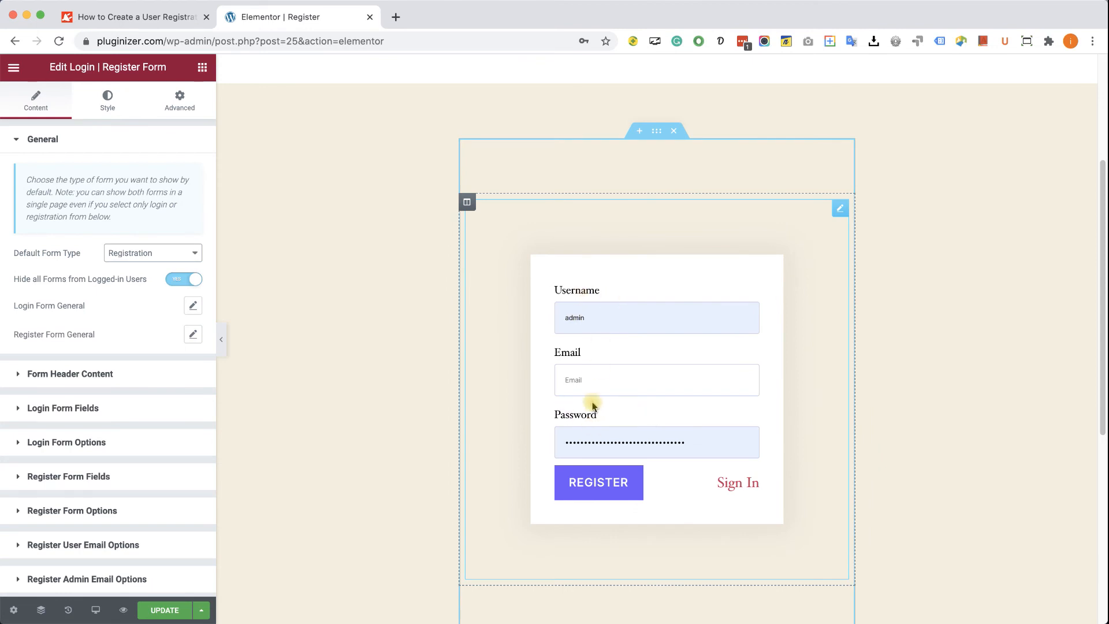
click(42, 138)
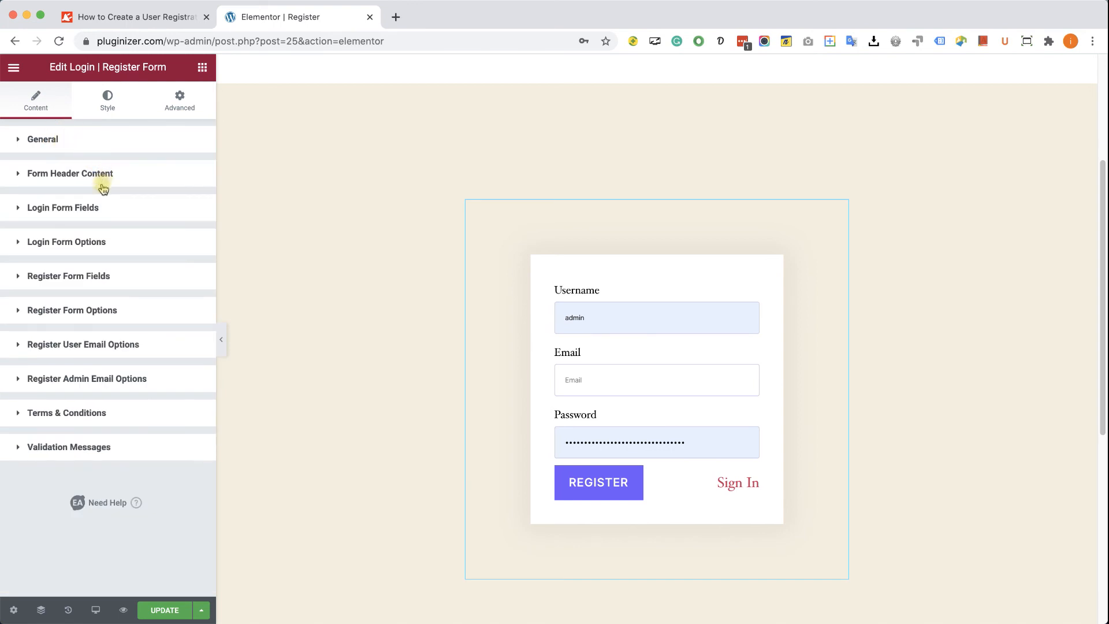
mouse_move(98, 271)
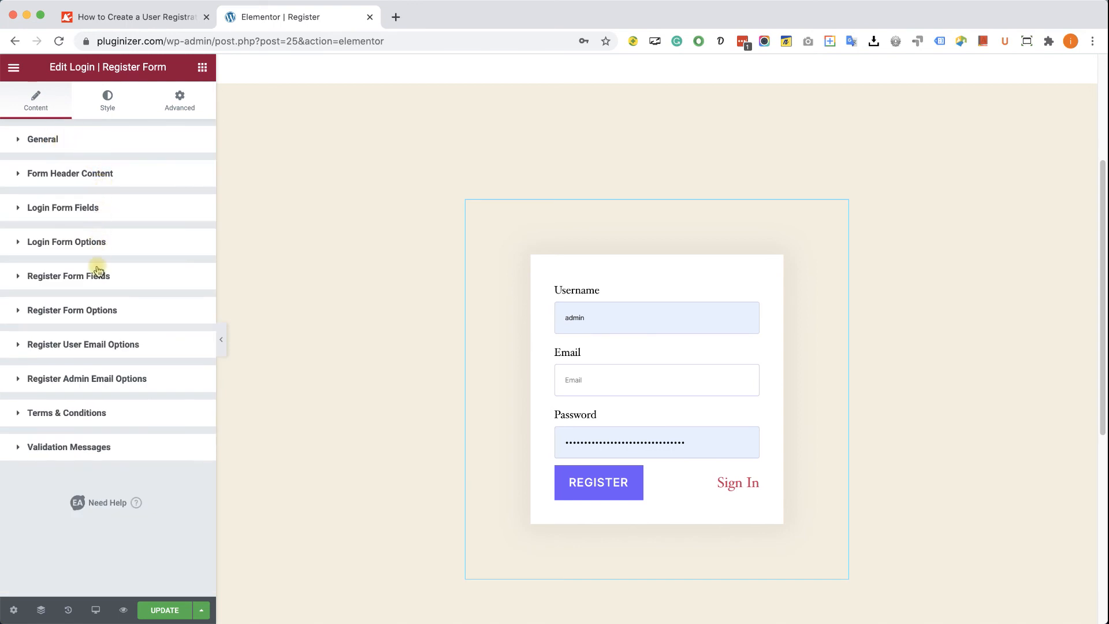
click(69, 277)
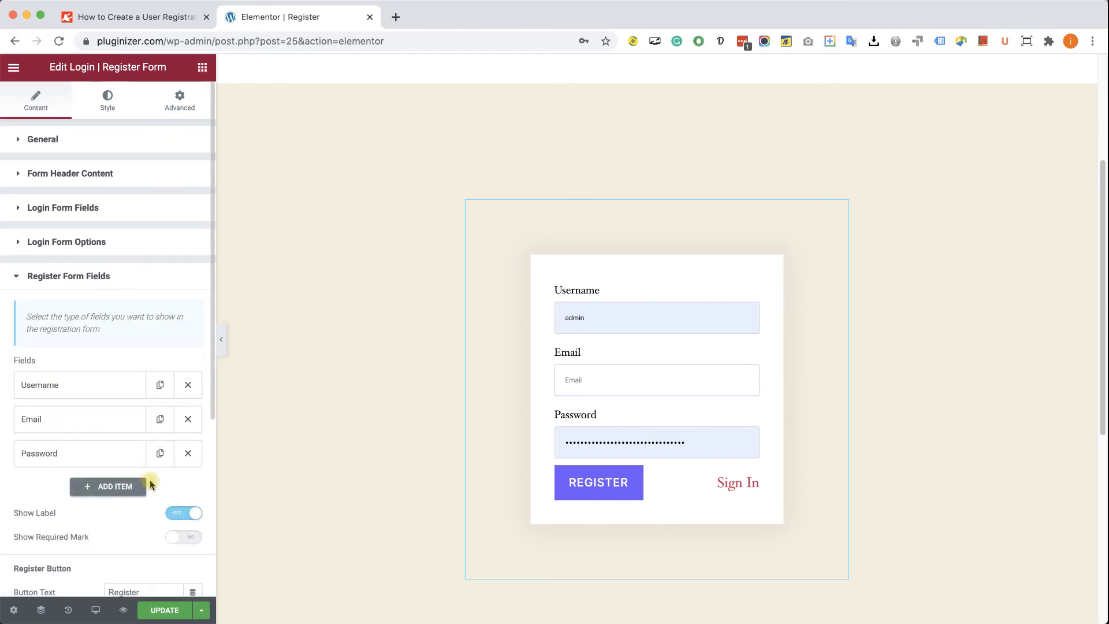
click(108, 485)
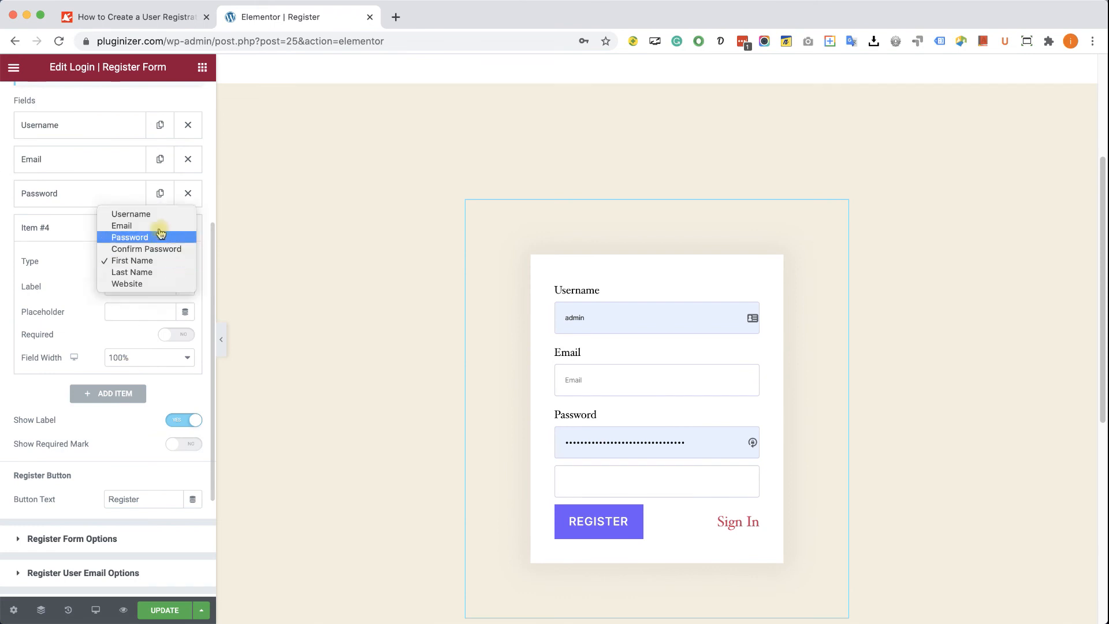
mouse_move(149, 284)
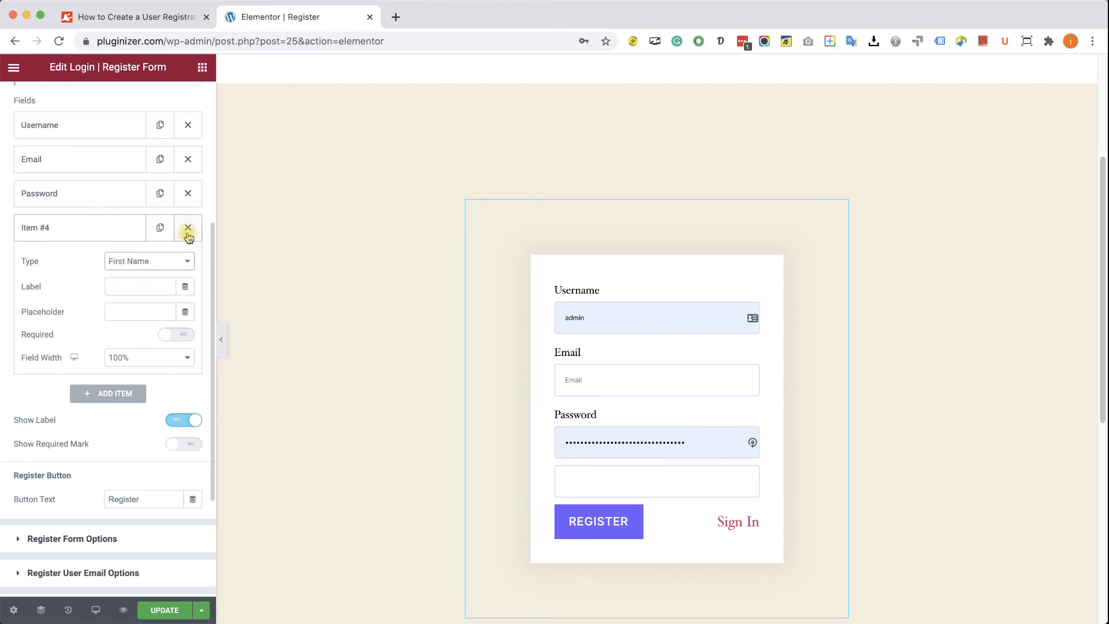
click(187, 227)
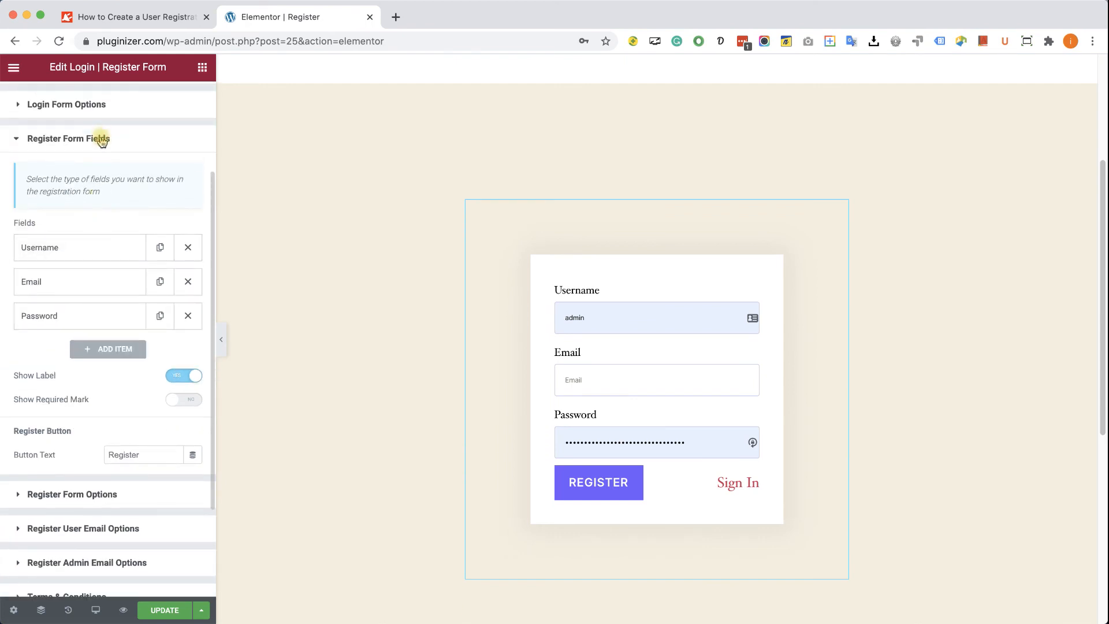
click(70, 138)
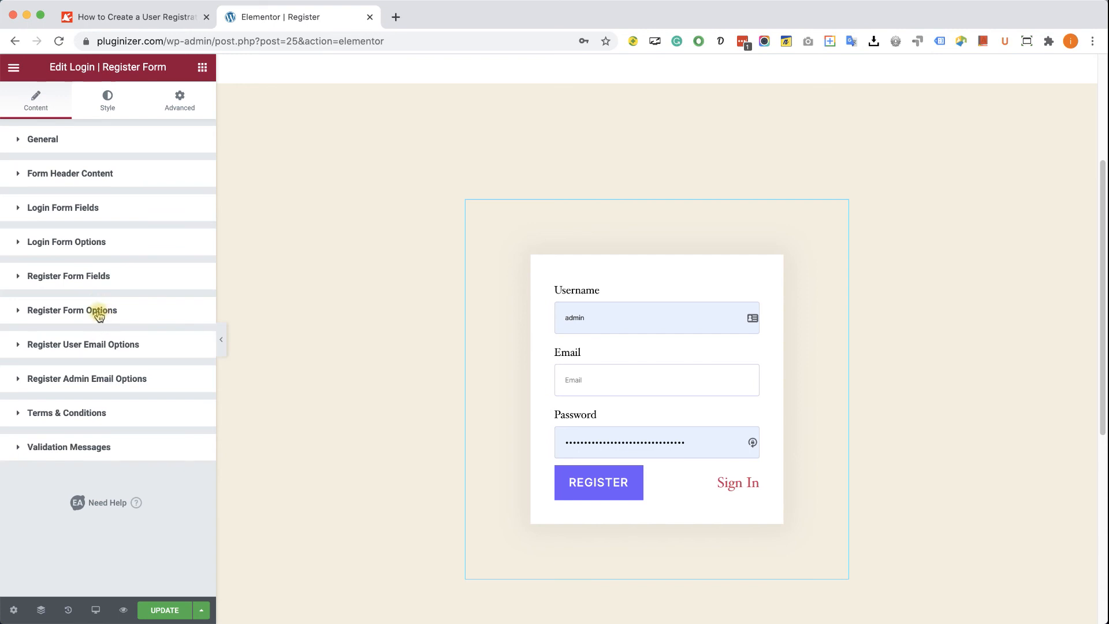
click(71, 311)
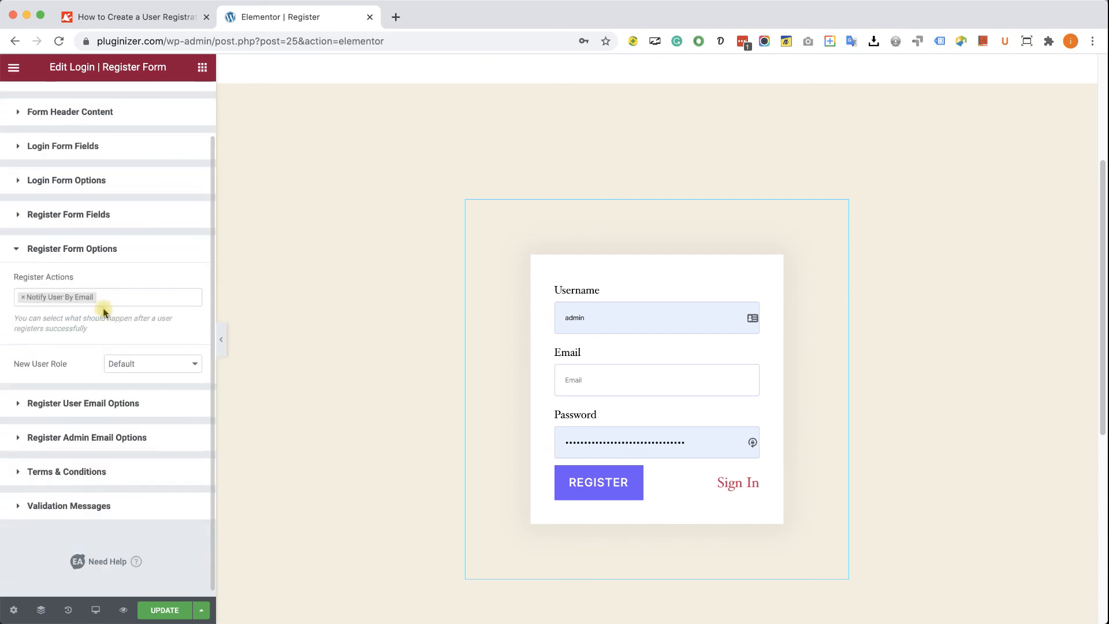
click(142, 297)
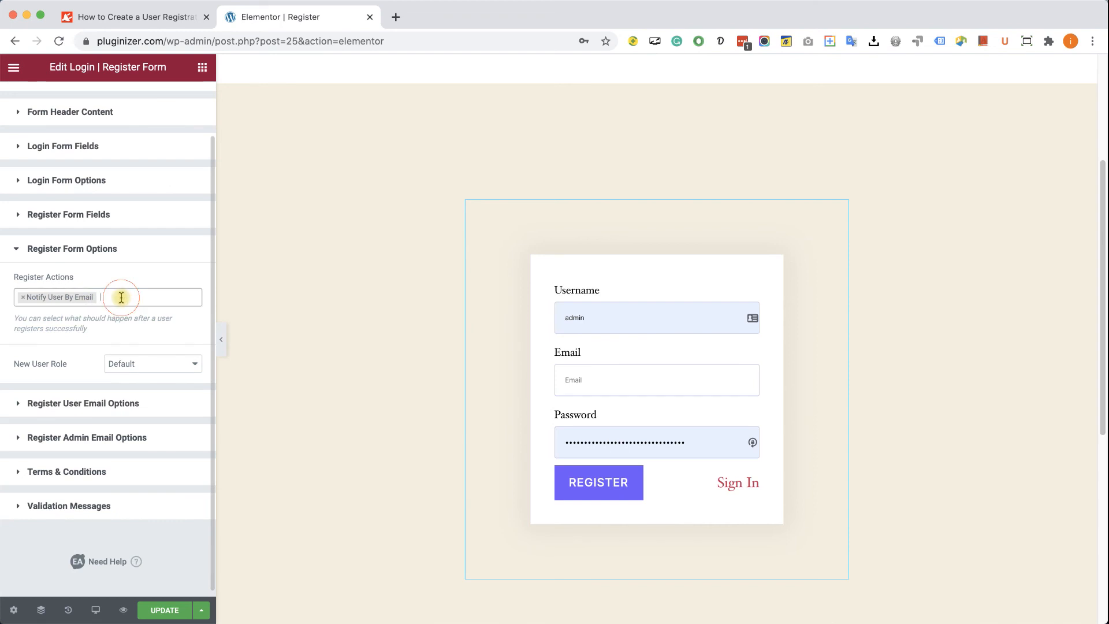
click(149, 296)
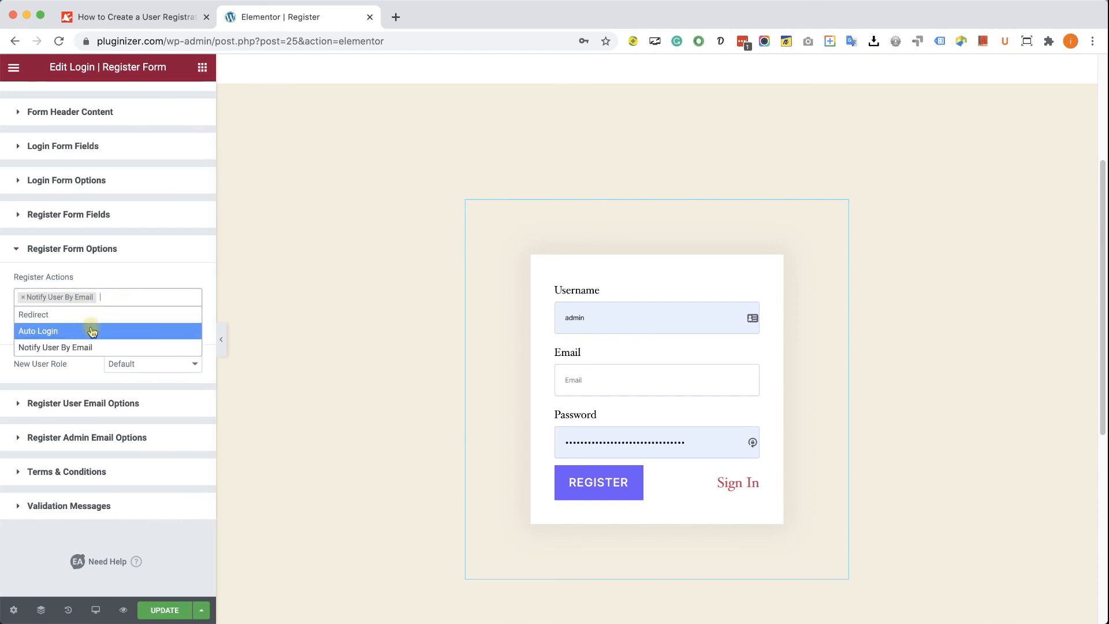
mouse_move(105, 317)
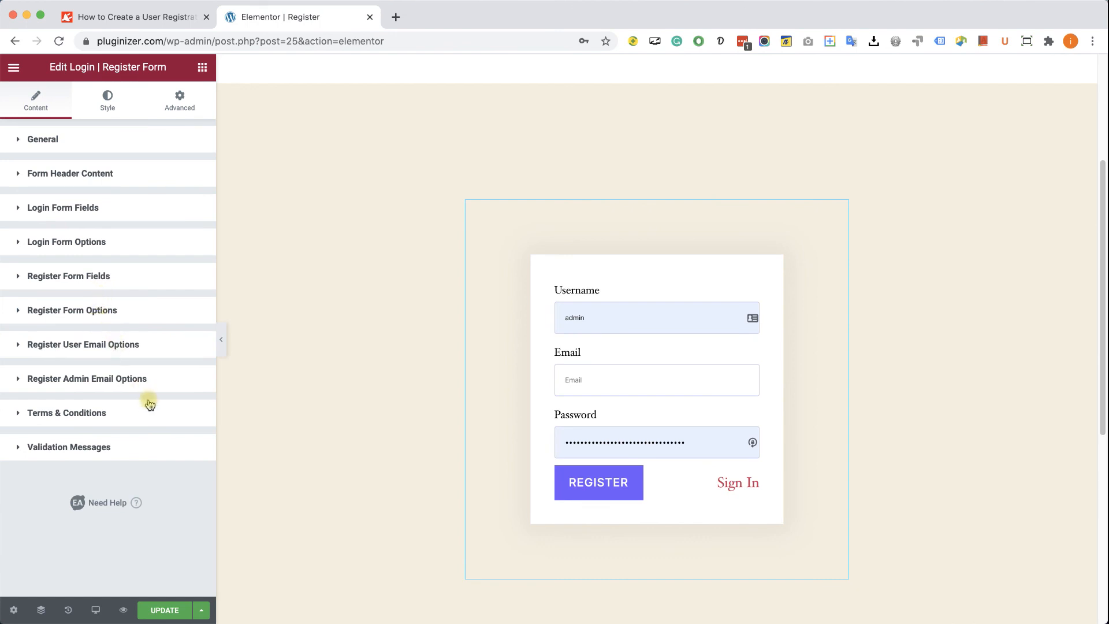
mouse_move(170, 436)
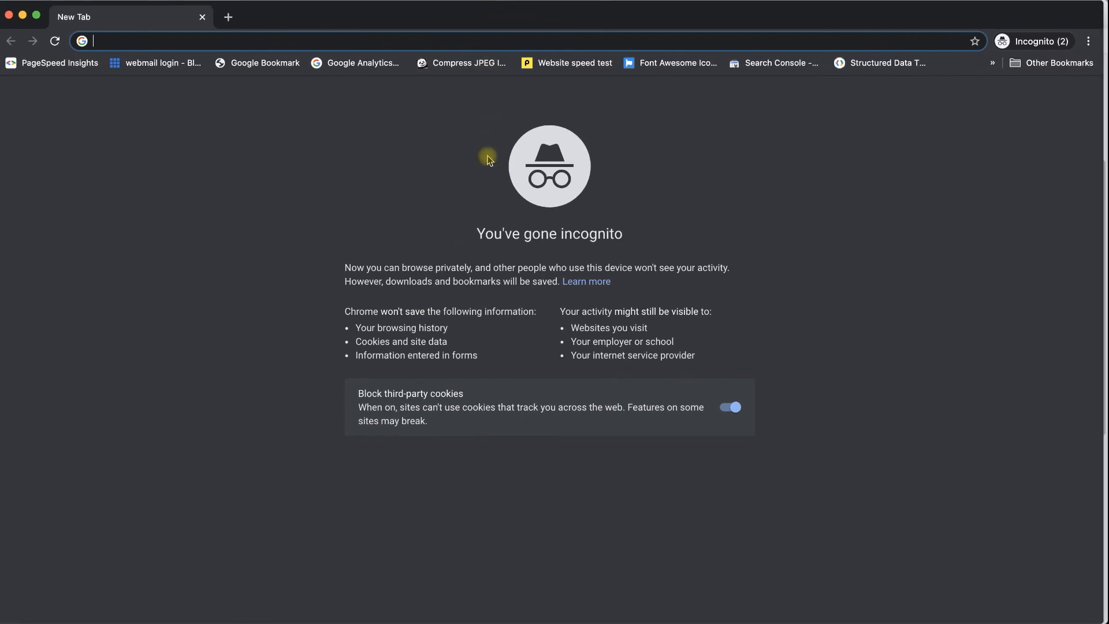
text(pluginizer.com)
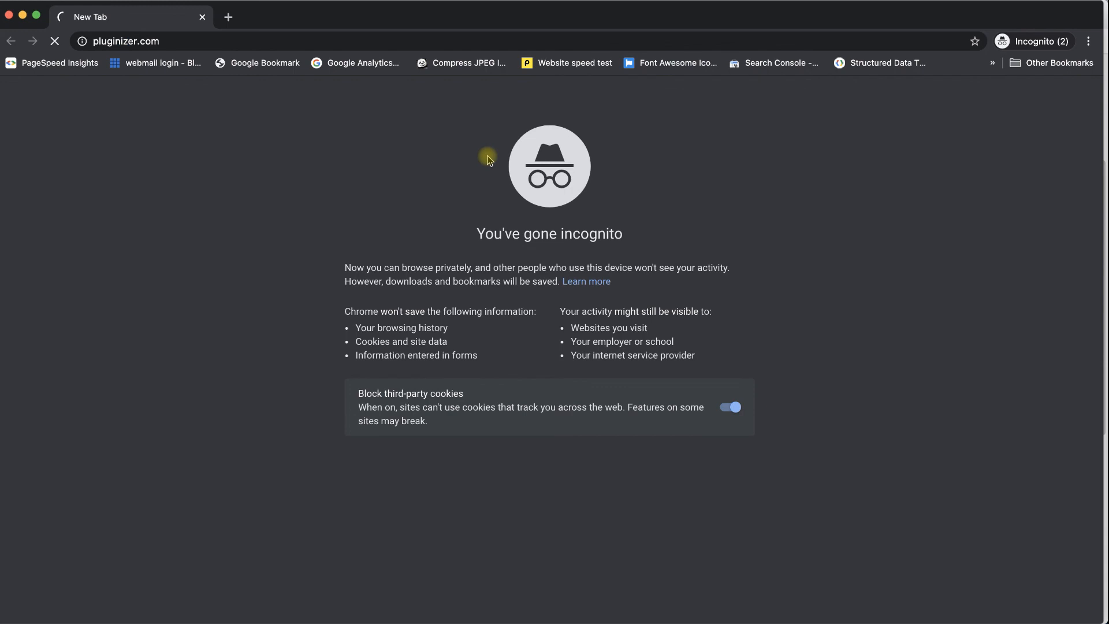
text(pluginizer.com/register/)
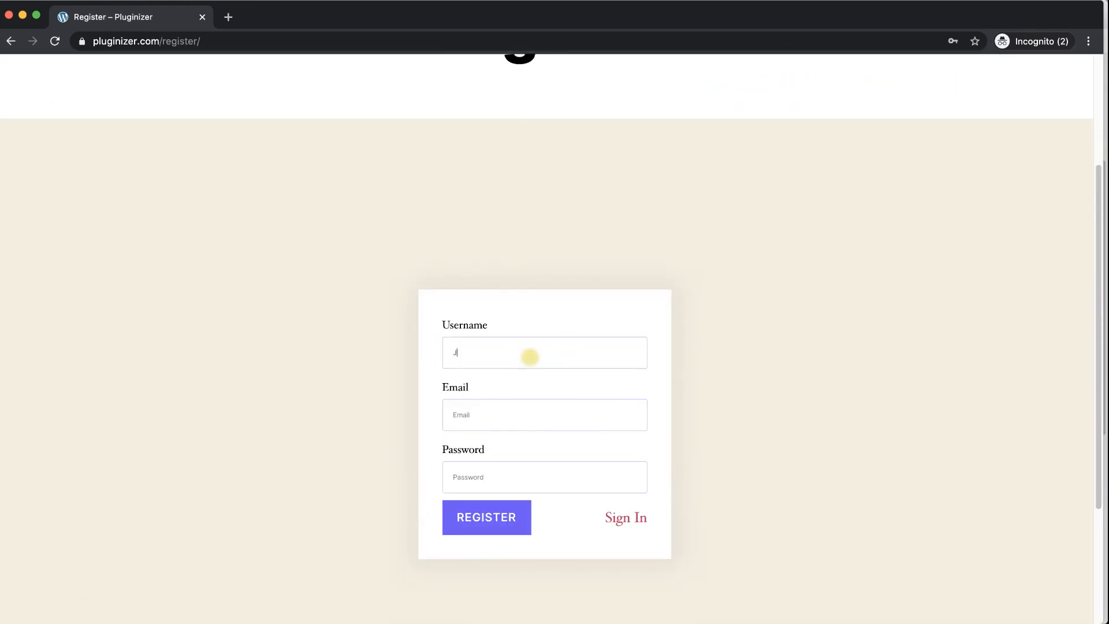
text(JohnDoe)
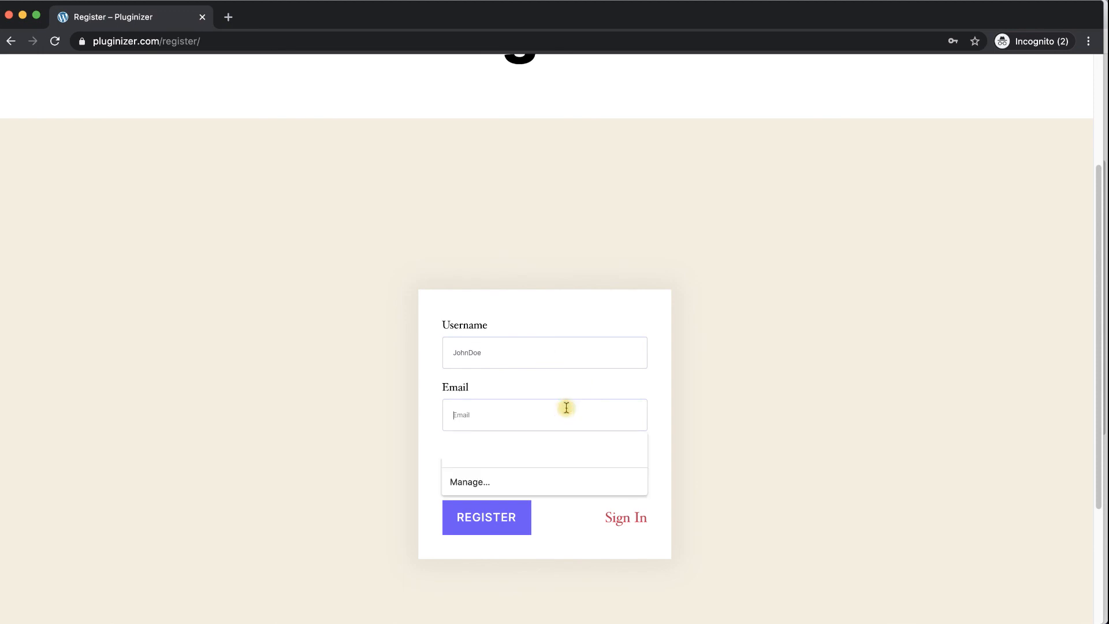
text(johndoe@example.com)
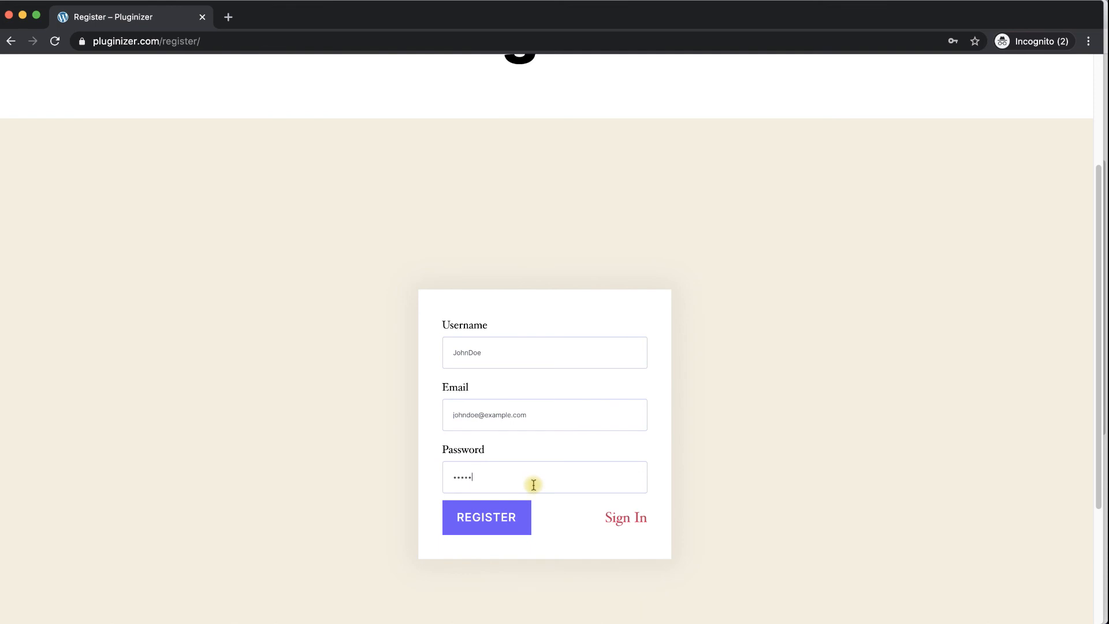
click(486, 517)
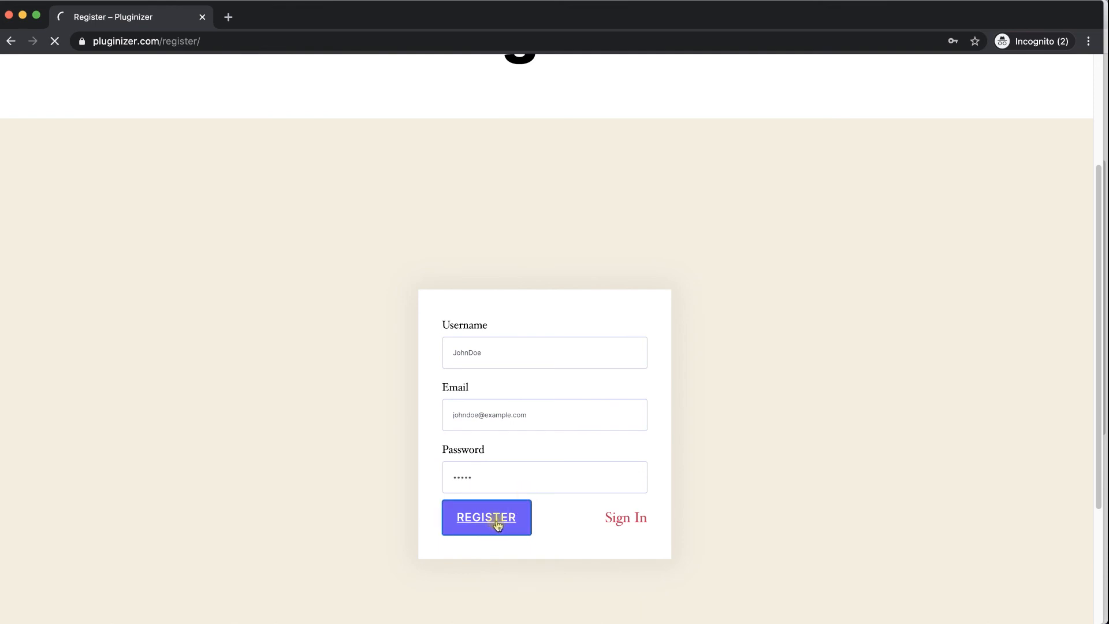
click(486, 516)
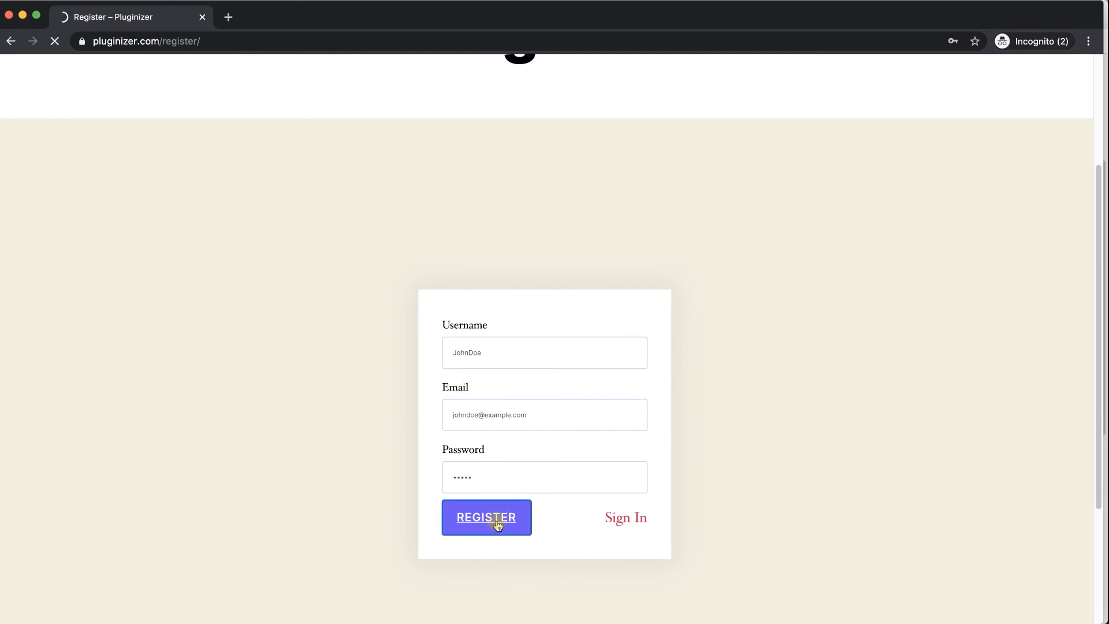
click(486, 517)
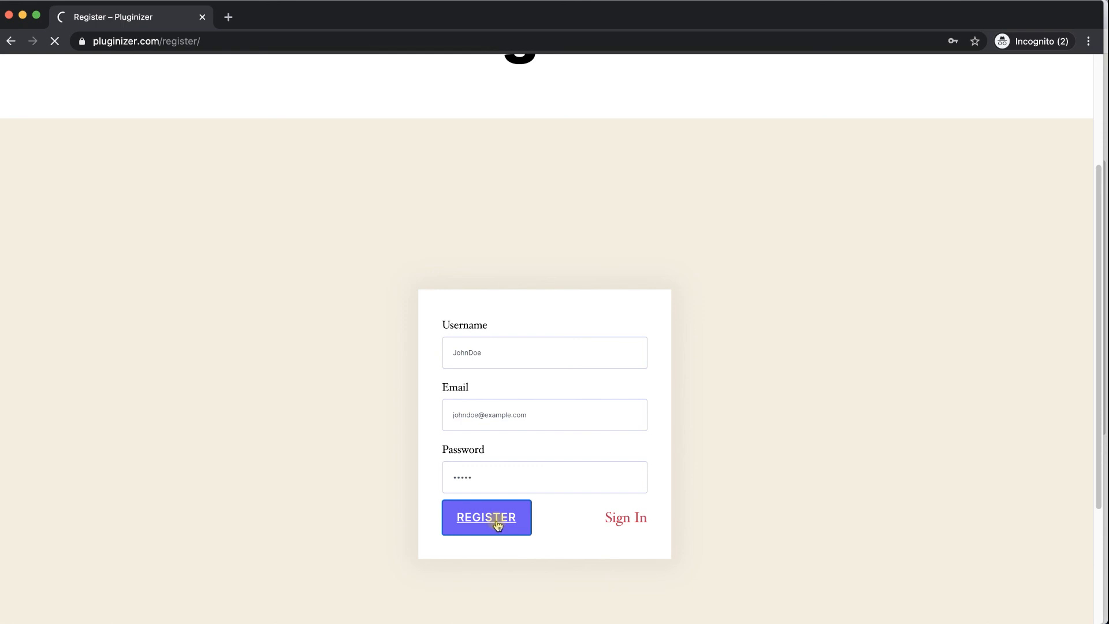
click(486, 517)
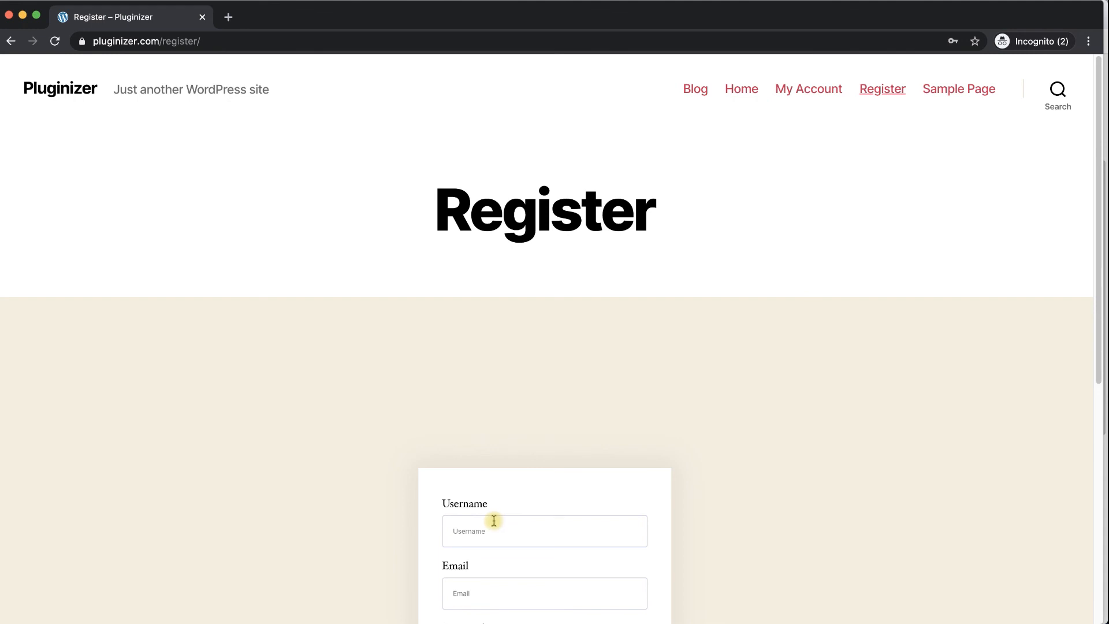
mouse_move(471, 493)
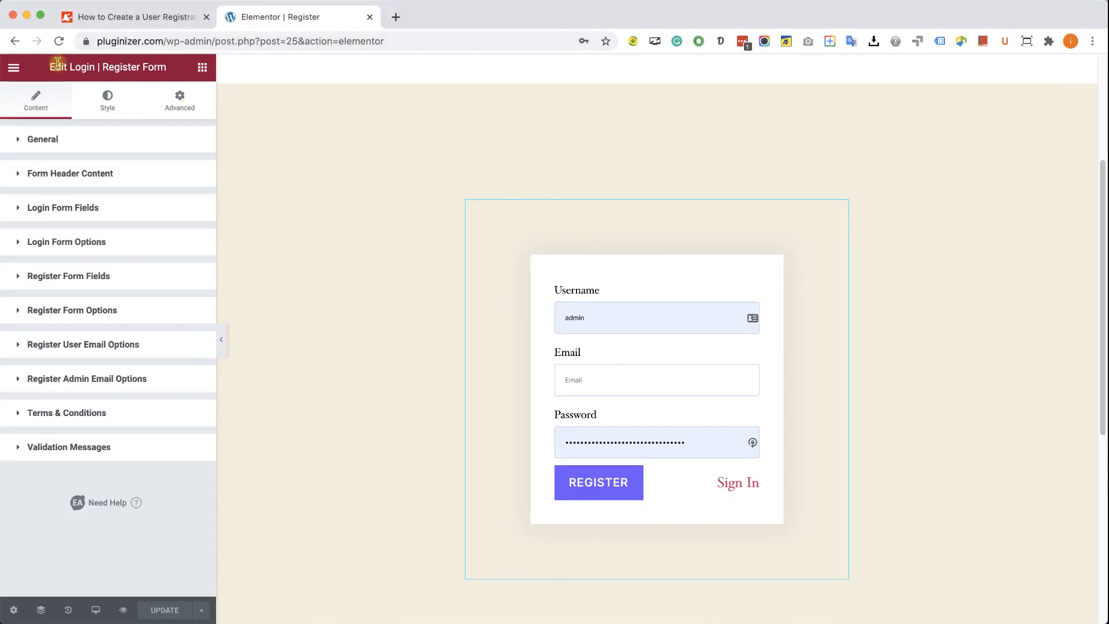
Exit the Elementor editor to the WordPress dashboard through the main menu.
click(12, 67)
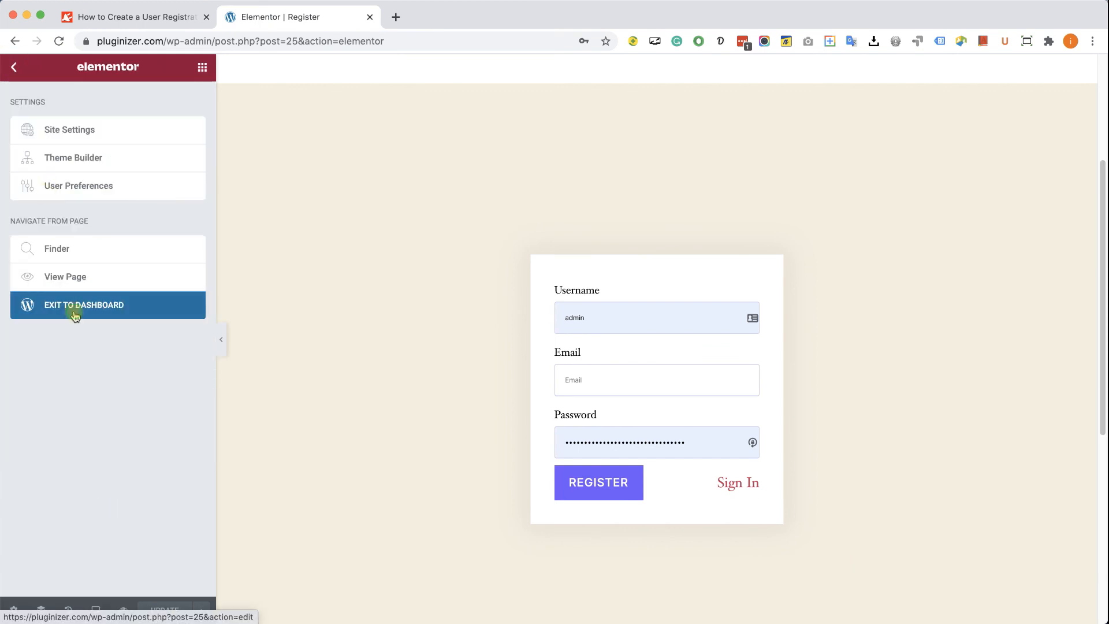
click(83, 305)
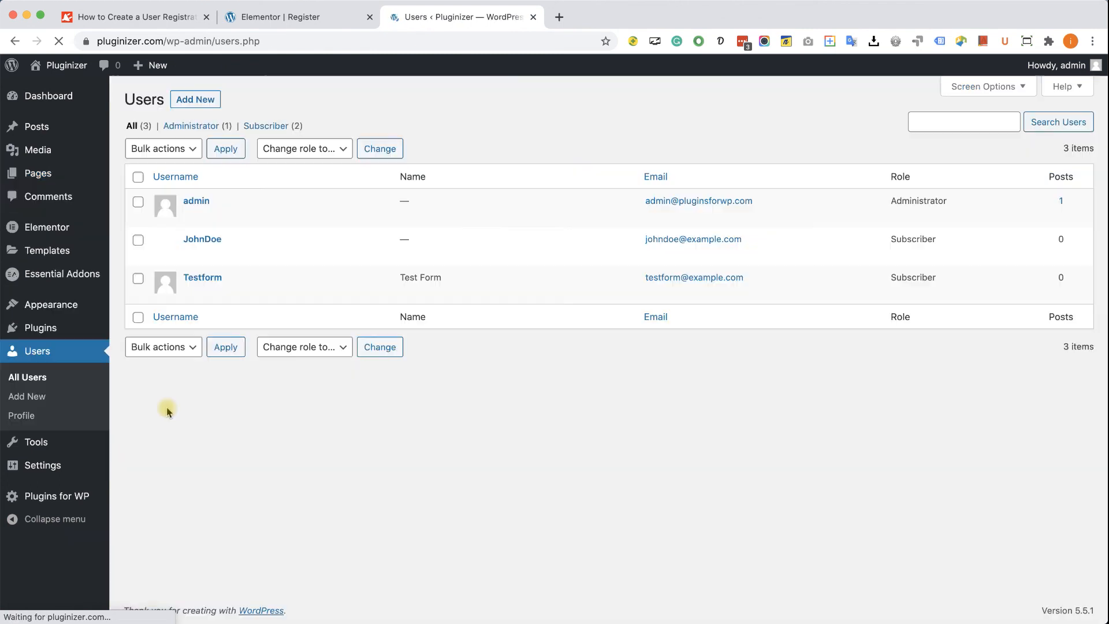
mouse_move(790, 247)
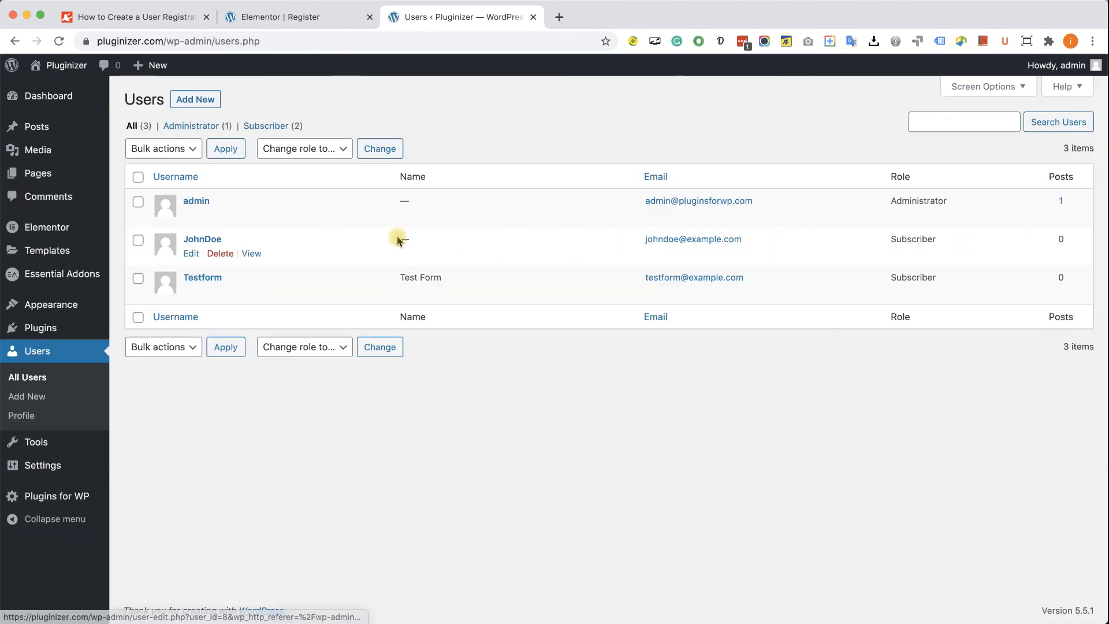
mouse_move(829, 510)
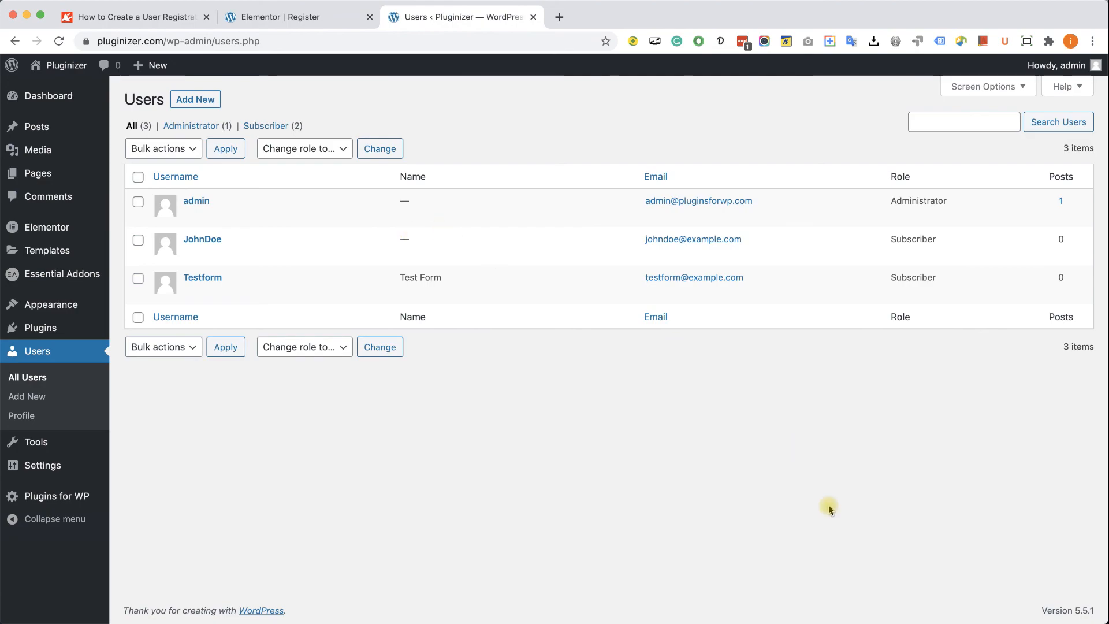